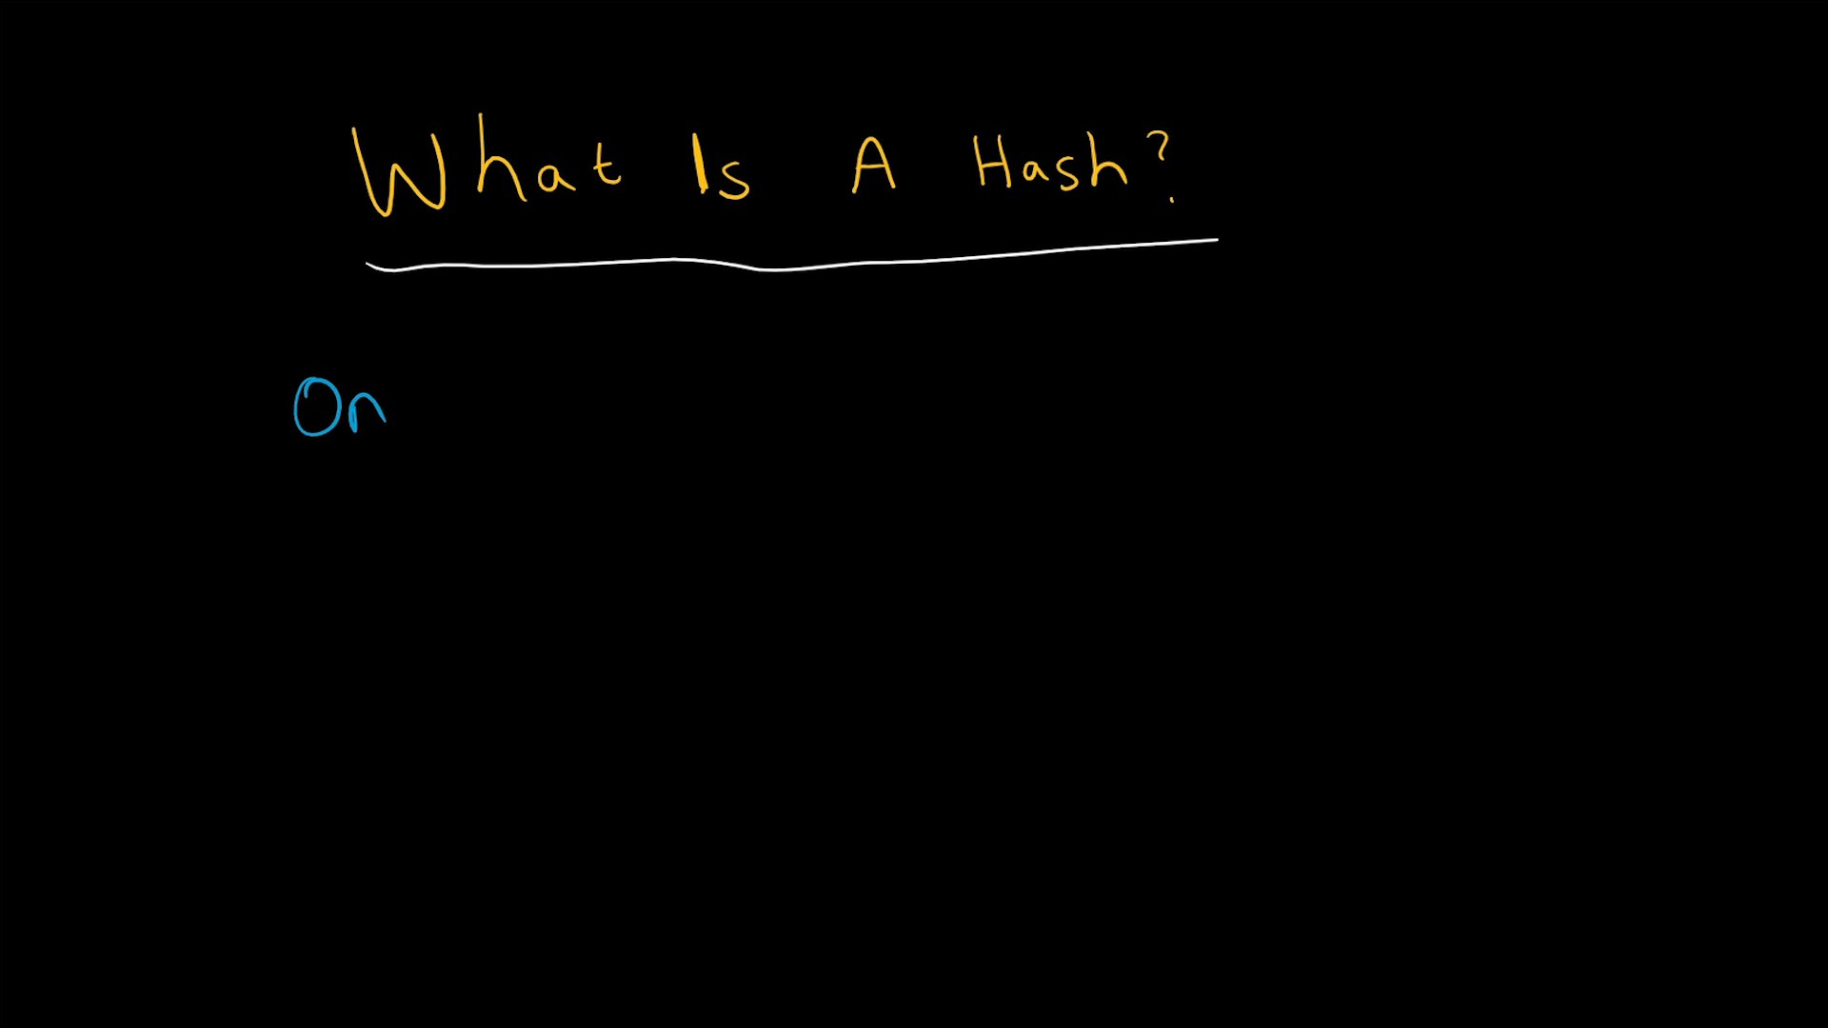
Step: Handwrite the heading 'One way function' and underline it
text(One way)
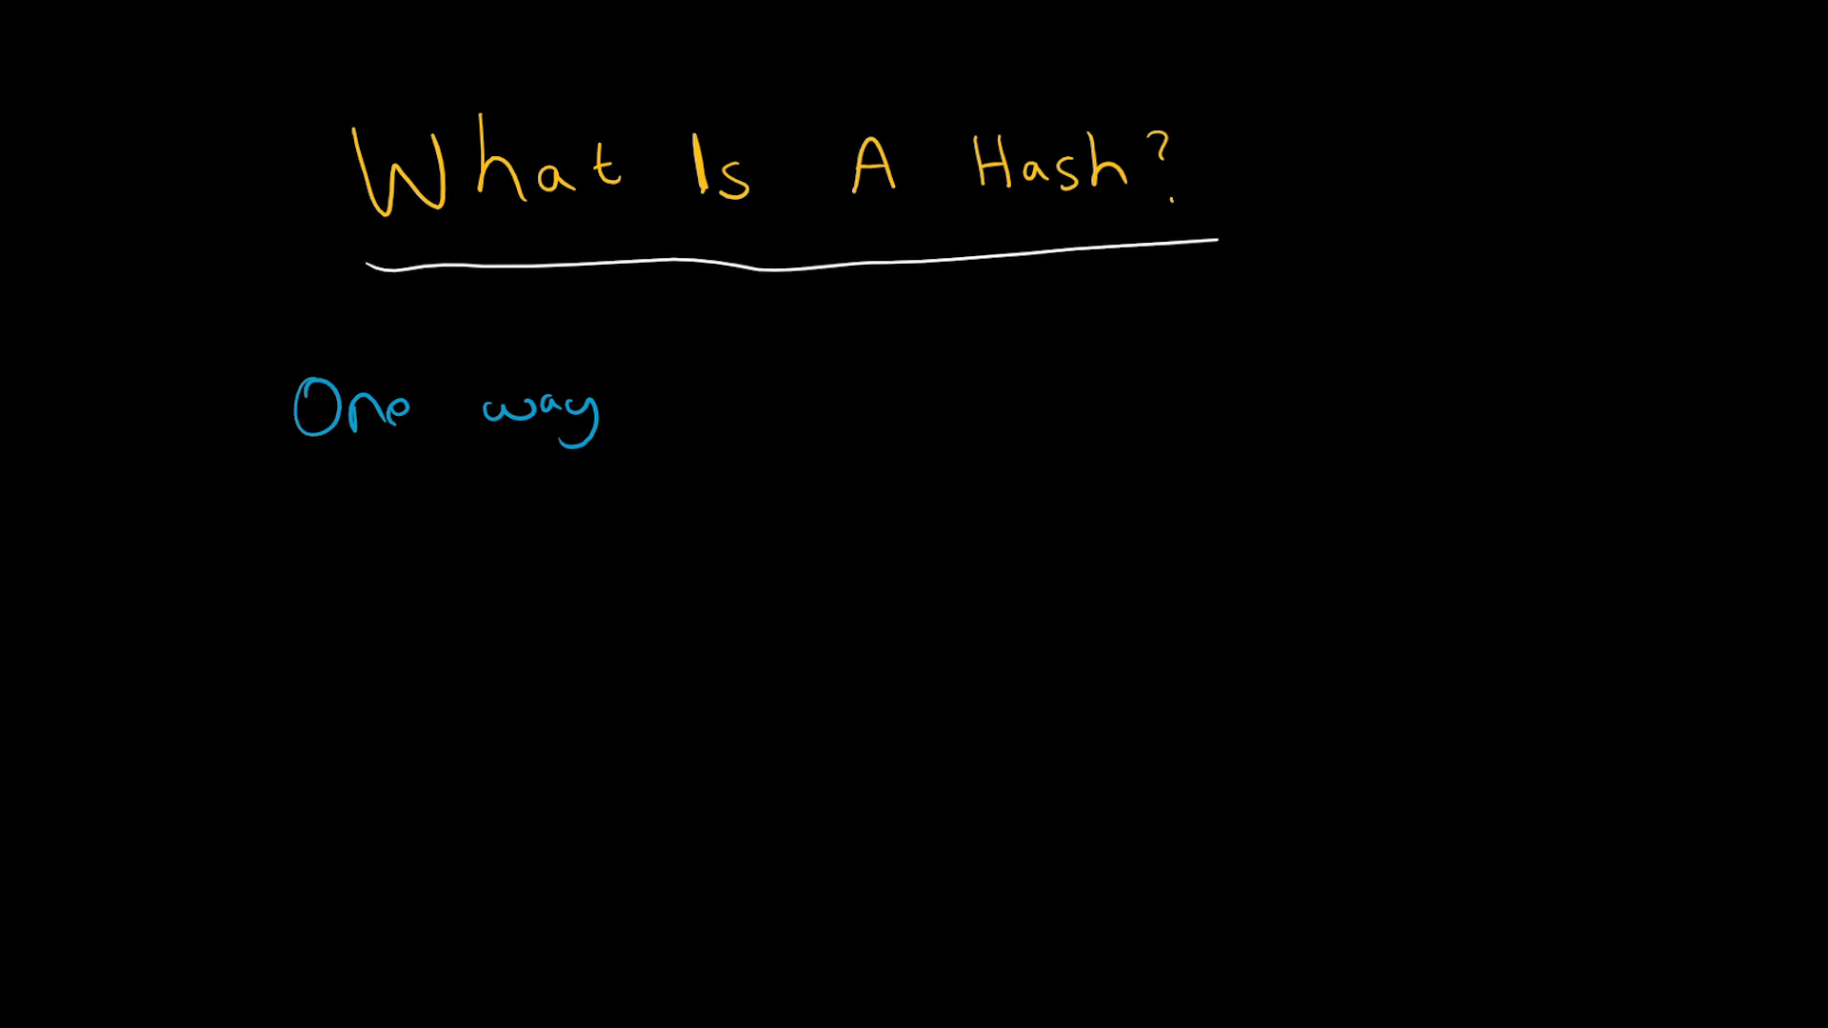
text(func)
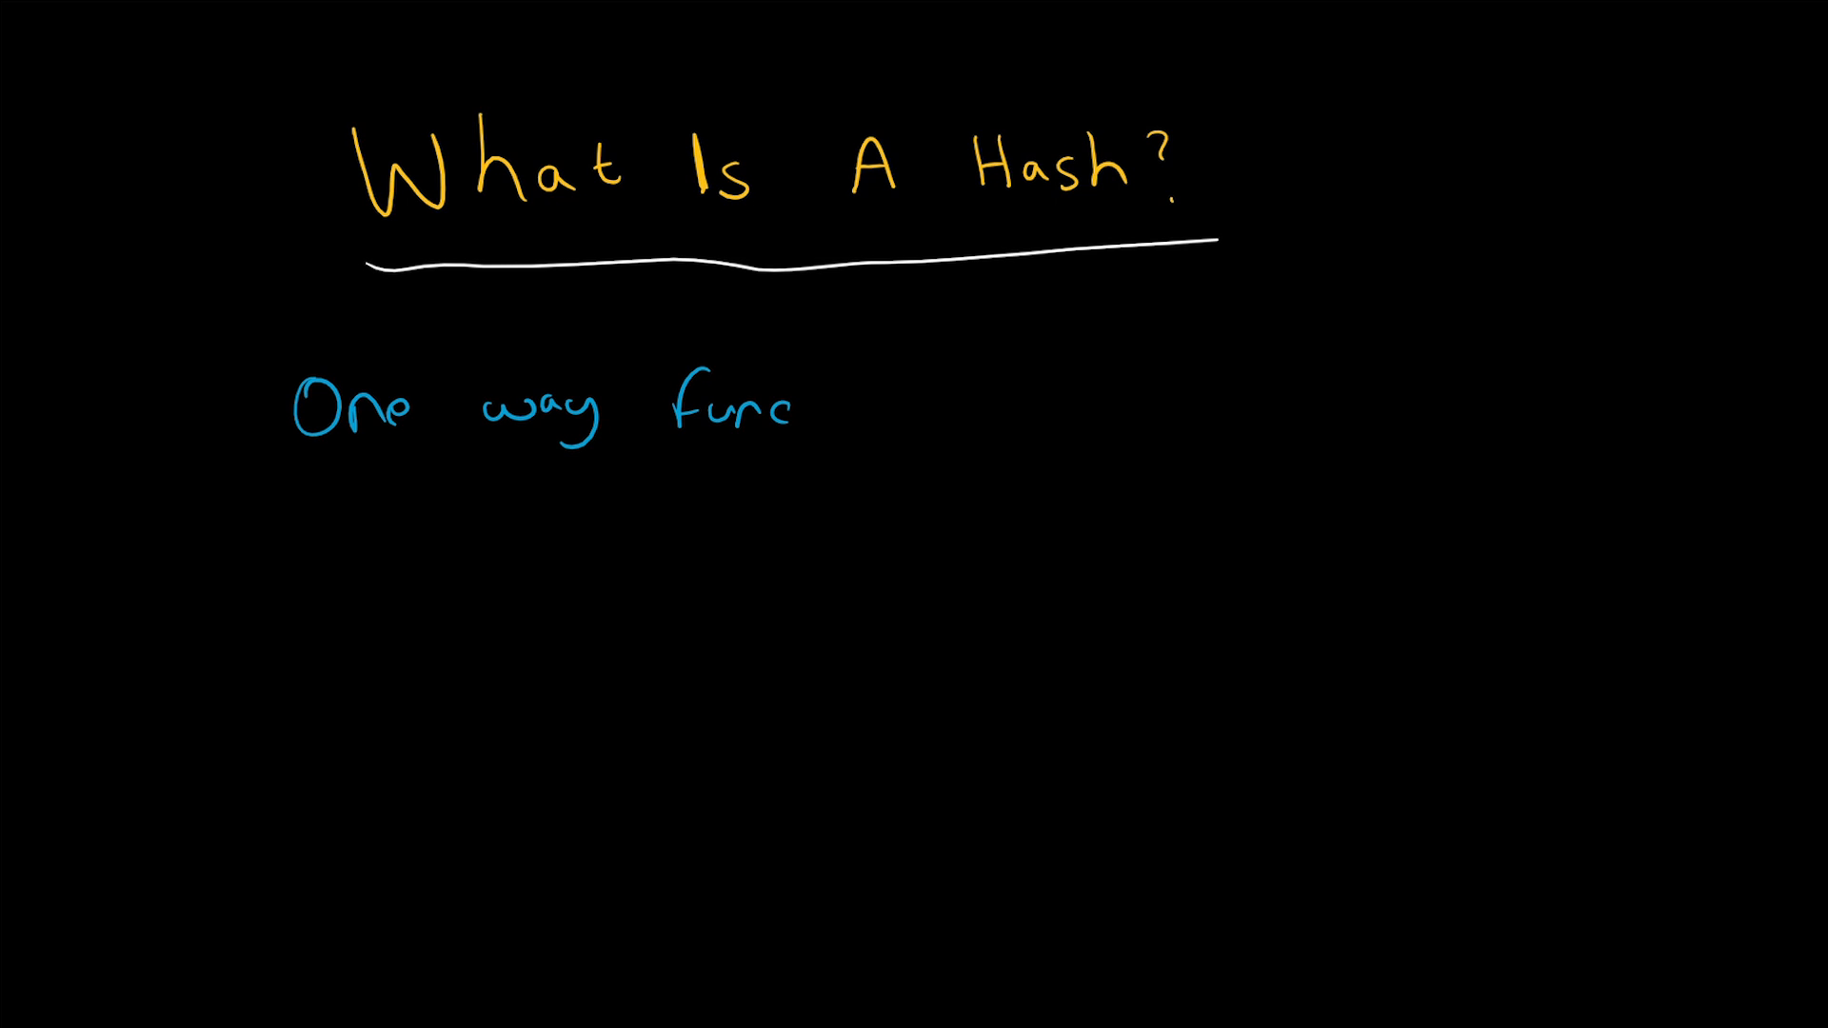
text(tion)
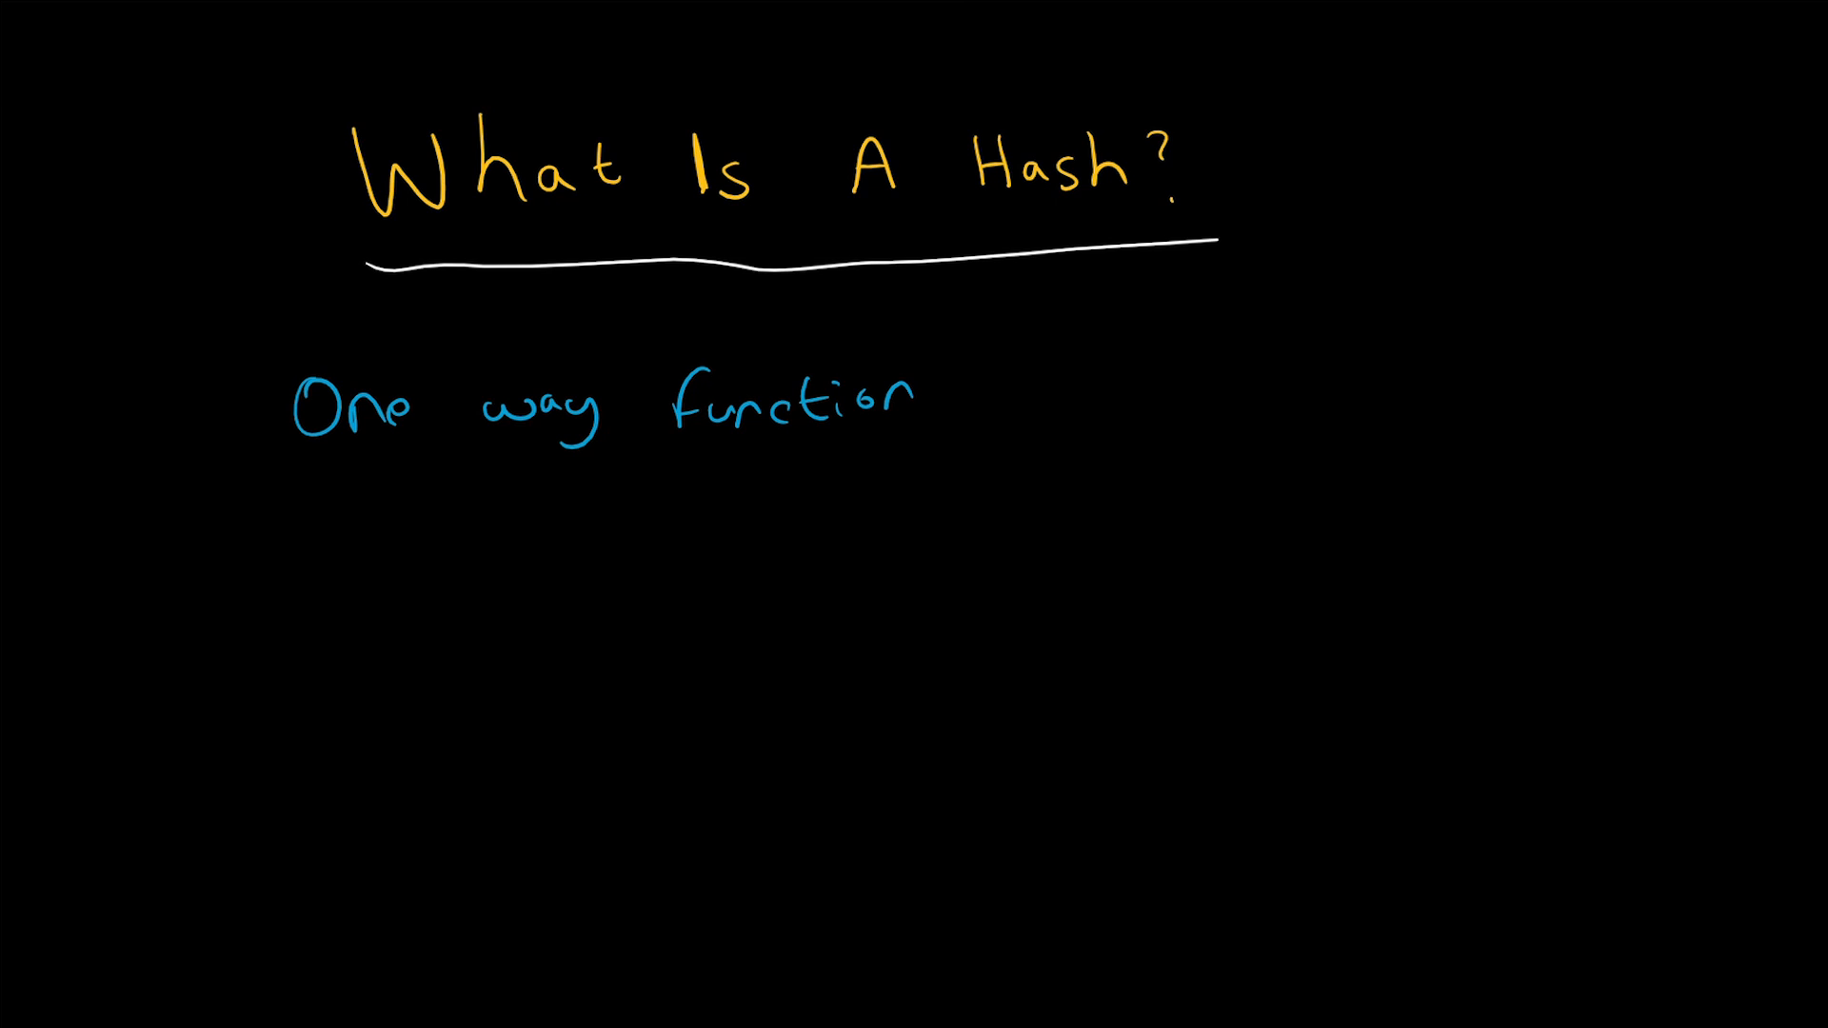
drag(270, 470, 1050, 467)
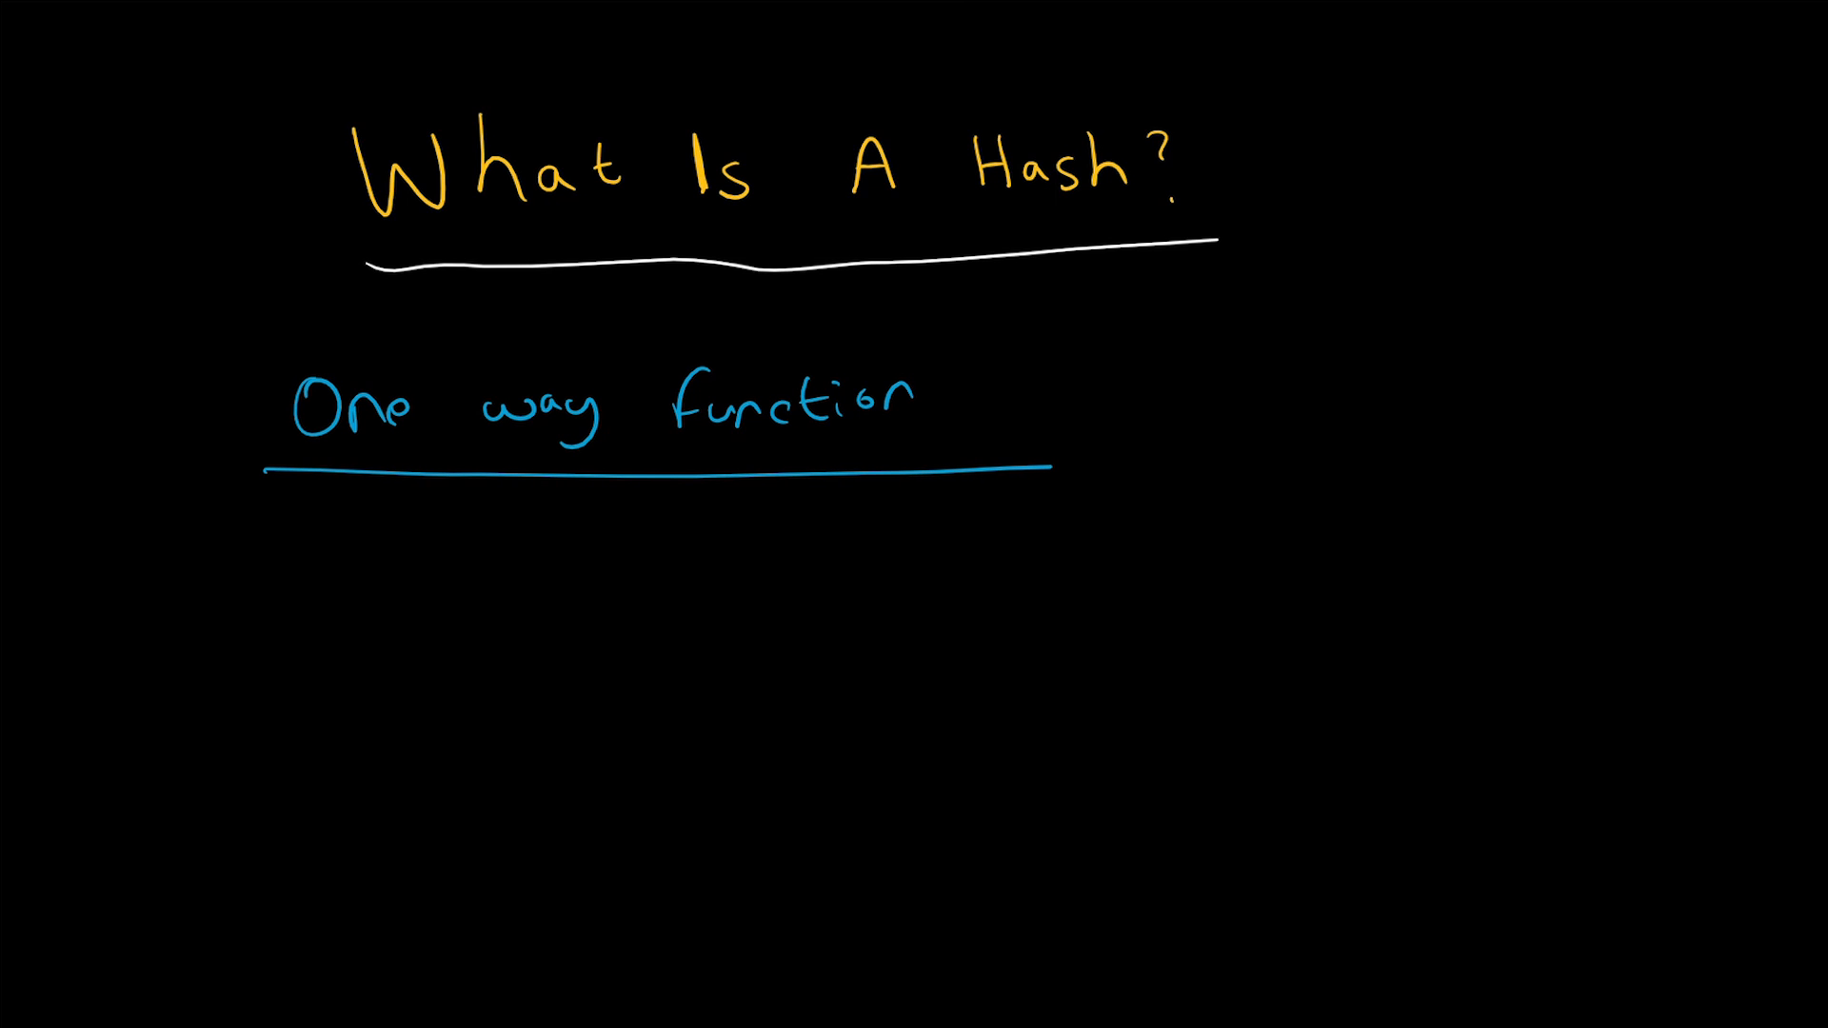
Step: Sketch a square pointing to a triangle, cross out the reverse arrow, and add a pointer arrow
drag(272, 588, 274, 659)
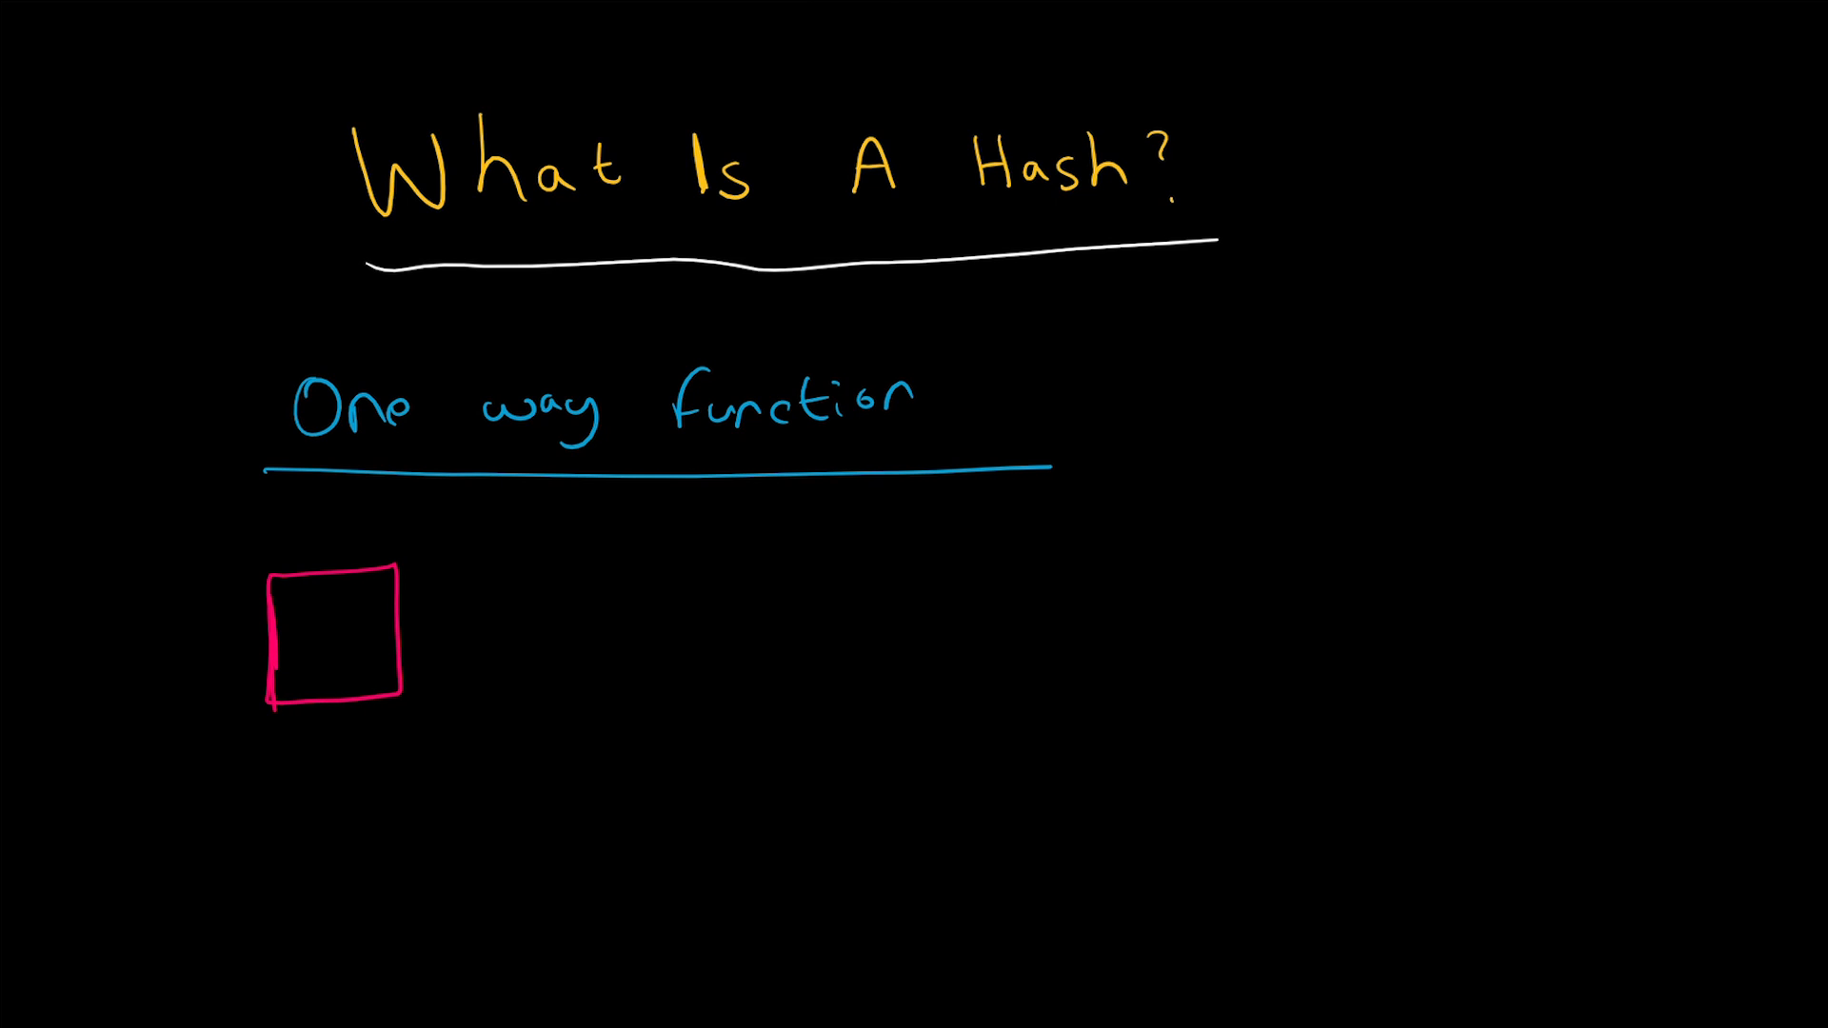
drag(419, 636, 665, 636)
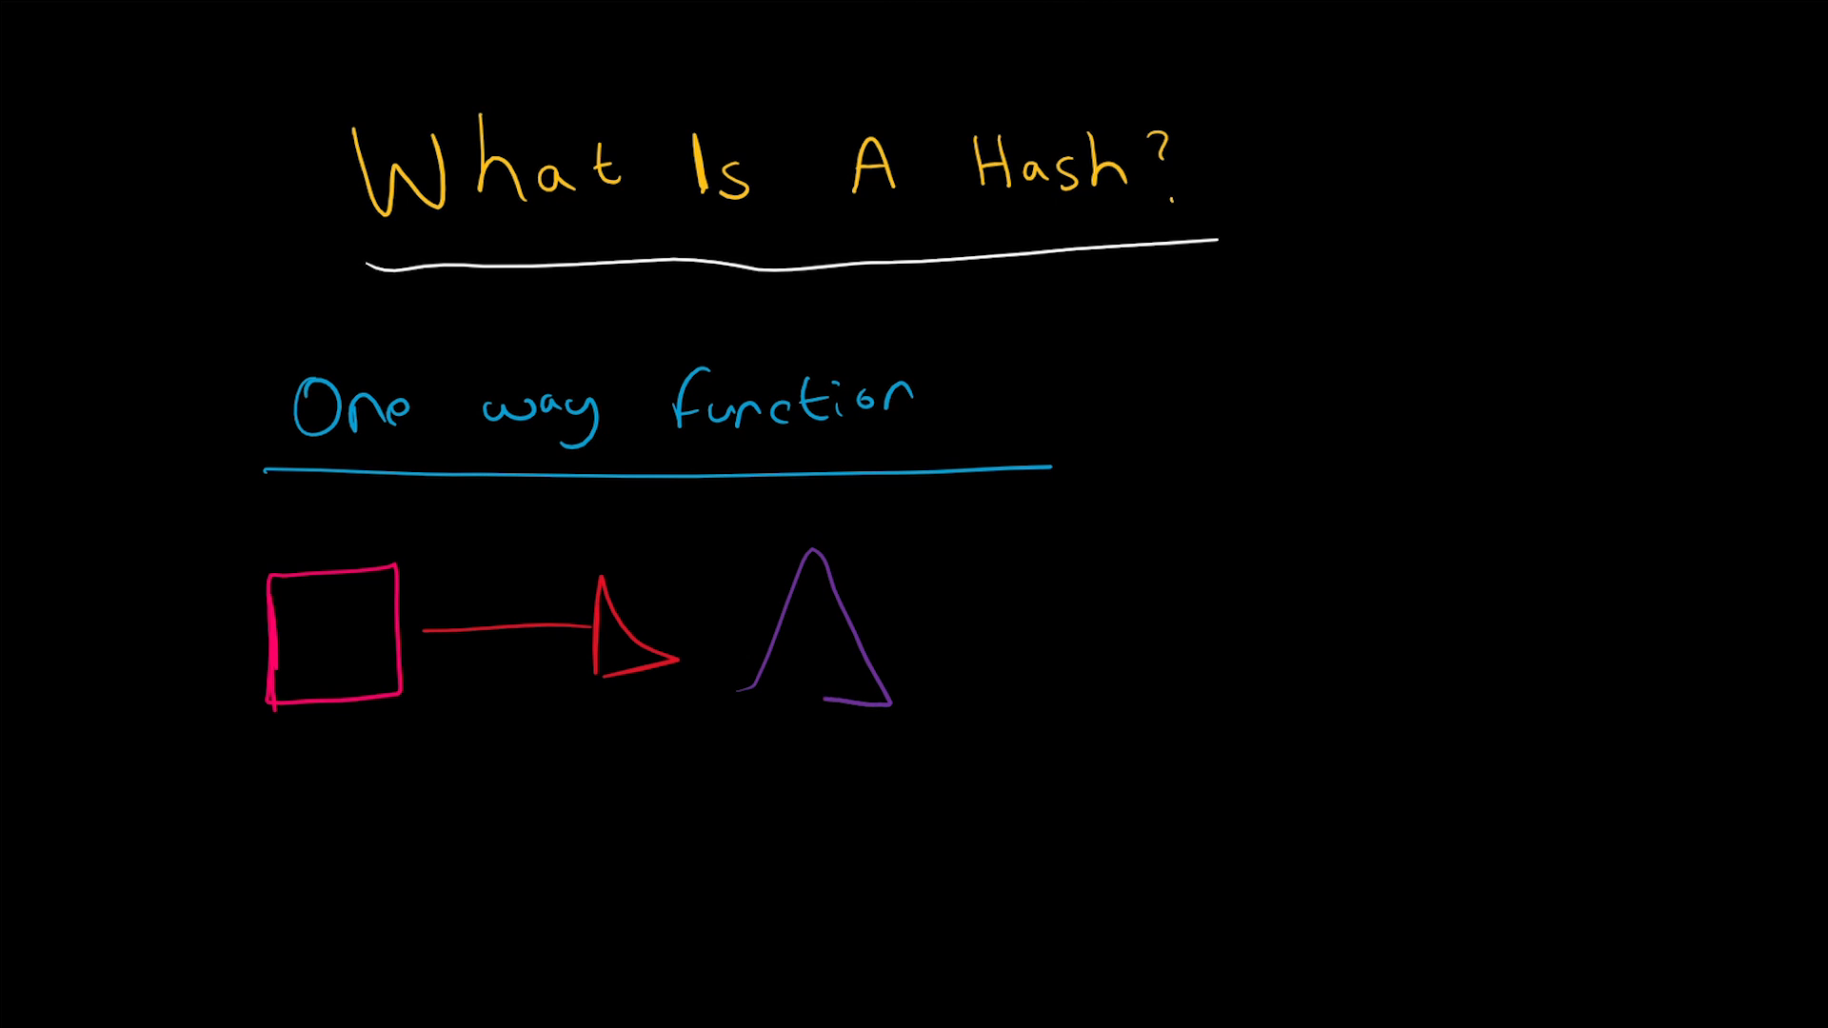
drag(886, 699, 740, 689)
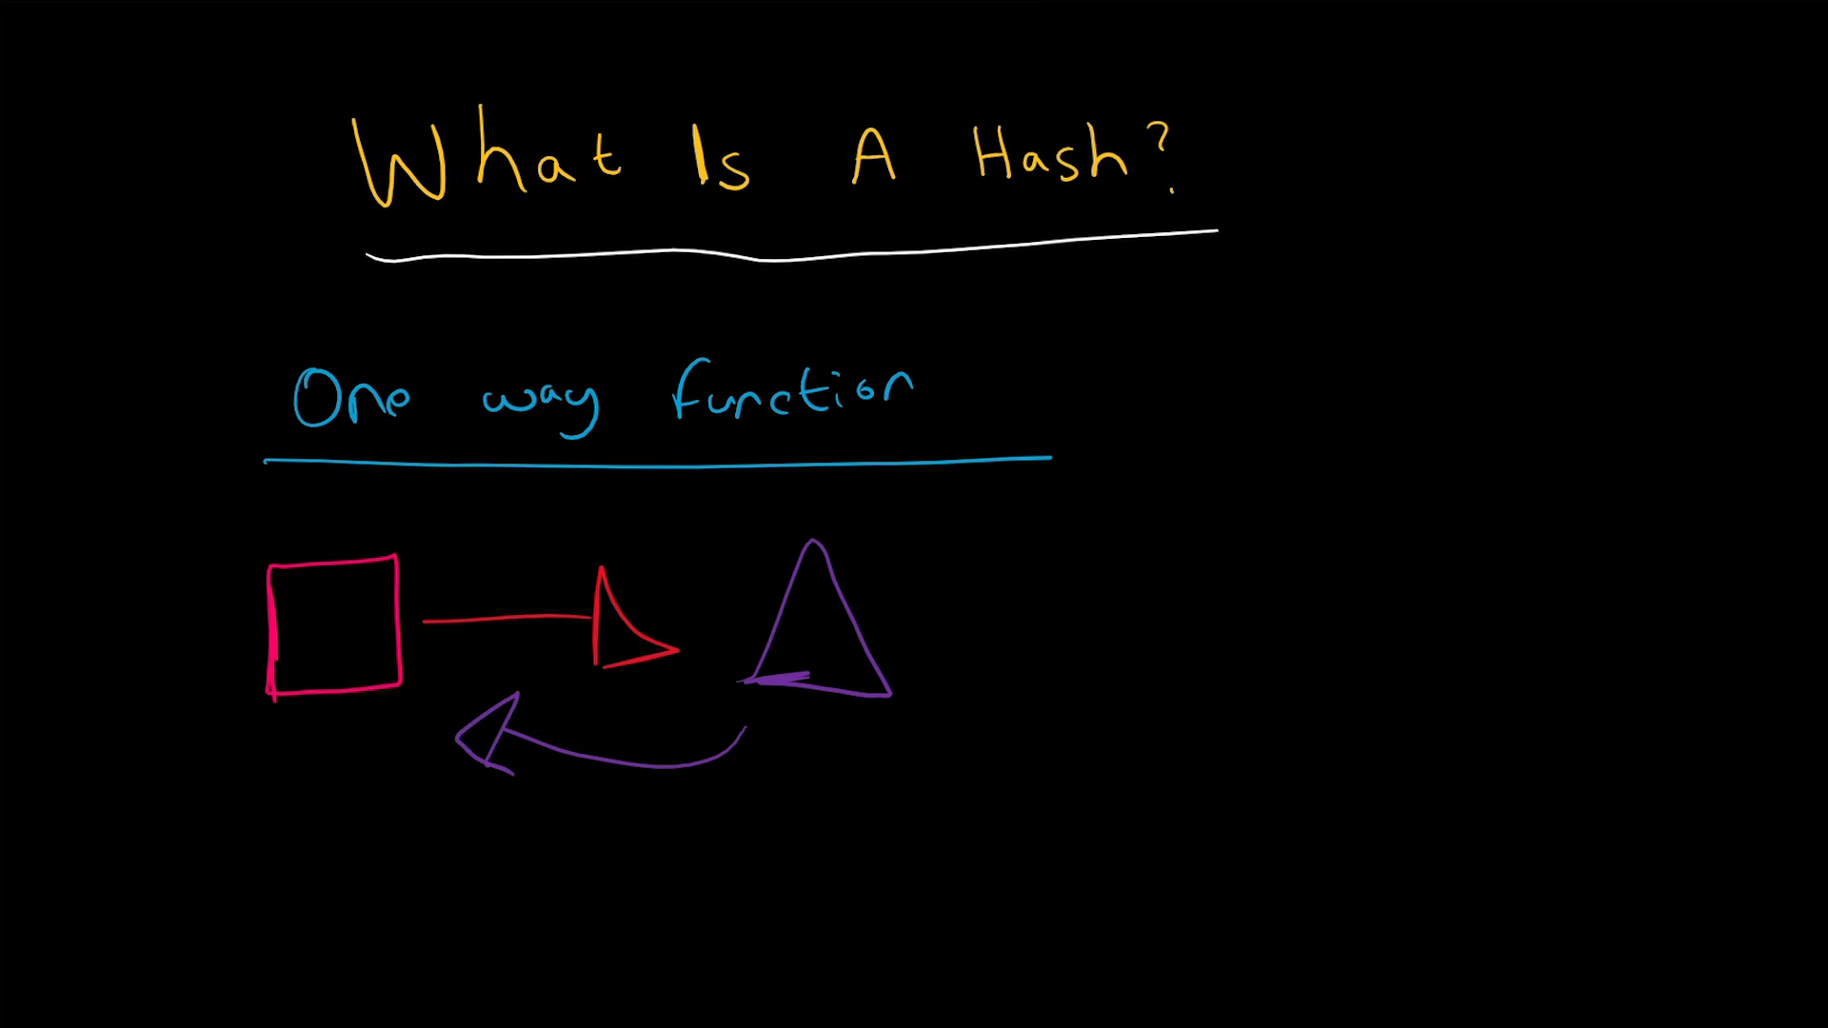
drag(518, 699, 606, 817)
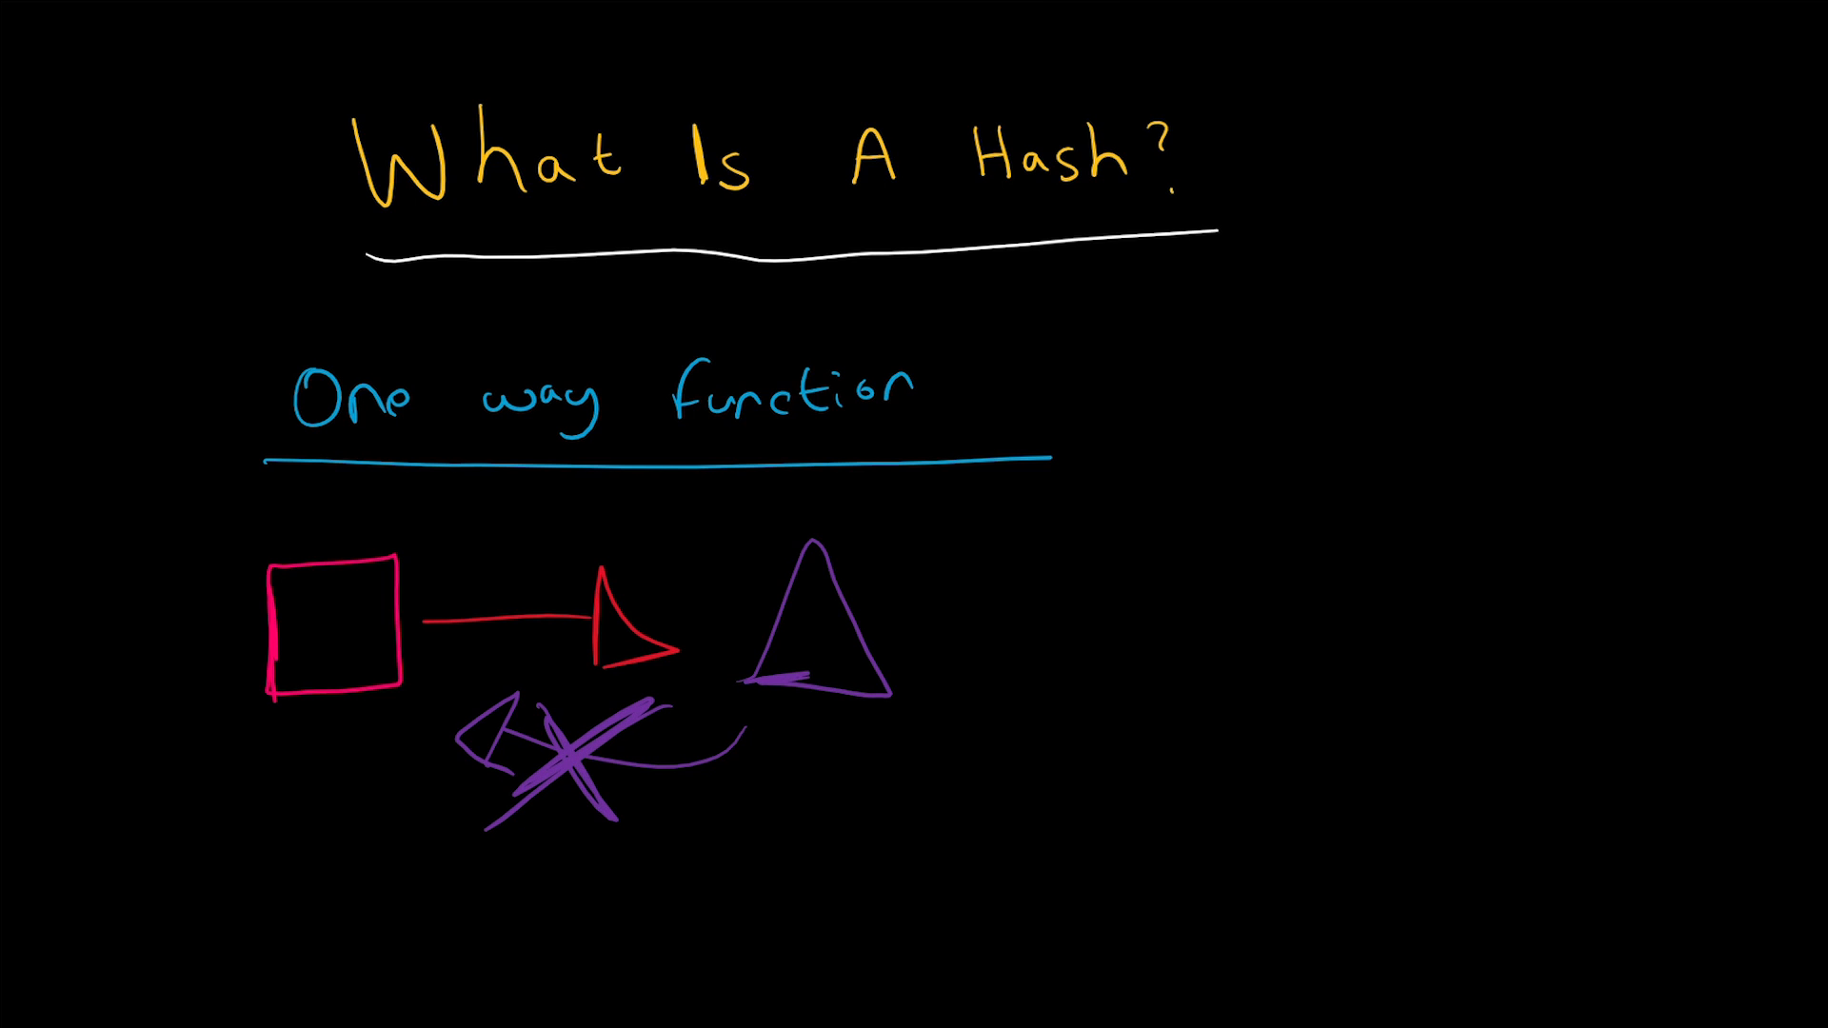
drag(944, 611, 1027, 525)
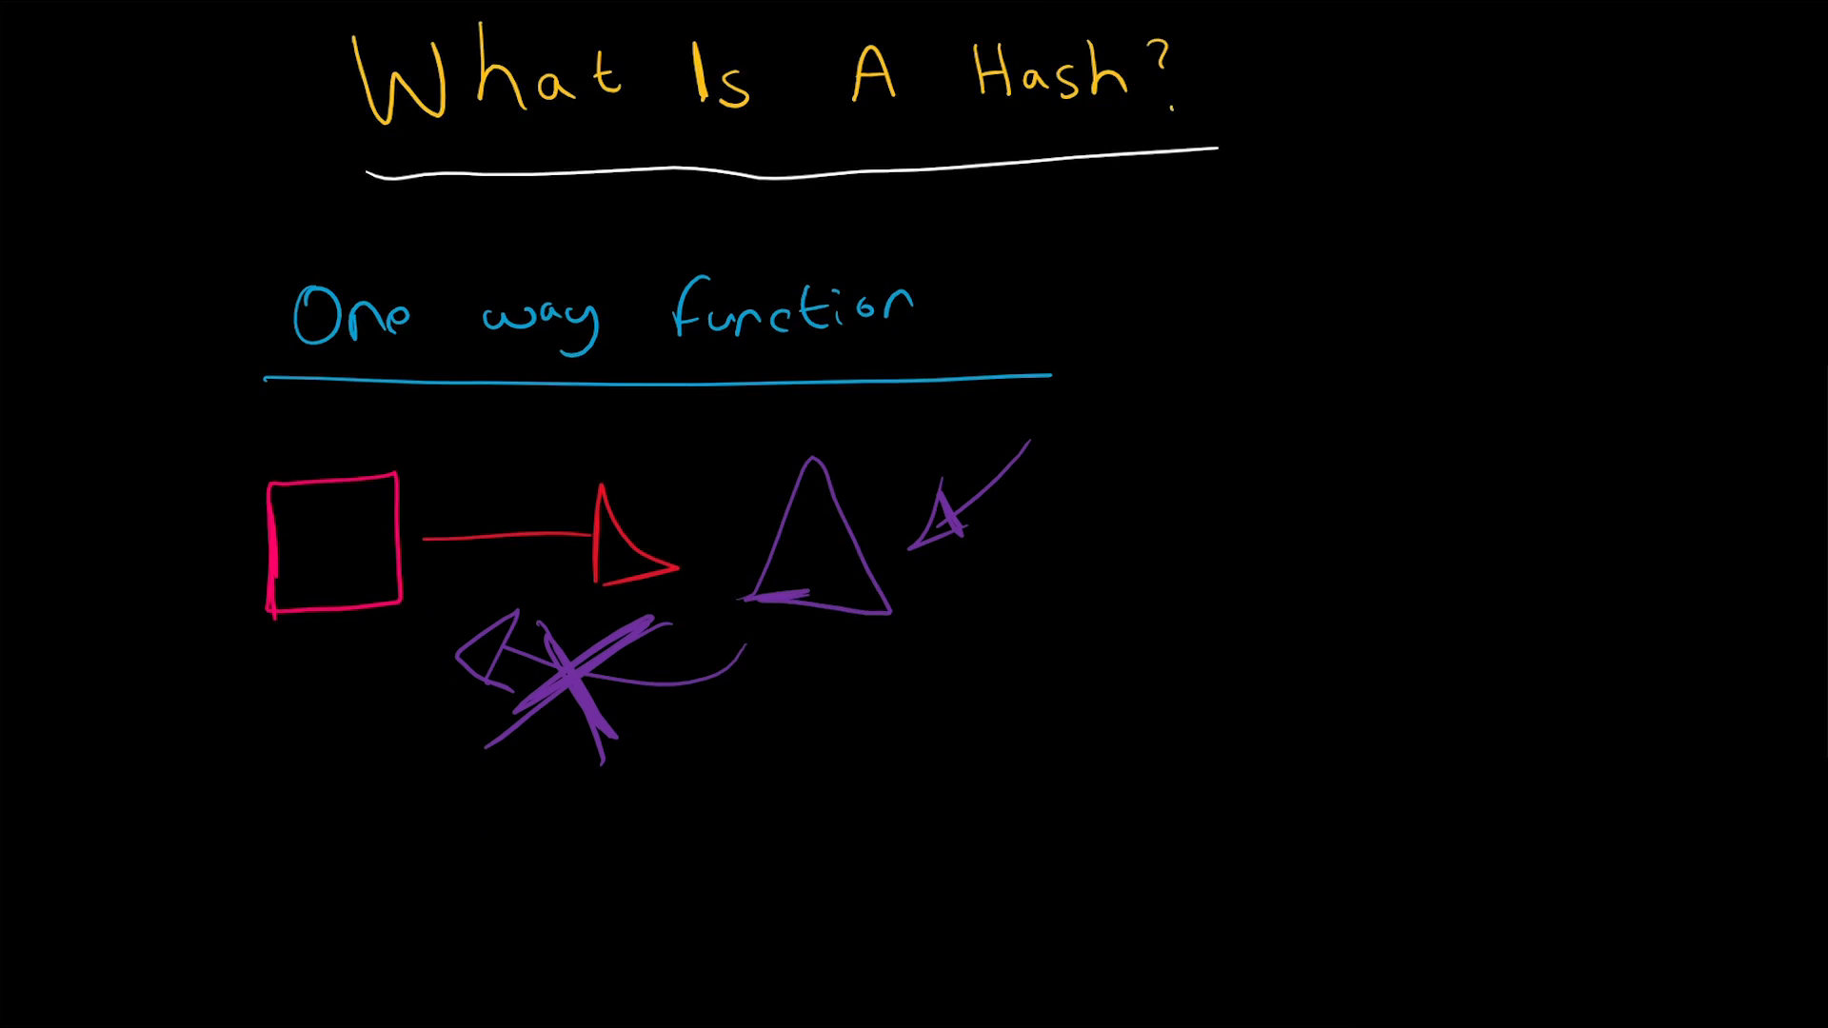
Step: Sketch a picture frame, a video frame with play symbol, and a blue text document labelled 1's and 0's
scroll(down, 3)
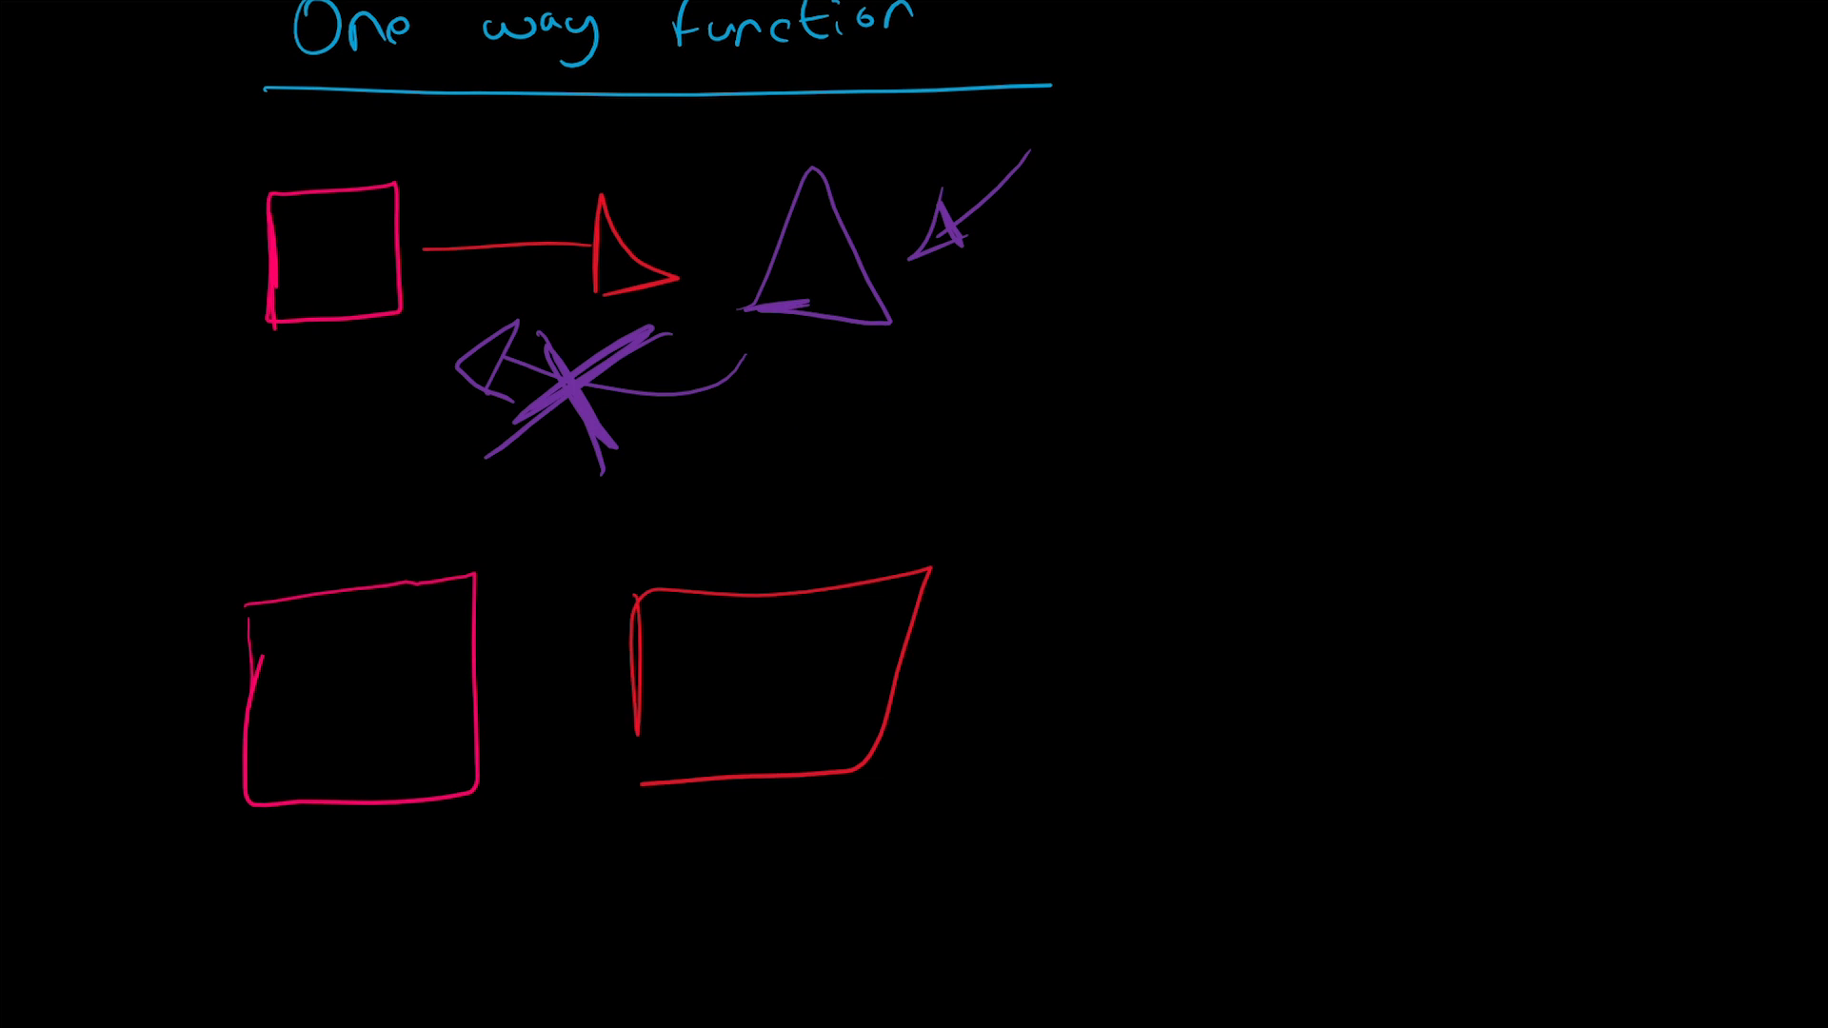
drag(718, 636, 793, 682)
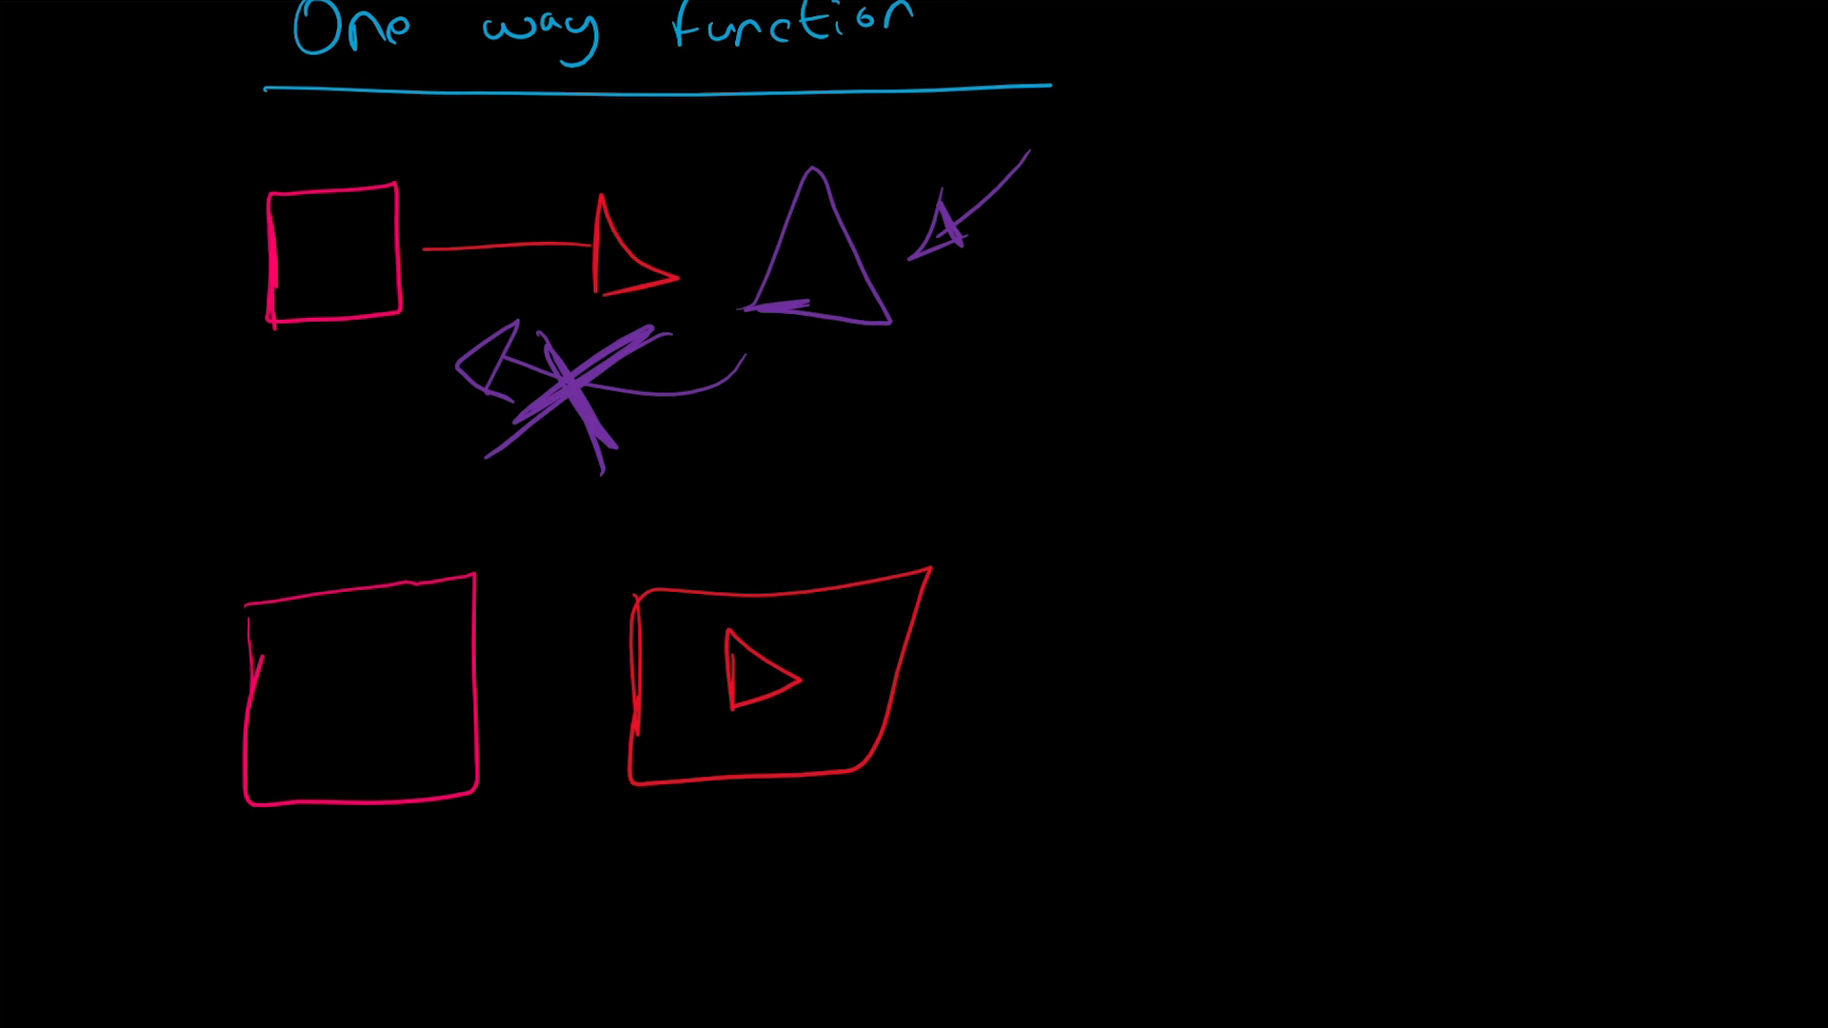
drag(1055, 537, 1282, 857)
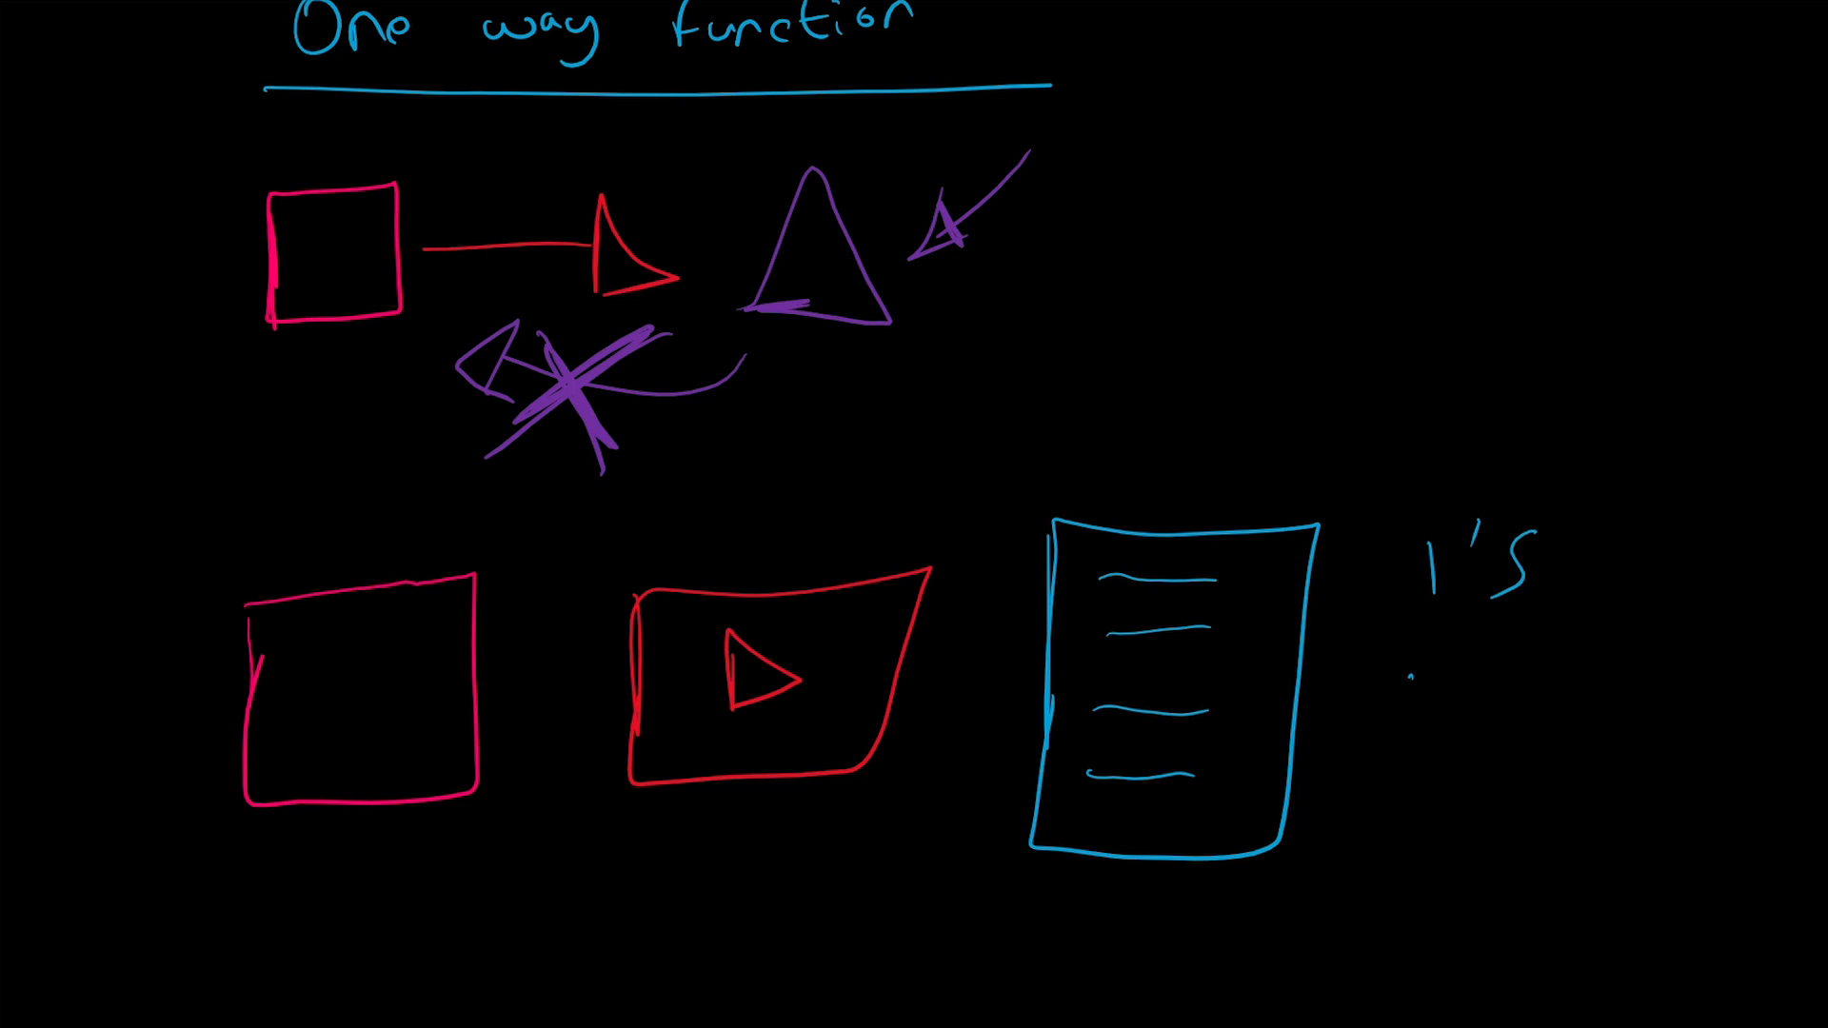
text(0's)
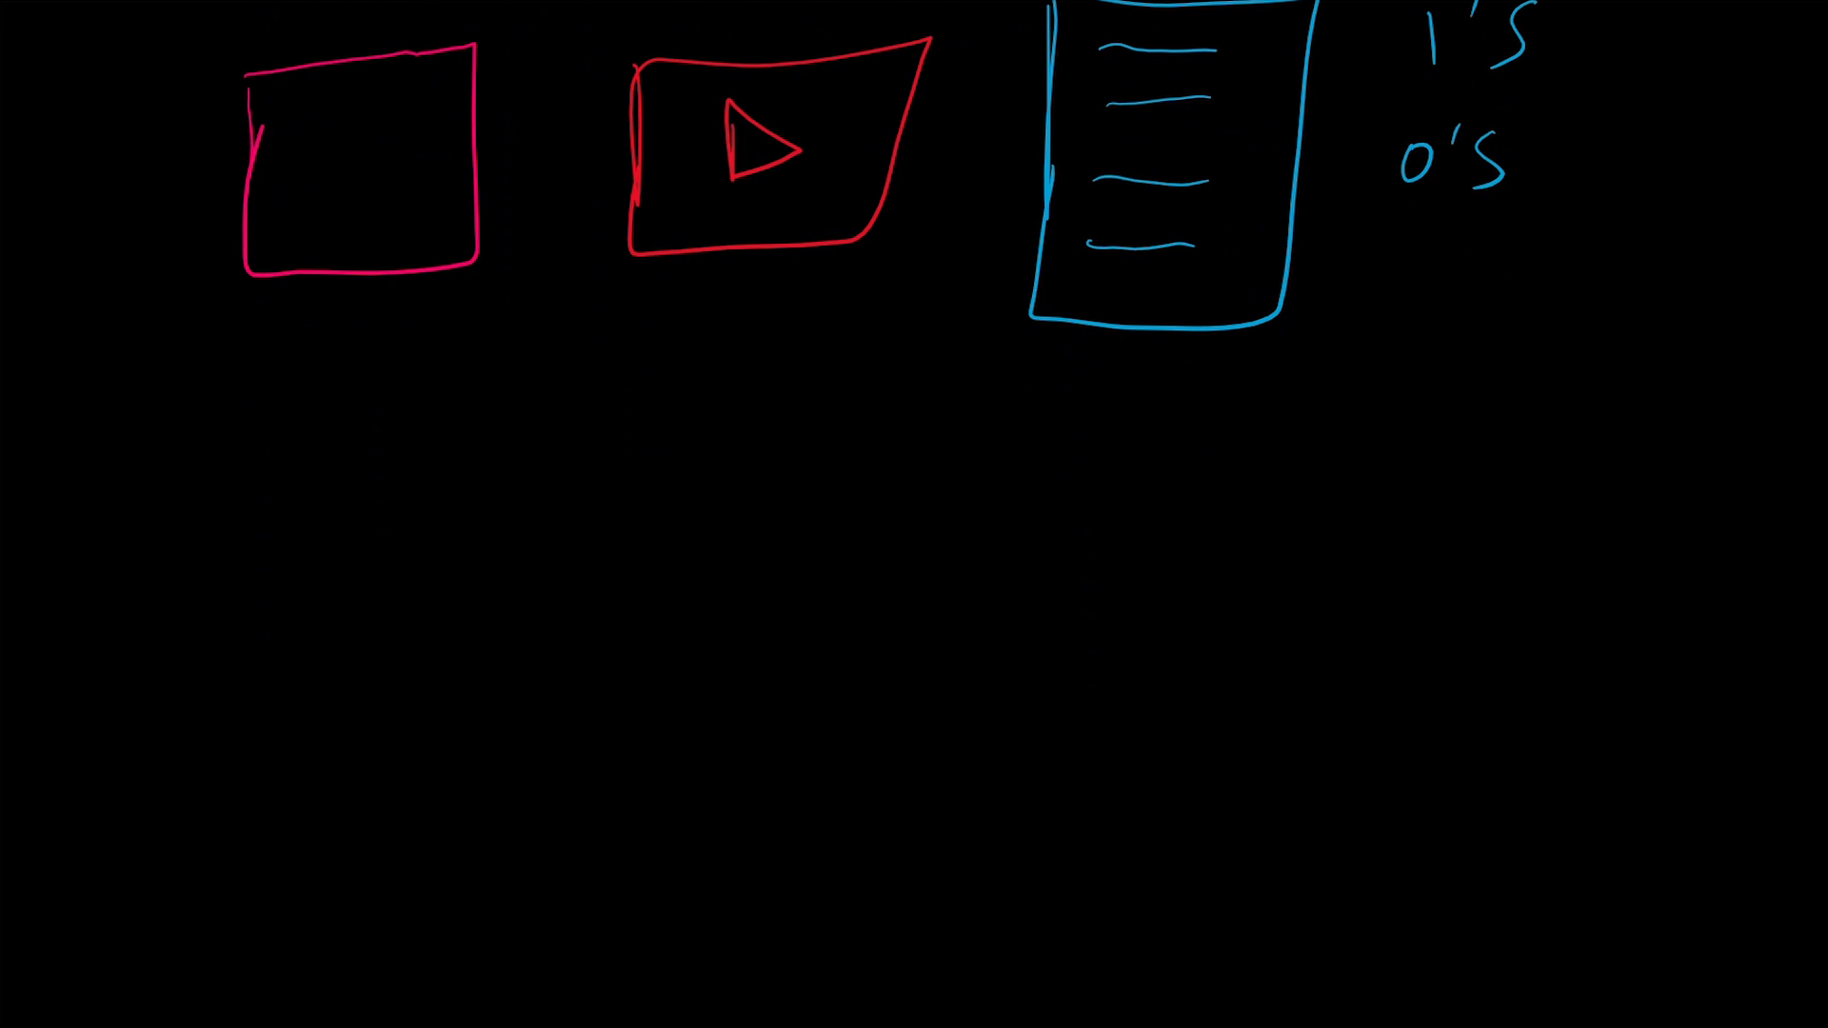
Step: Write 'Hash function' in red under the sketches and 'Hexadecimal' in orange beneath it
drag(274, 456, 554, 537)
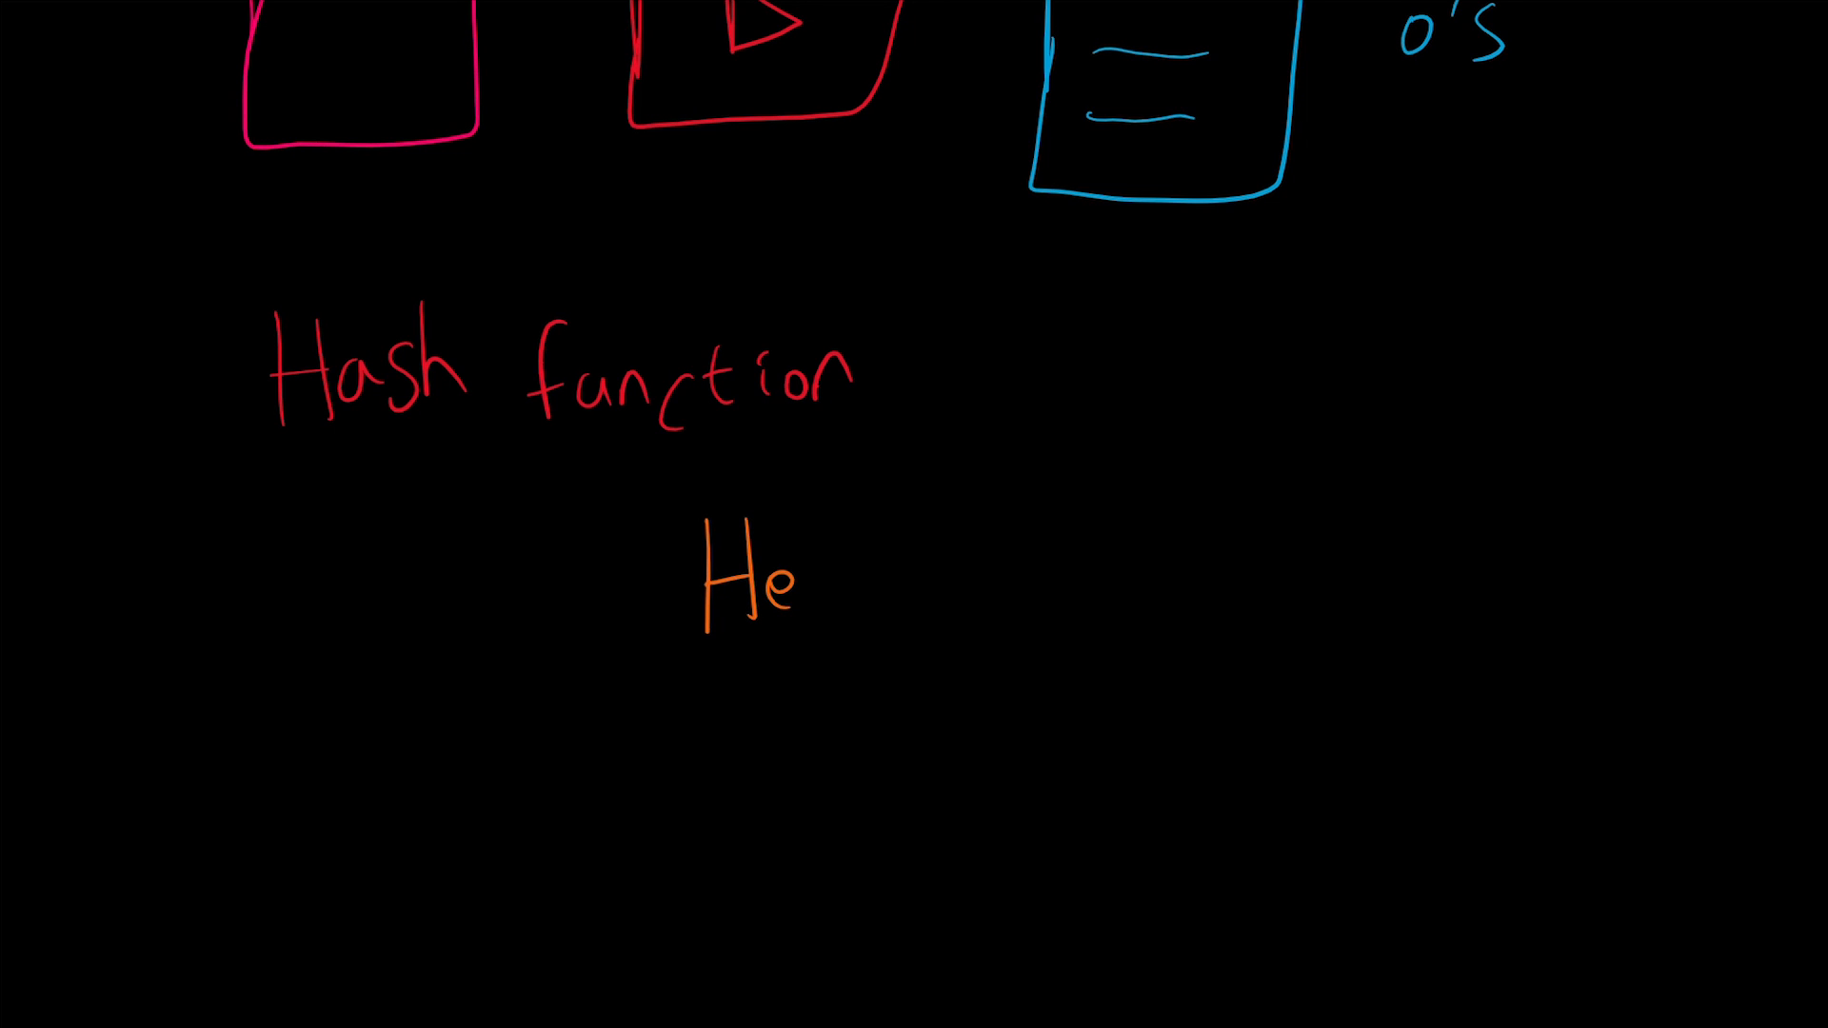
text(xade)
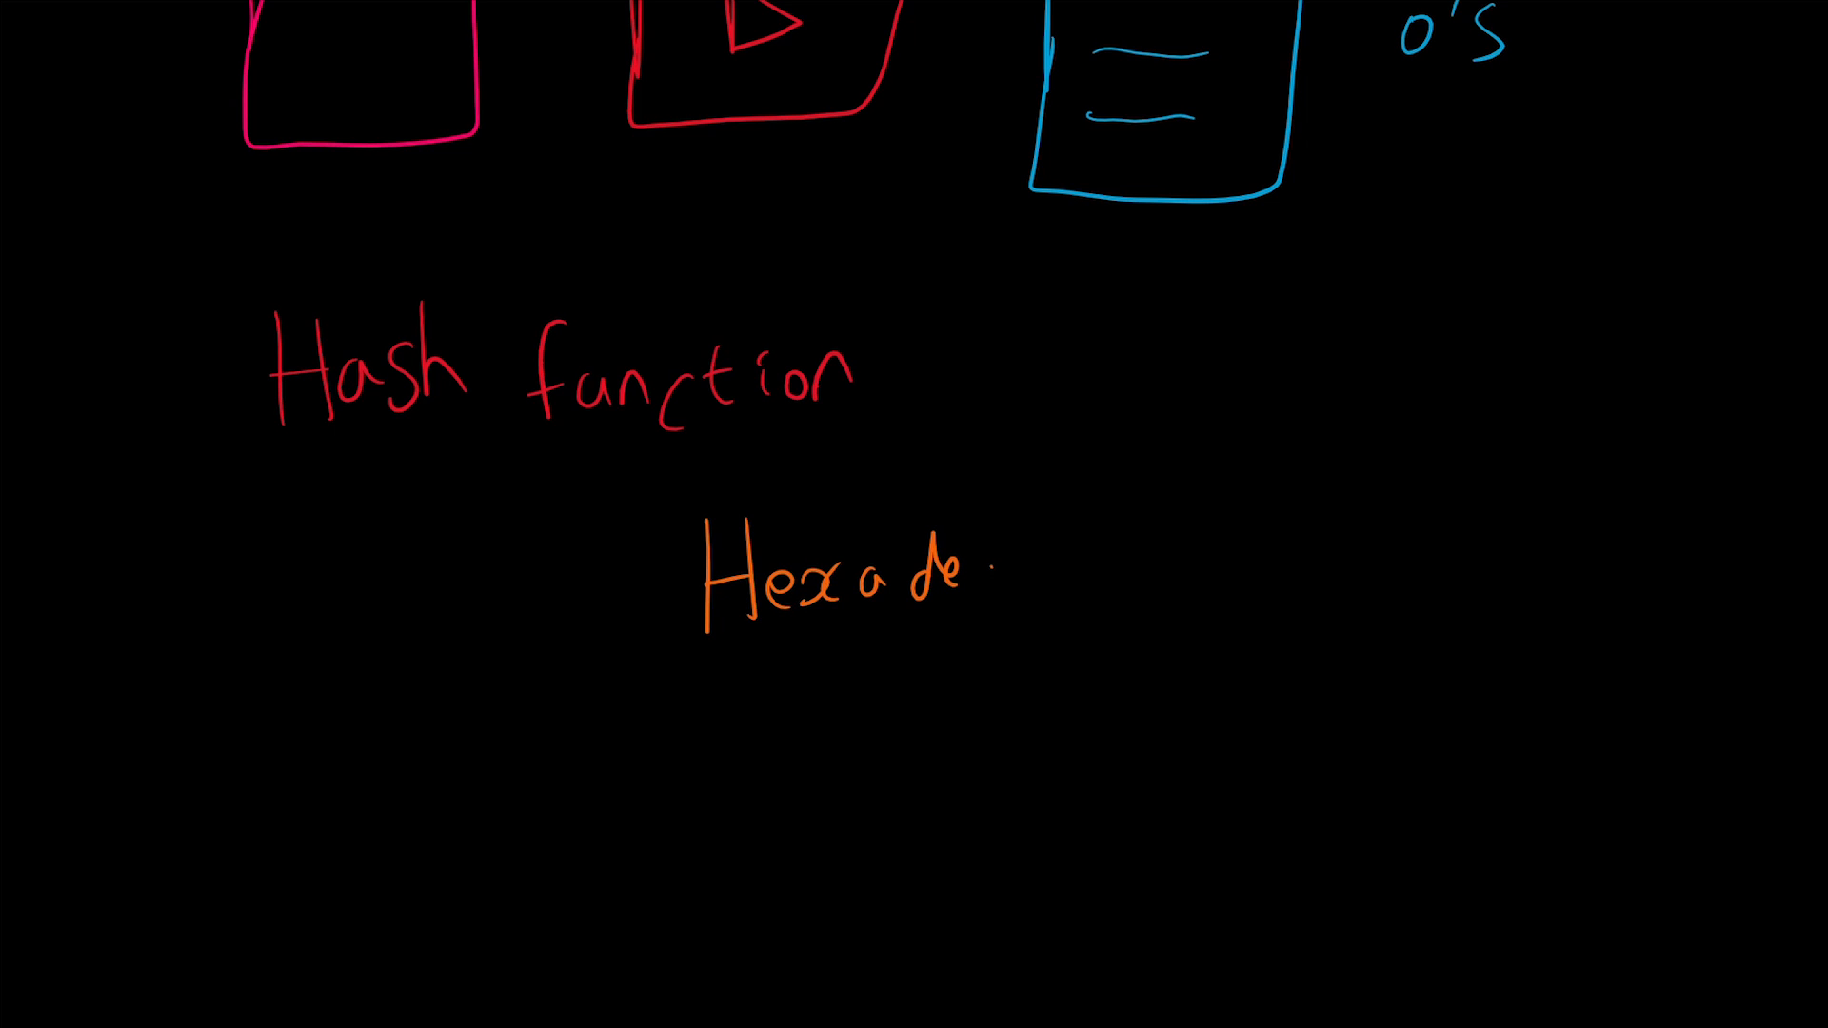
text(cimal)
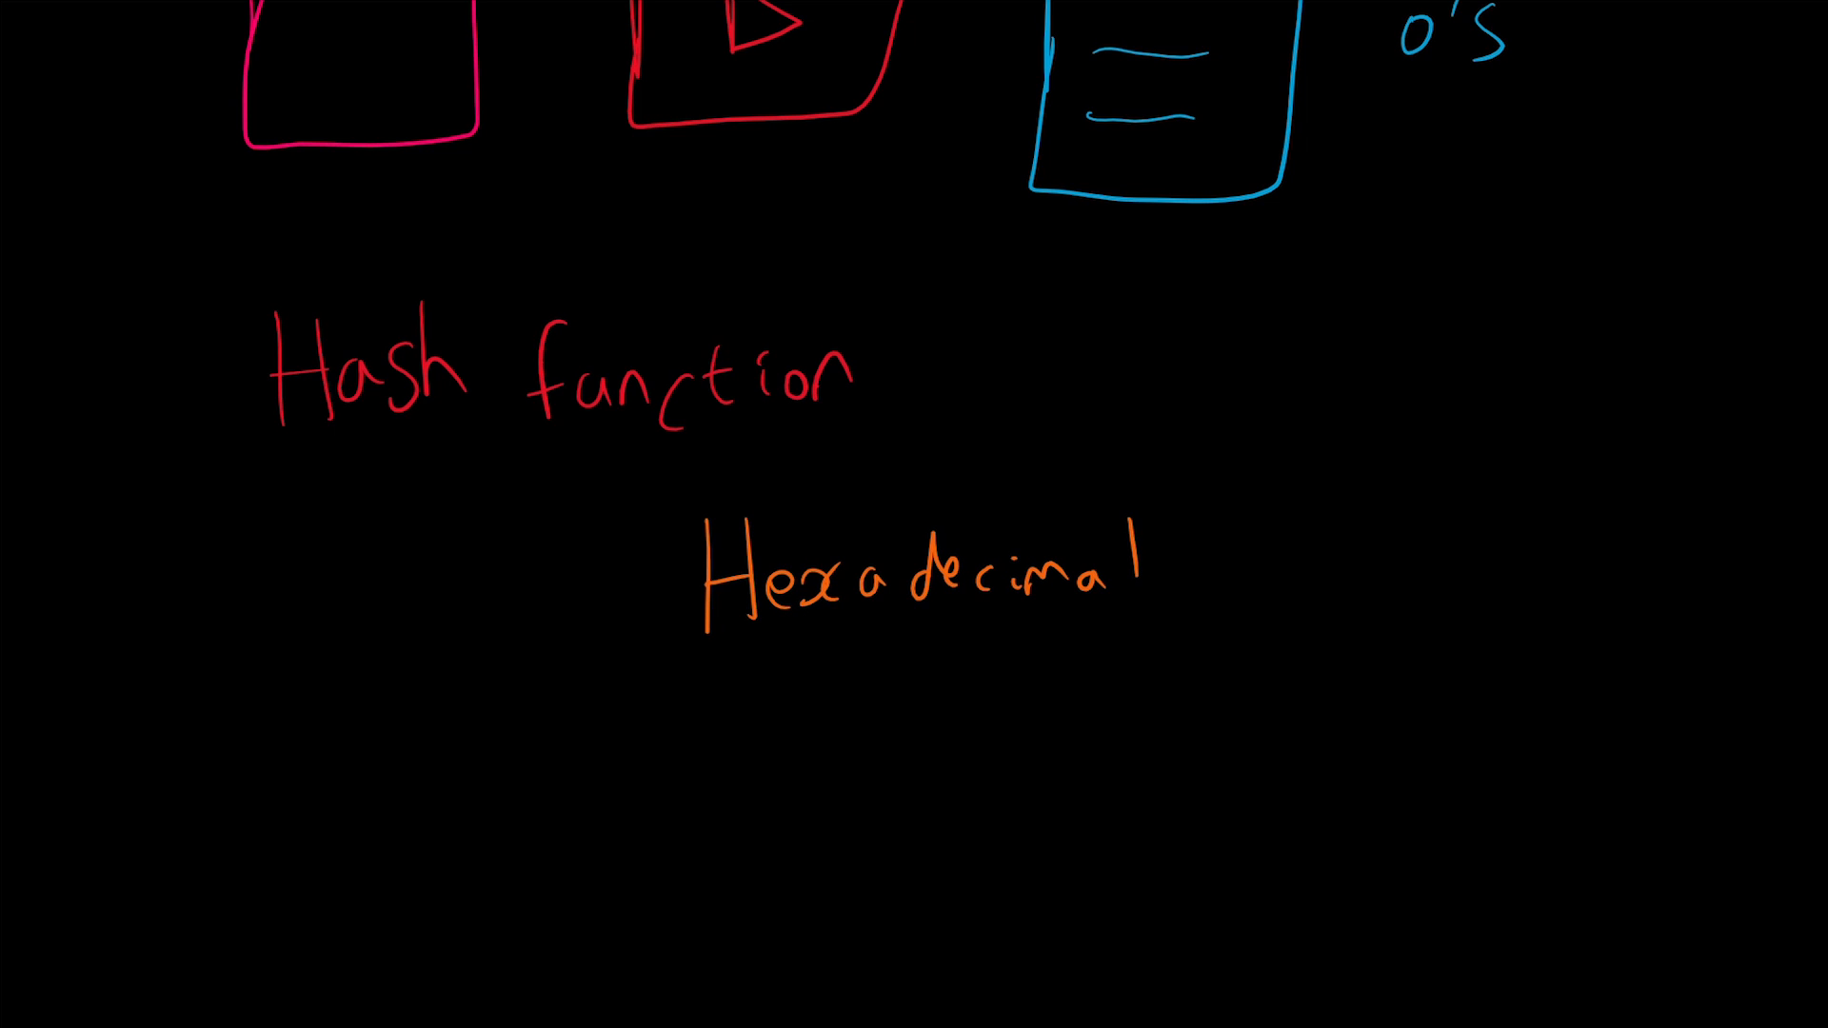
Step: Underline 'Hexadecimal' and write digit rows '1,2,3,4,5,6,7,8' and '9,8,7,6,5,3,2,1' inside a red box
drag(577, 682, 1282, 642)
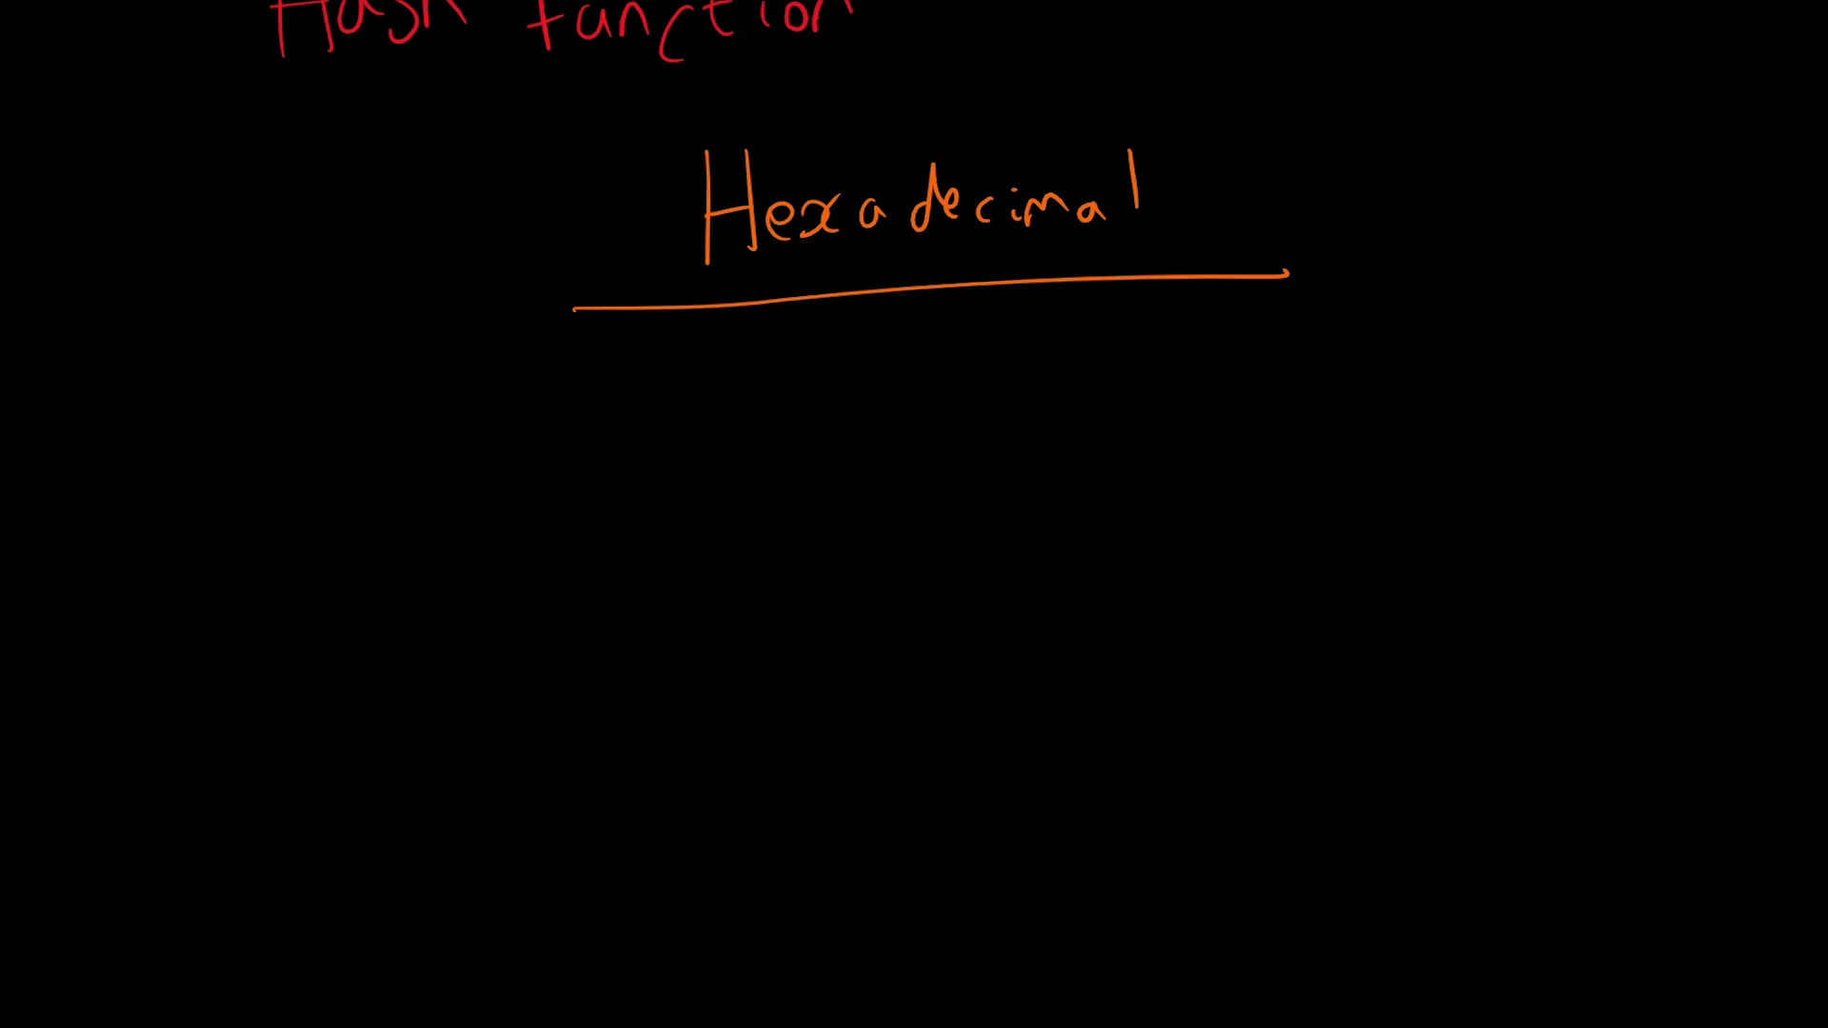
drag(221, 413, 424, 501)
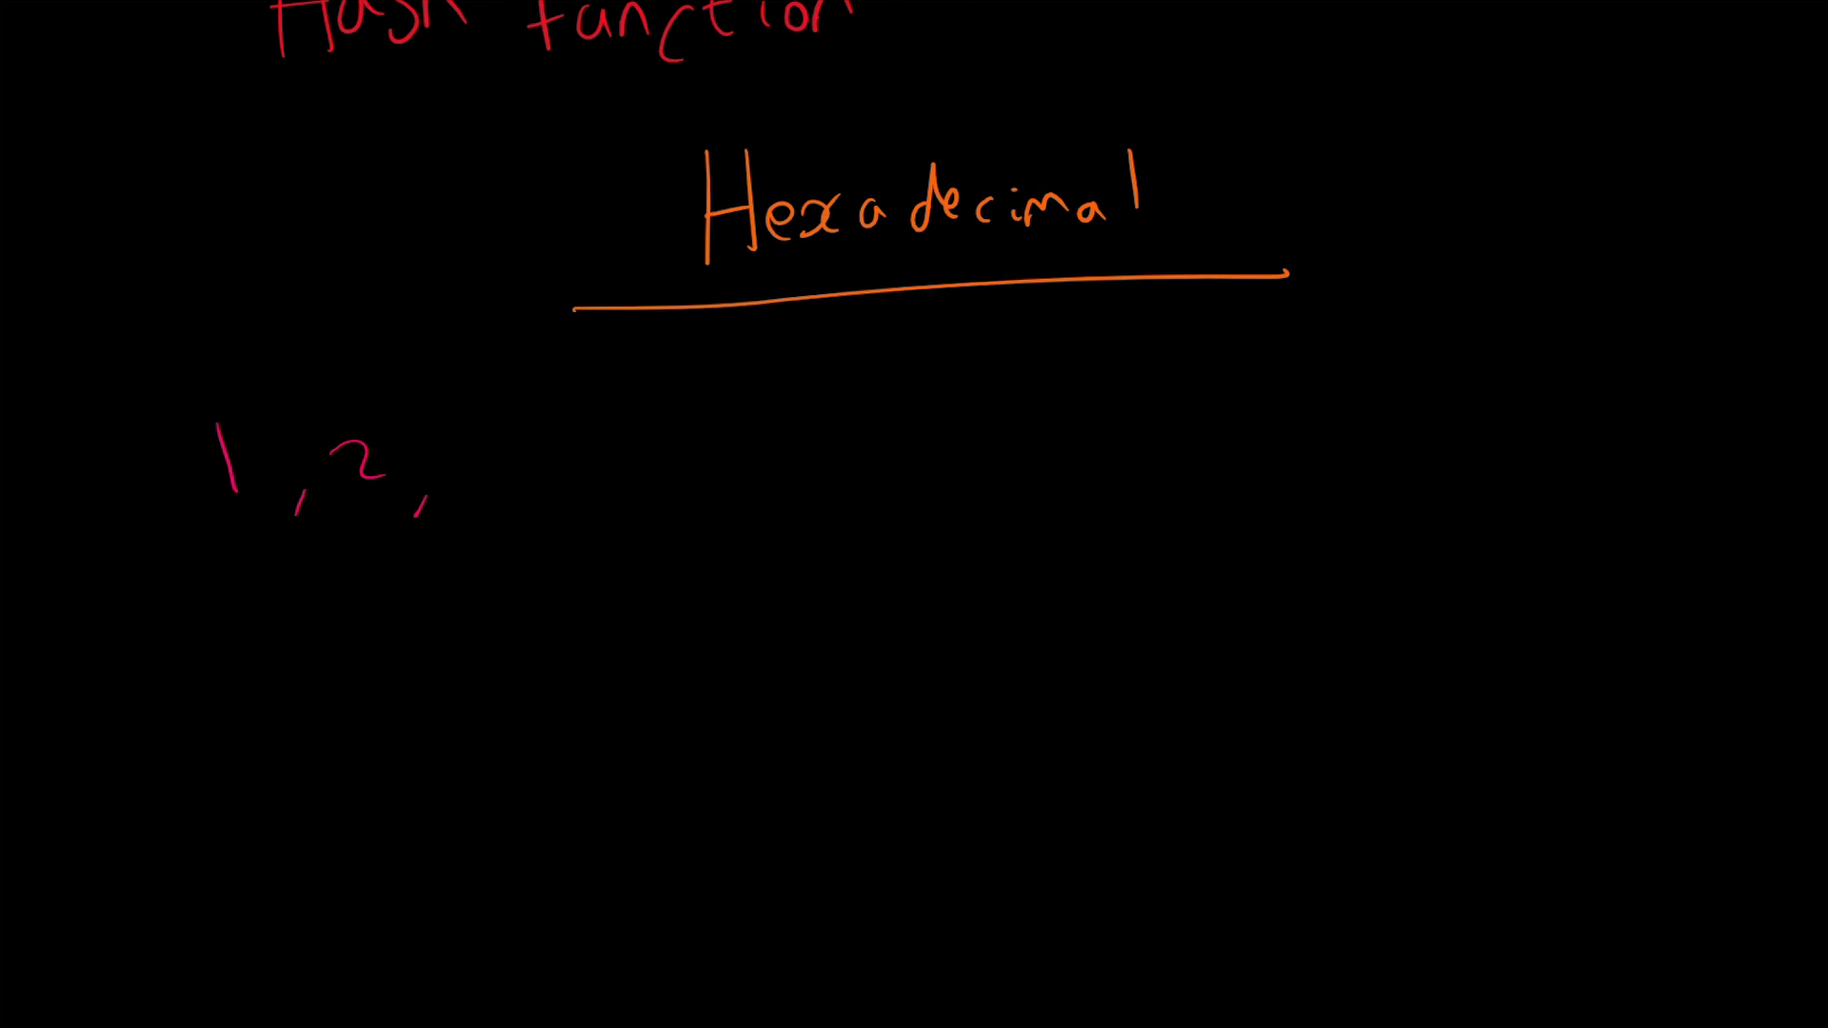
drag(467, 467, 653, 467)
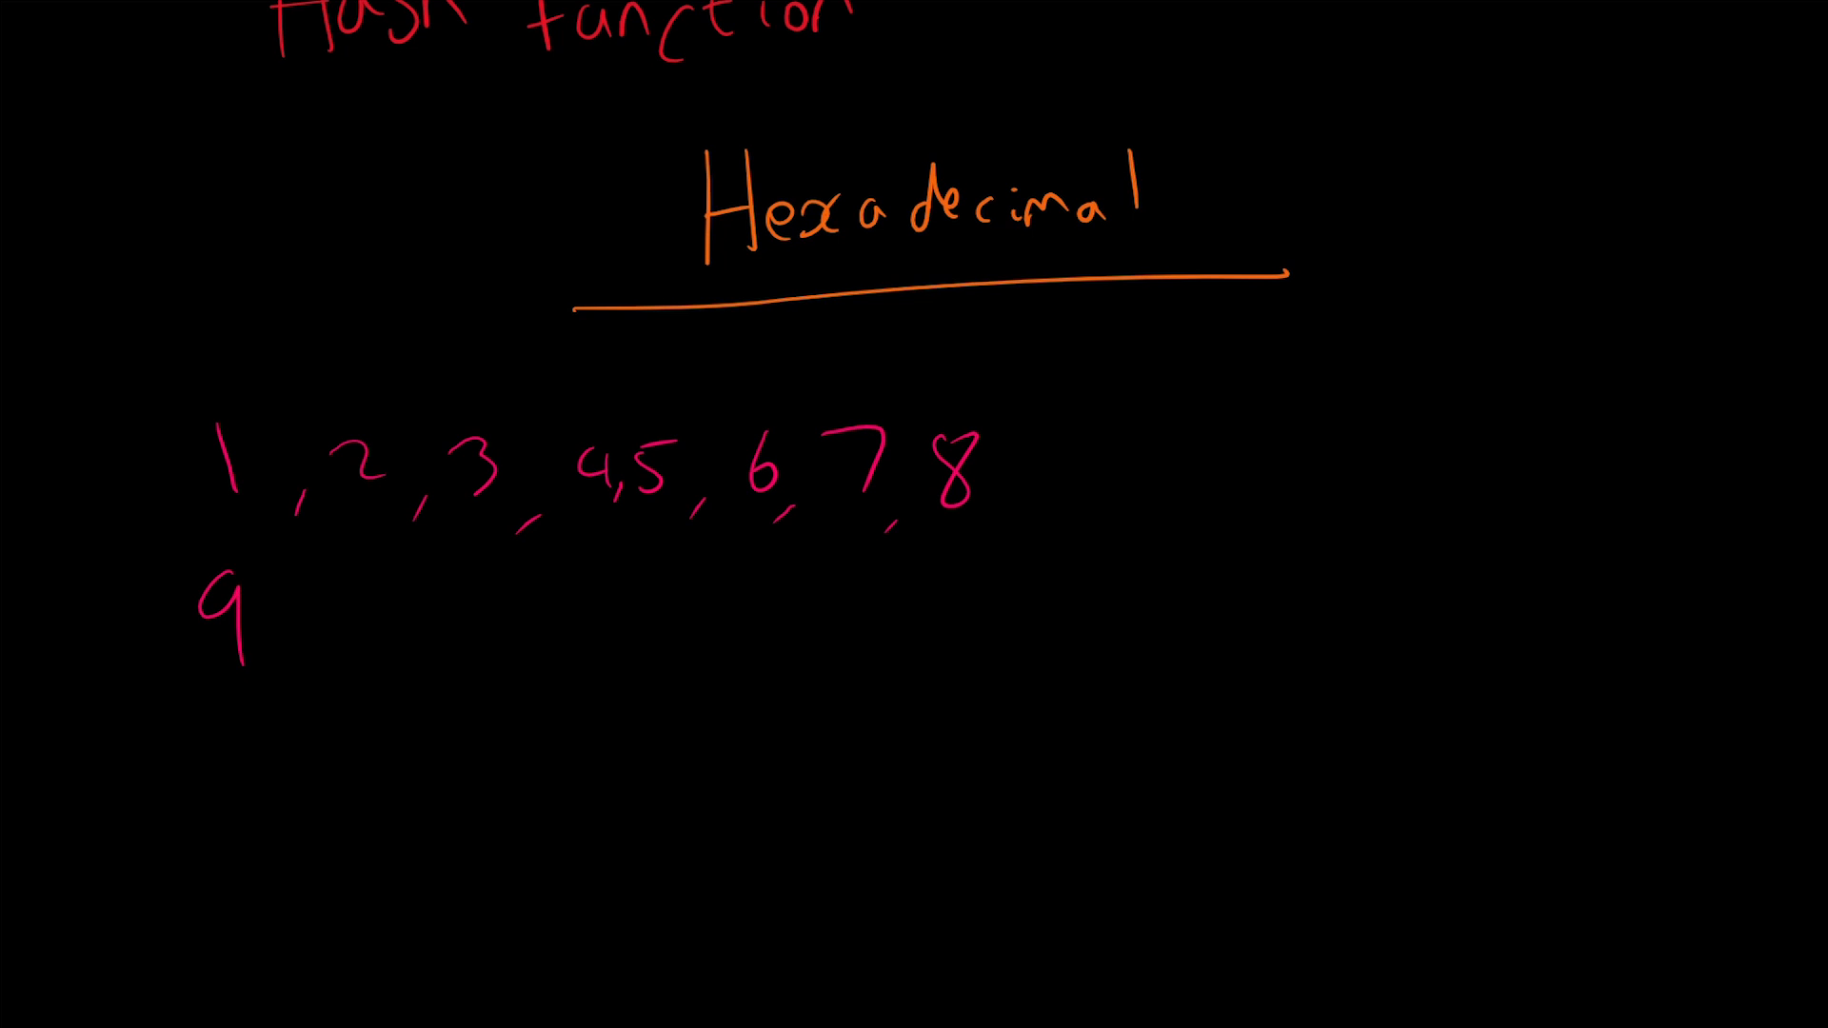
text(,8,7,6,5,3,2,1)
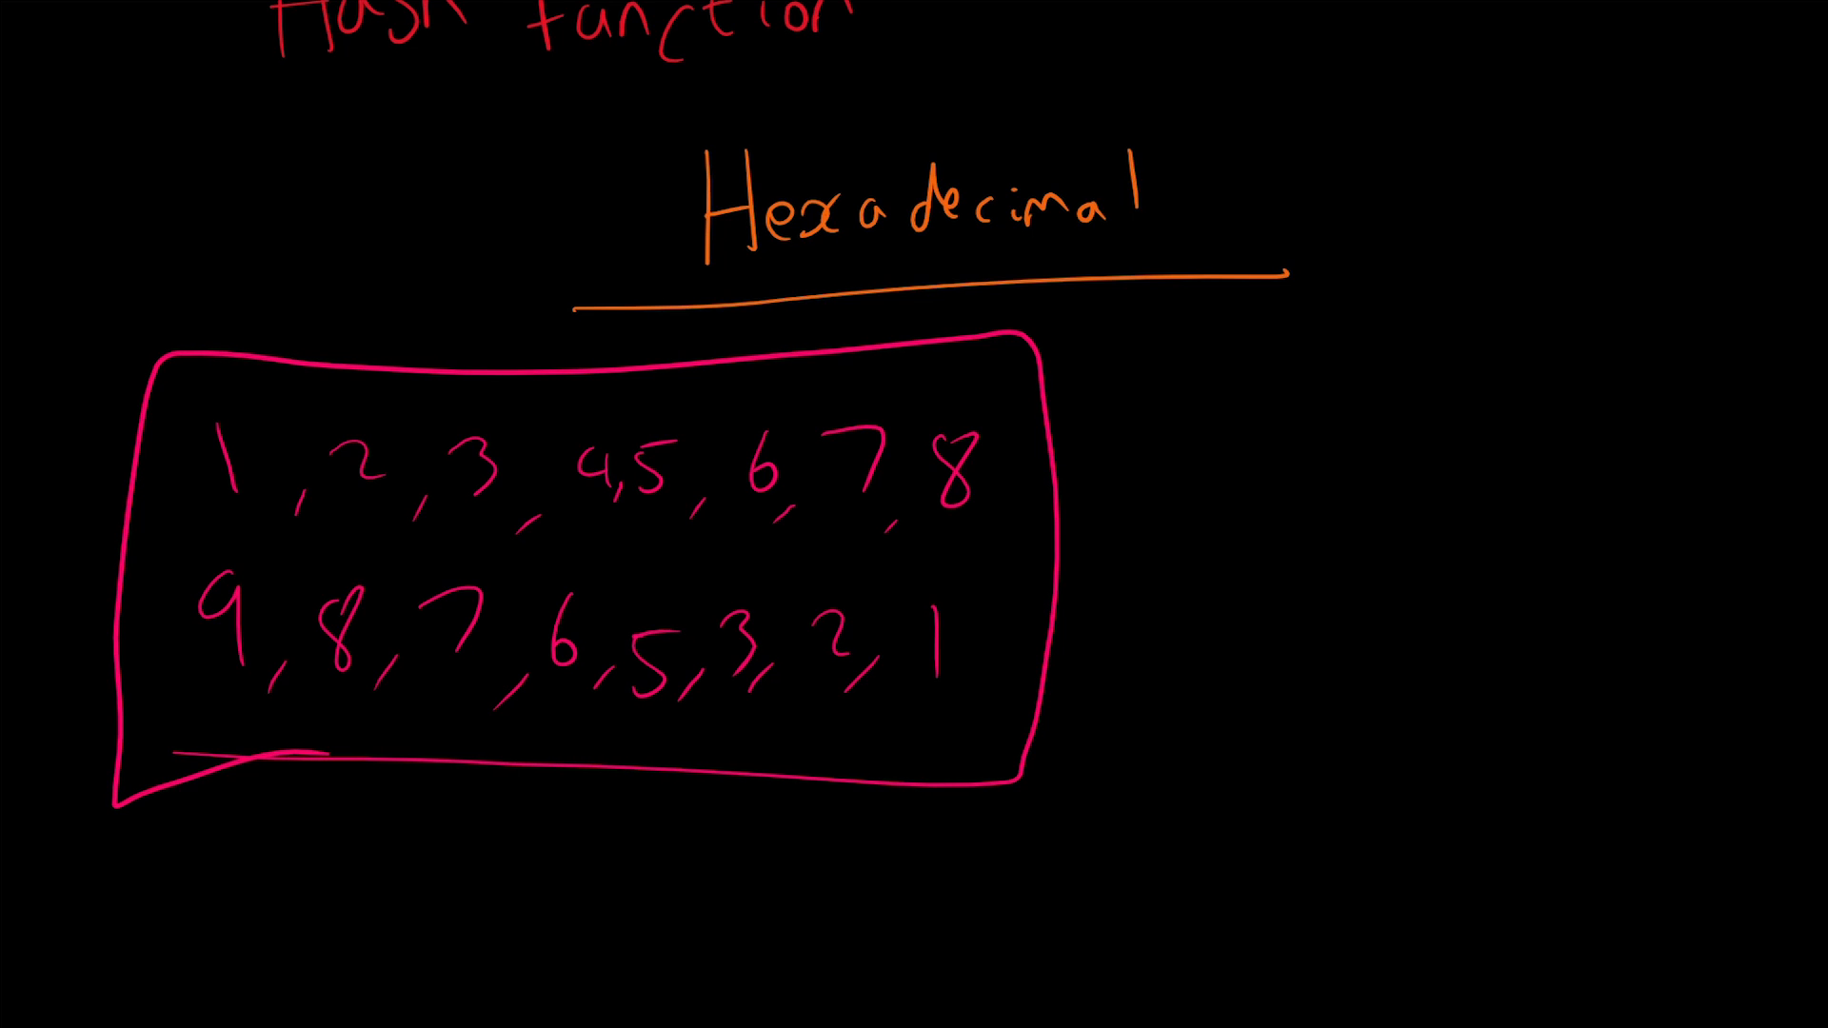
Step: Draw arrows from the digit box to an orange rectangle and a blue circle, changing one 6 to a blue 3
drag(1061, 413, 1353, 373)
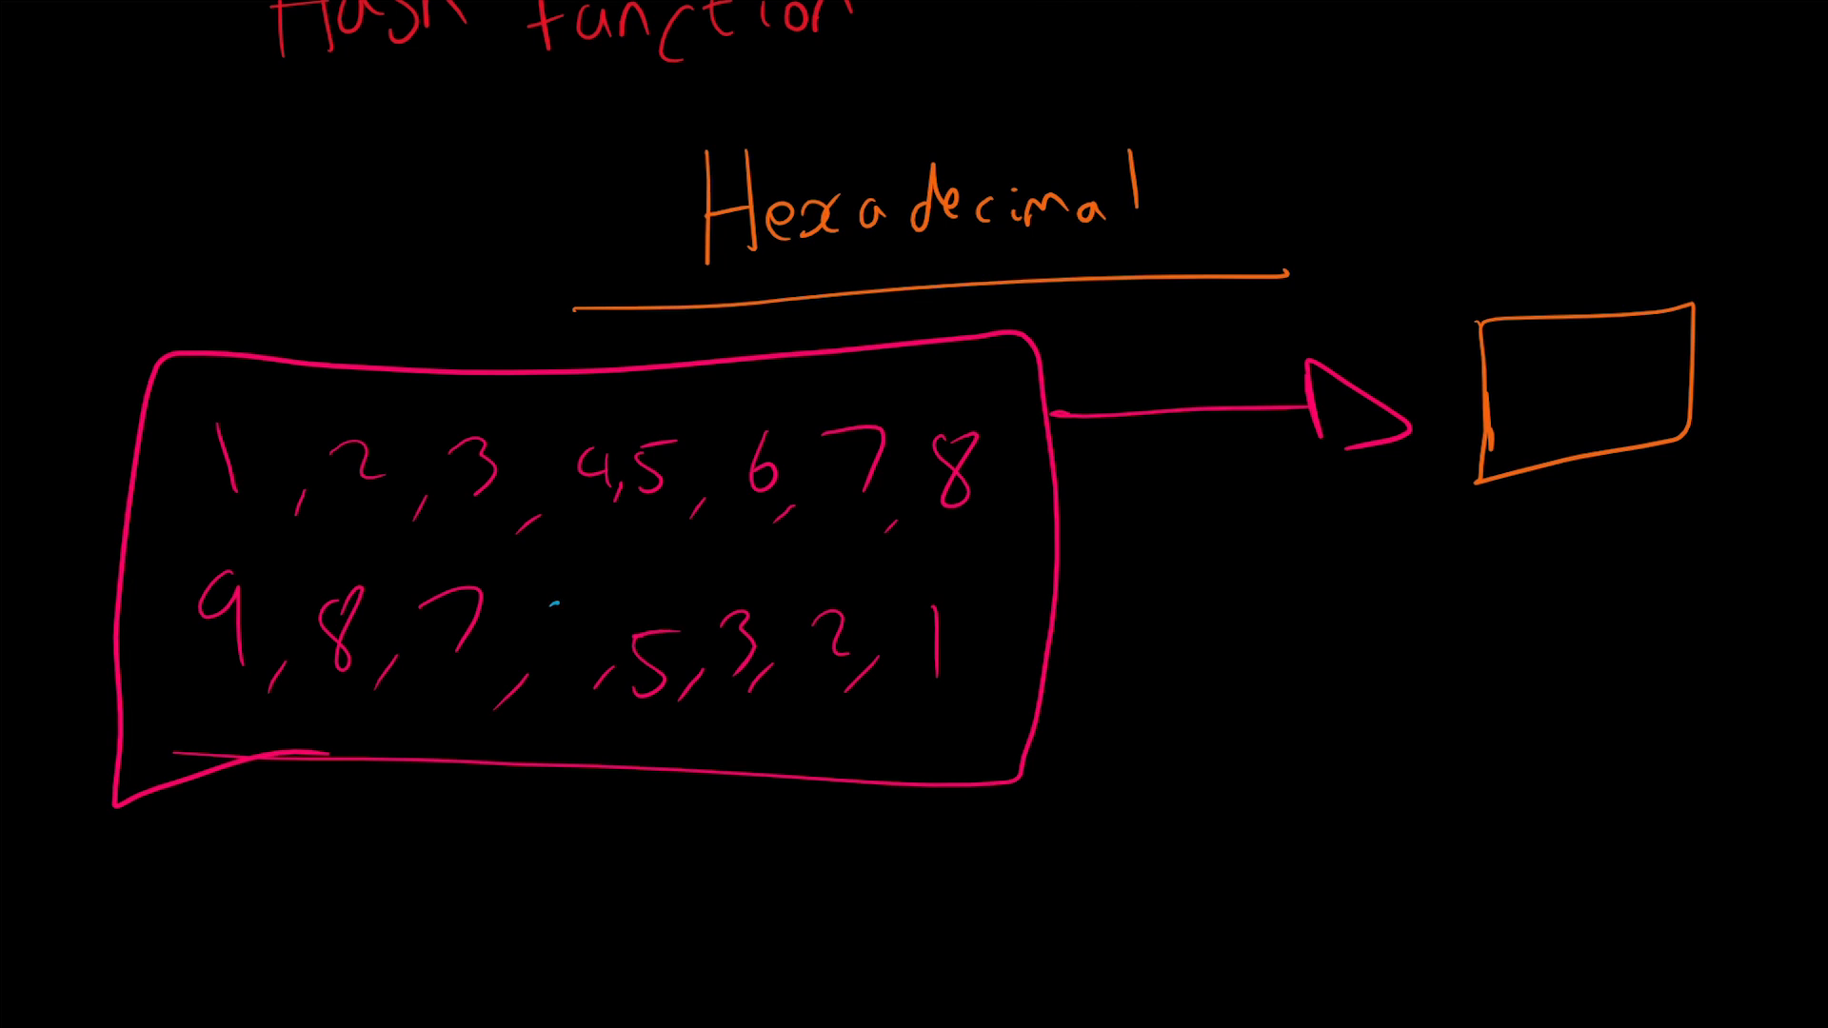
drag(1050, 659, 1290, 659)
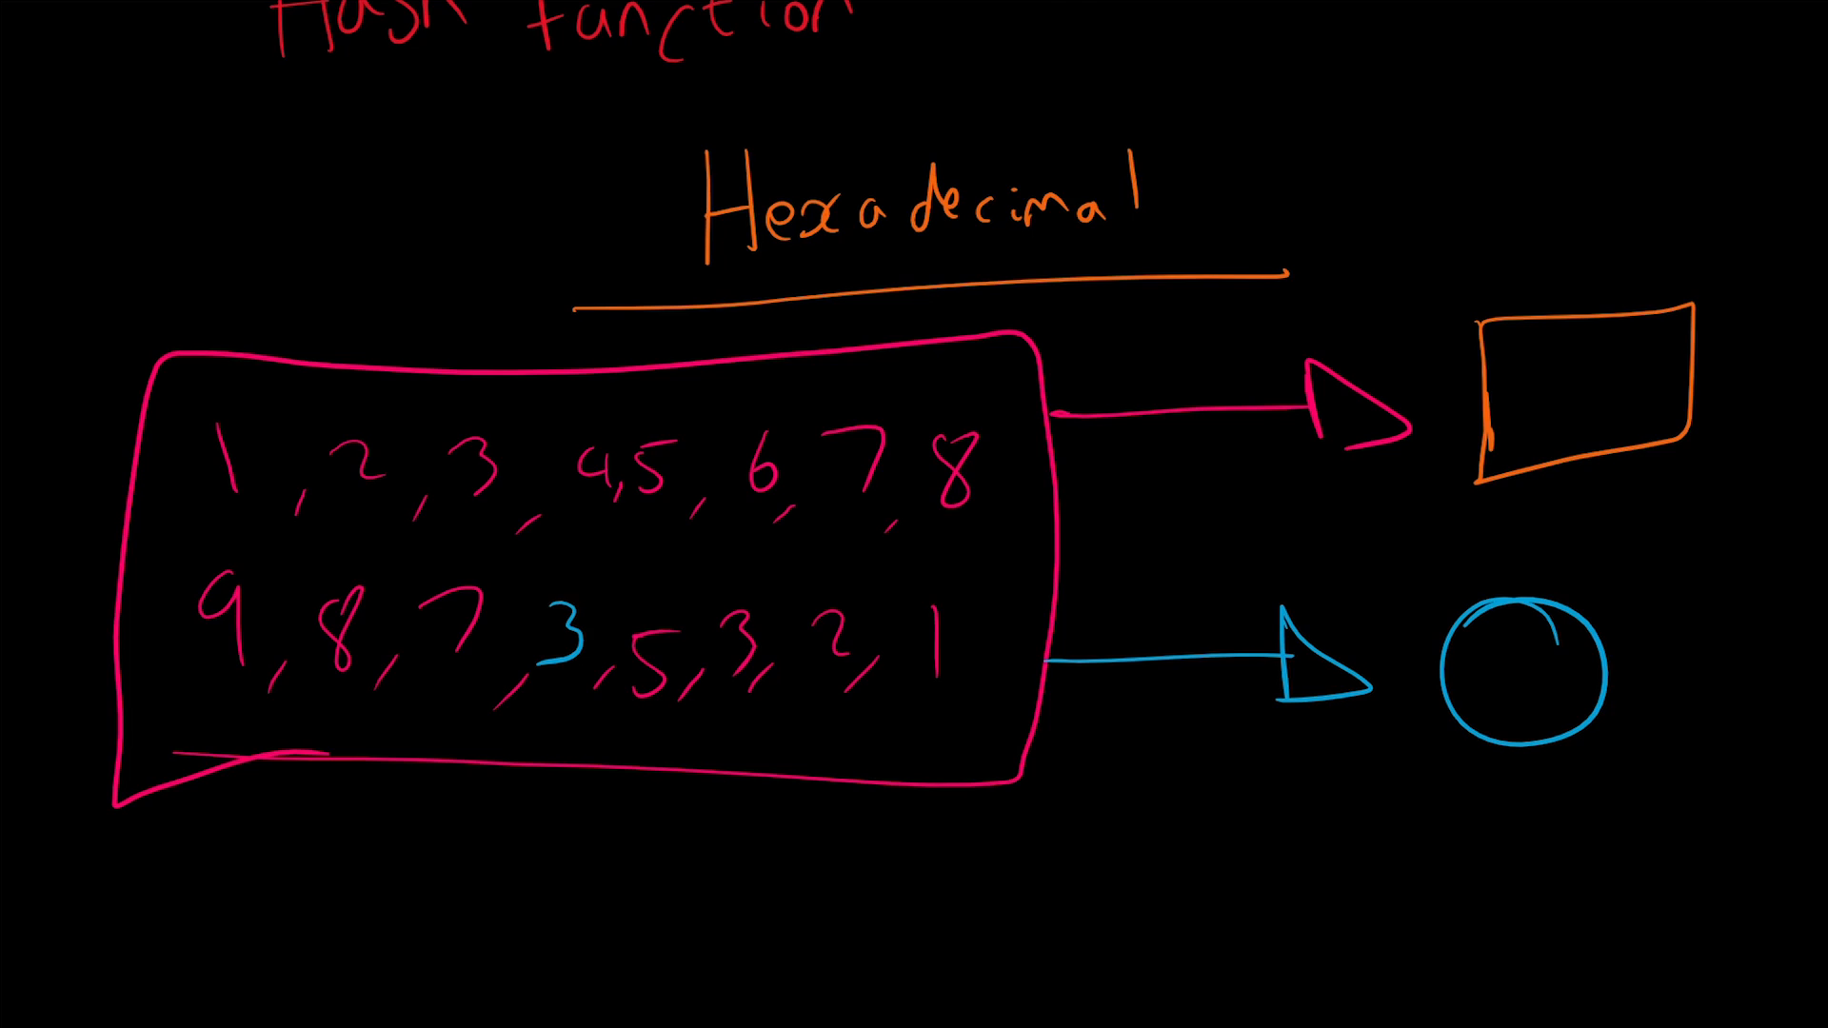
scroll(down, 3)
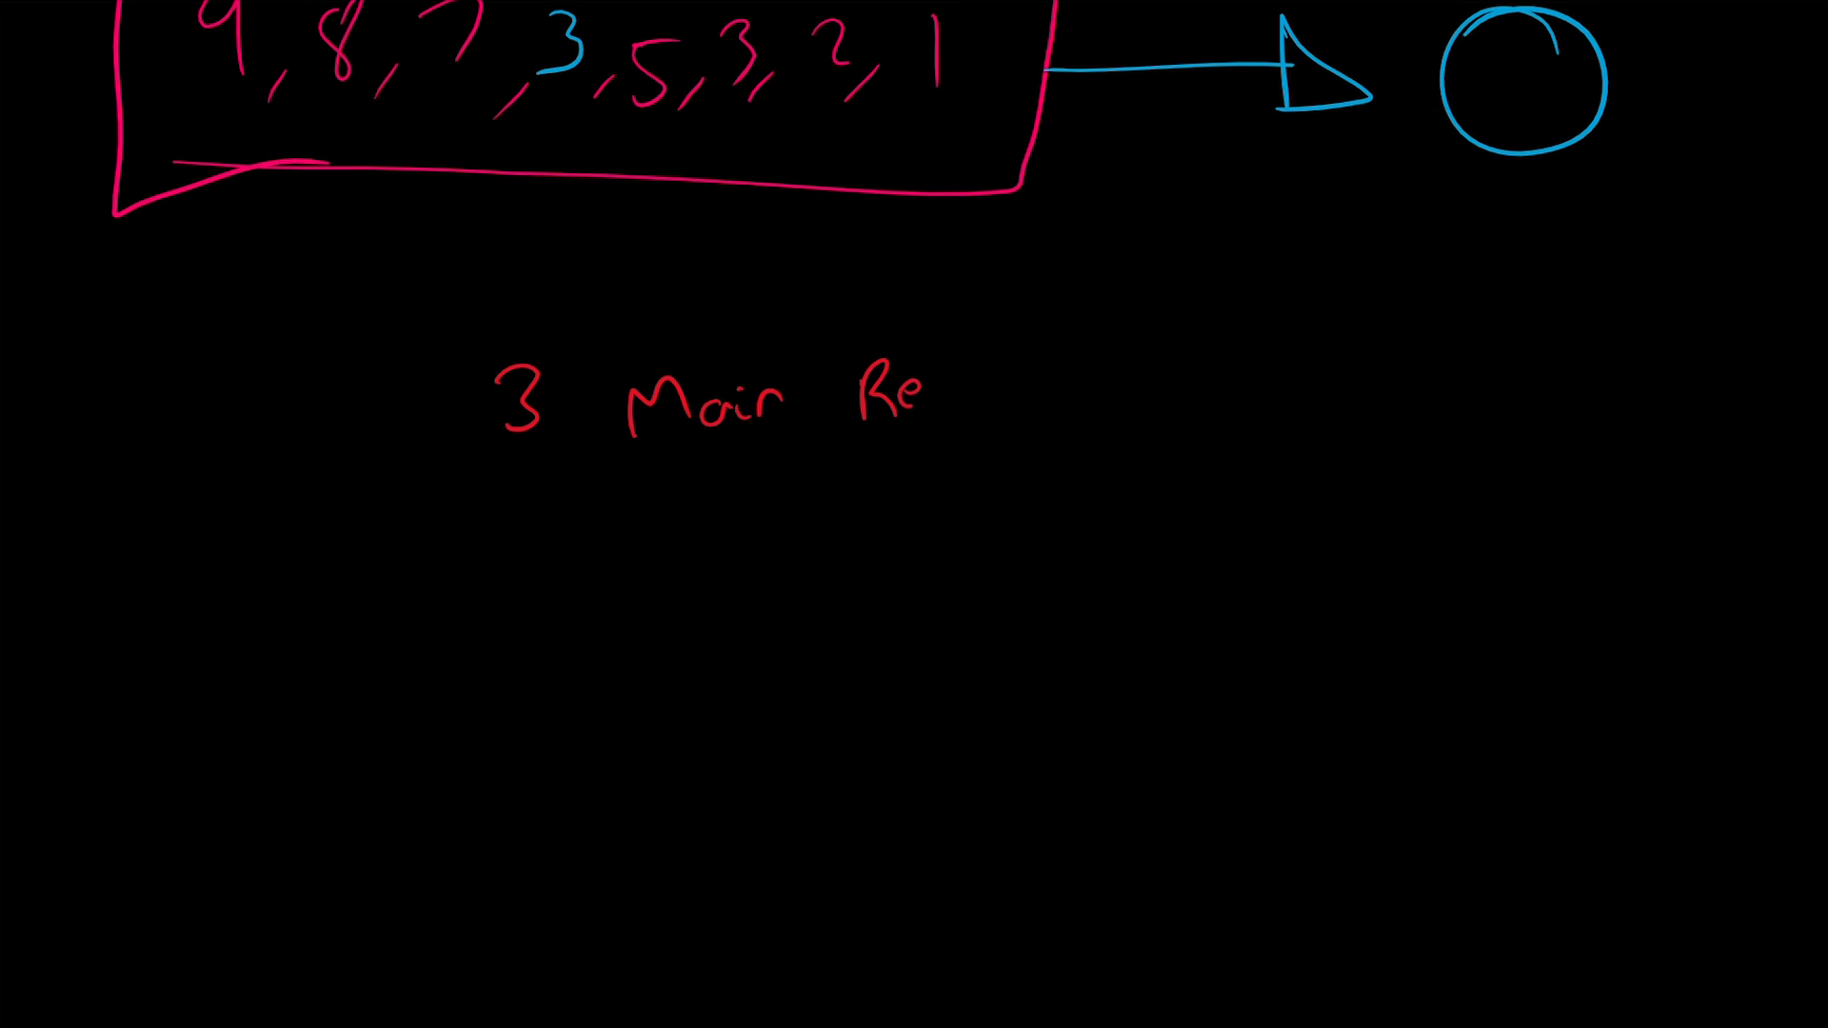
Step: Write the underlined heading '3 Main Requirements' with first item 'Reasonably fast' and start a second bullet
text(quirements)
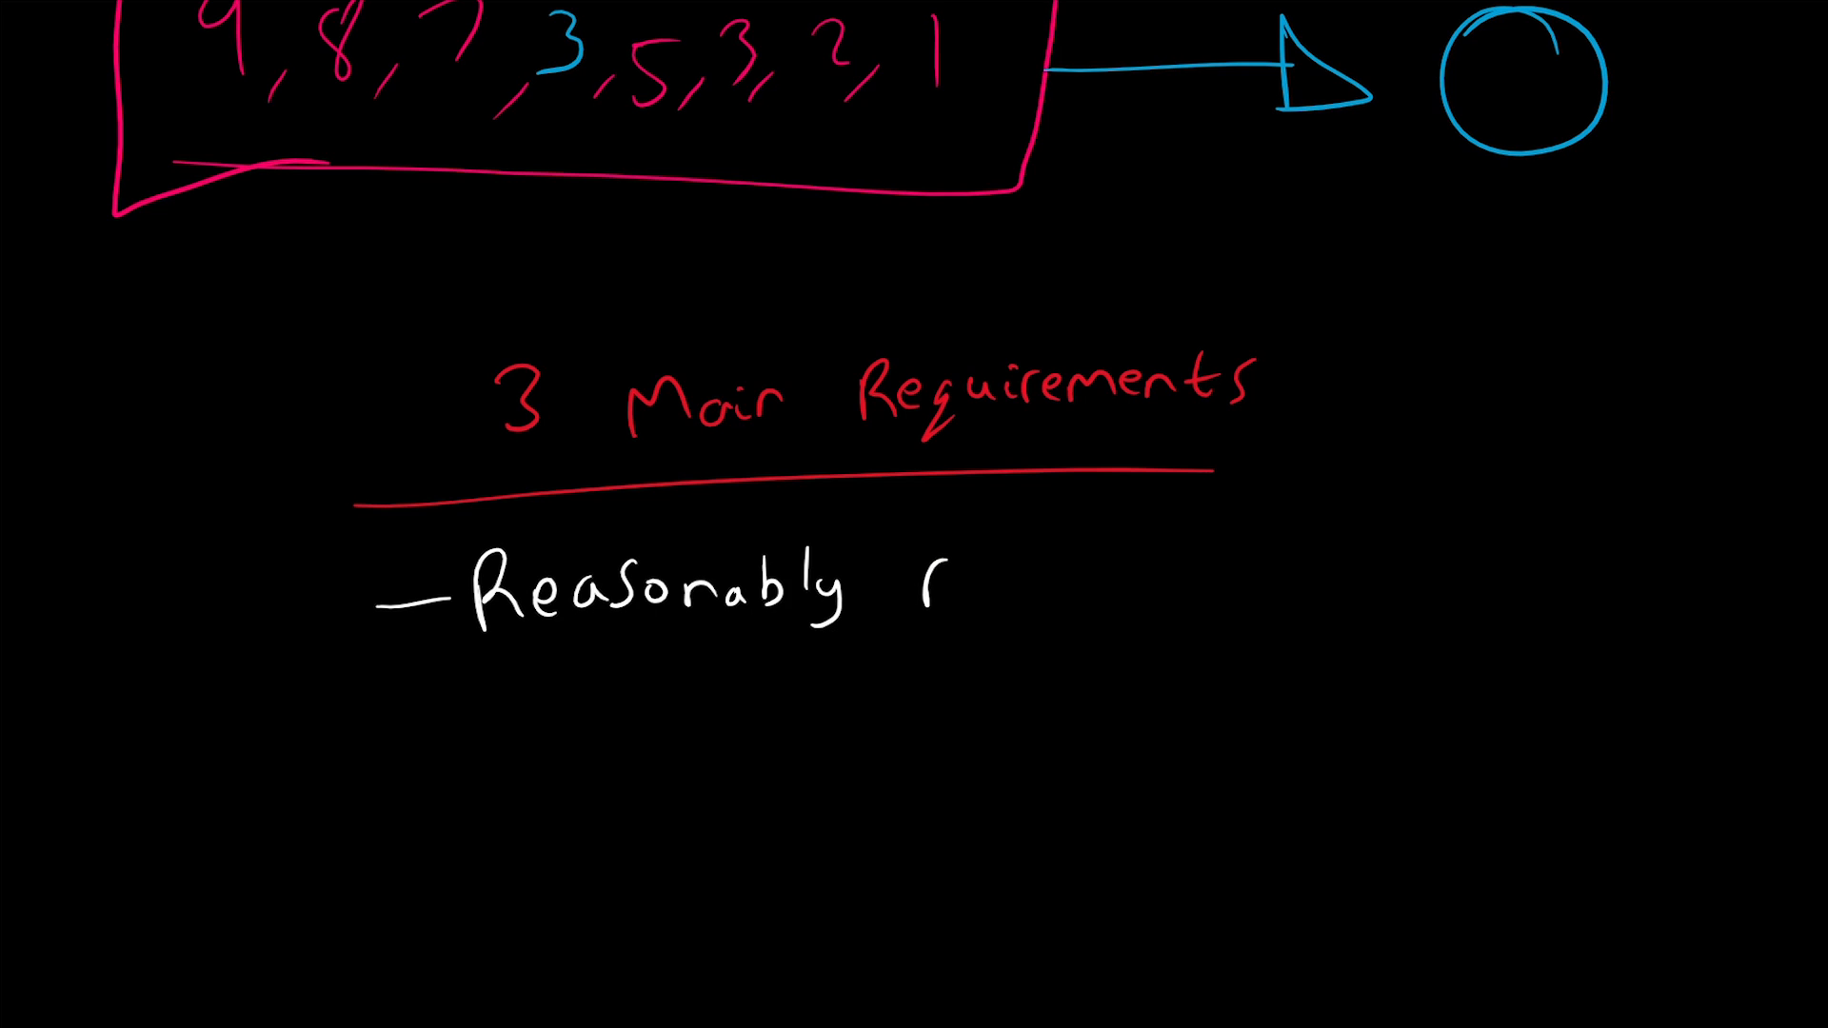
text(Fast)
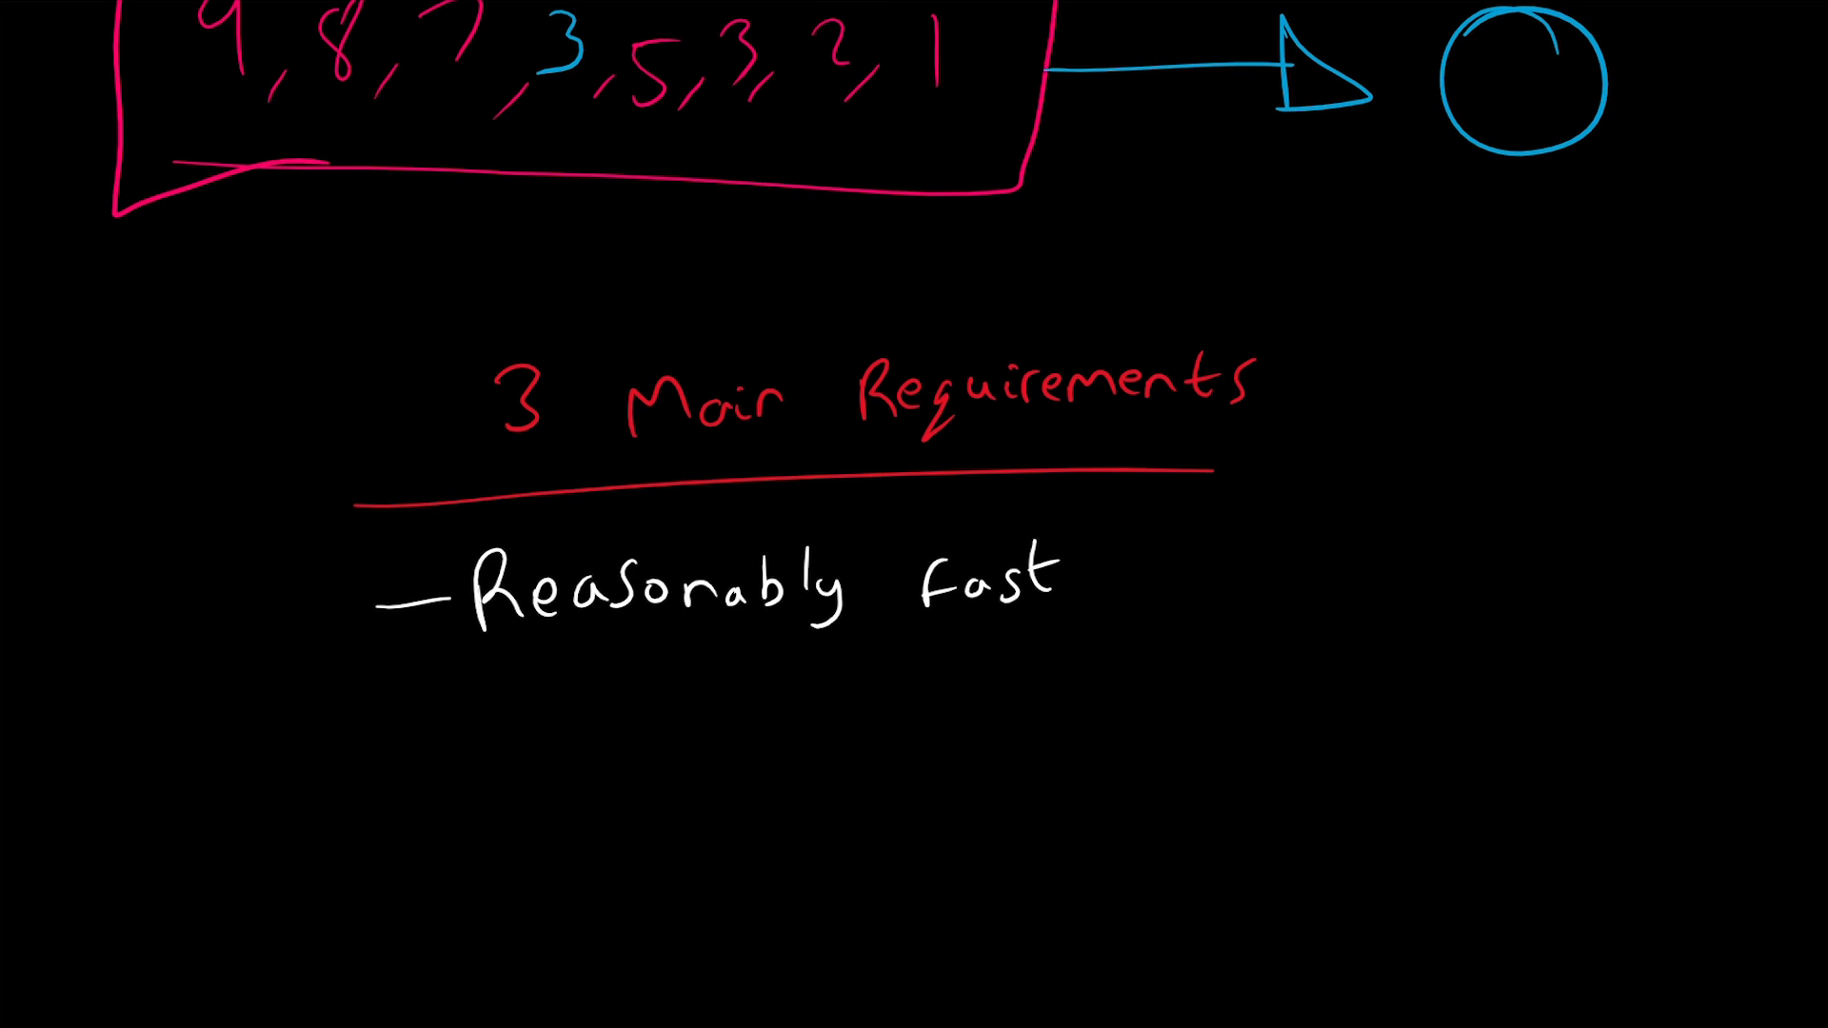
drag(356, 720, 455, 710)
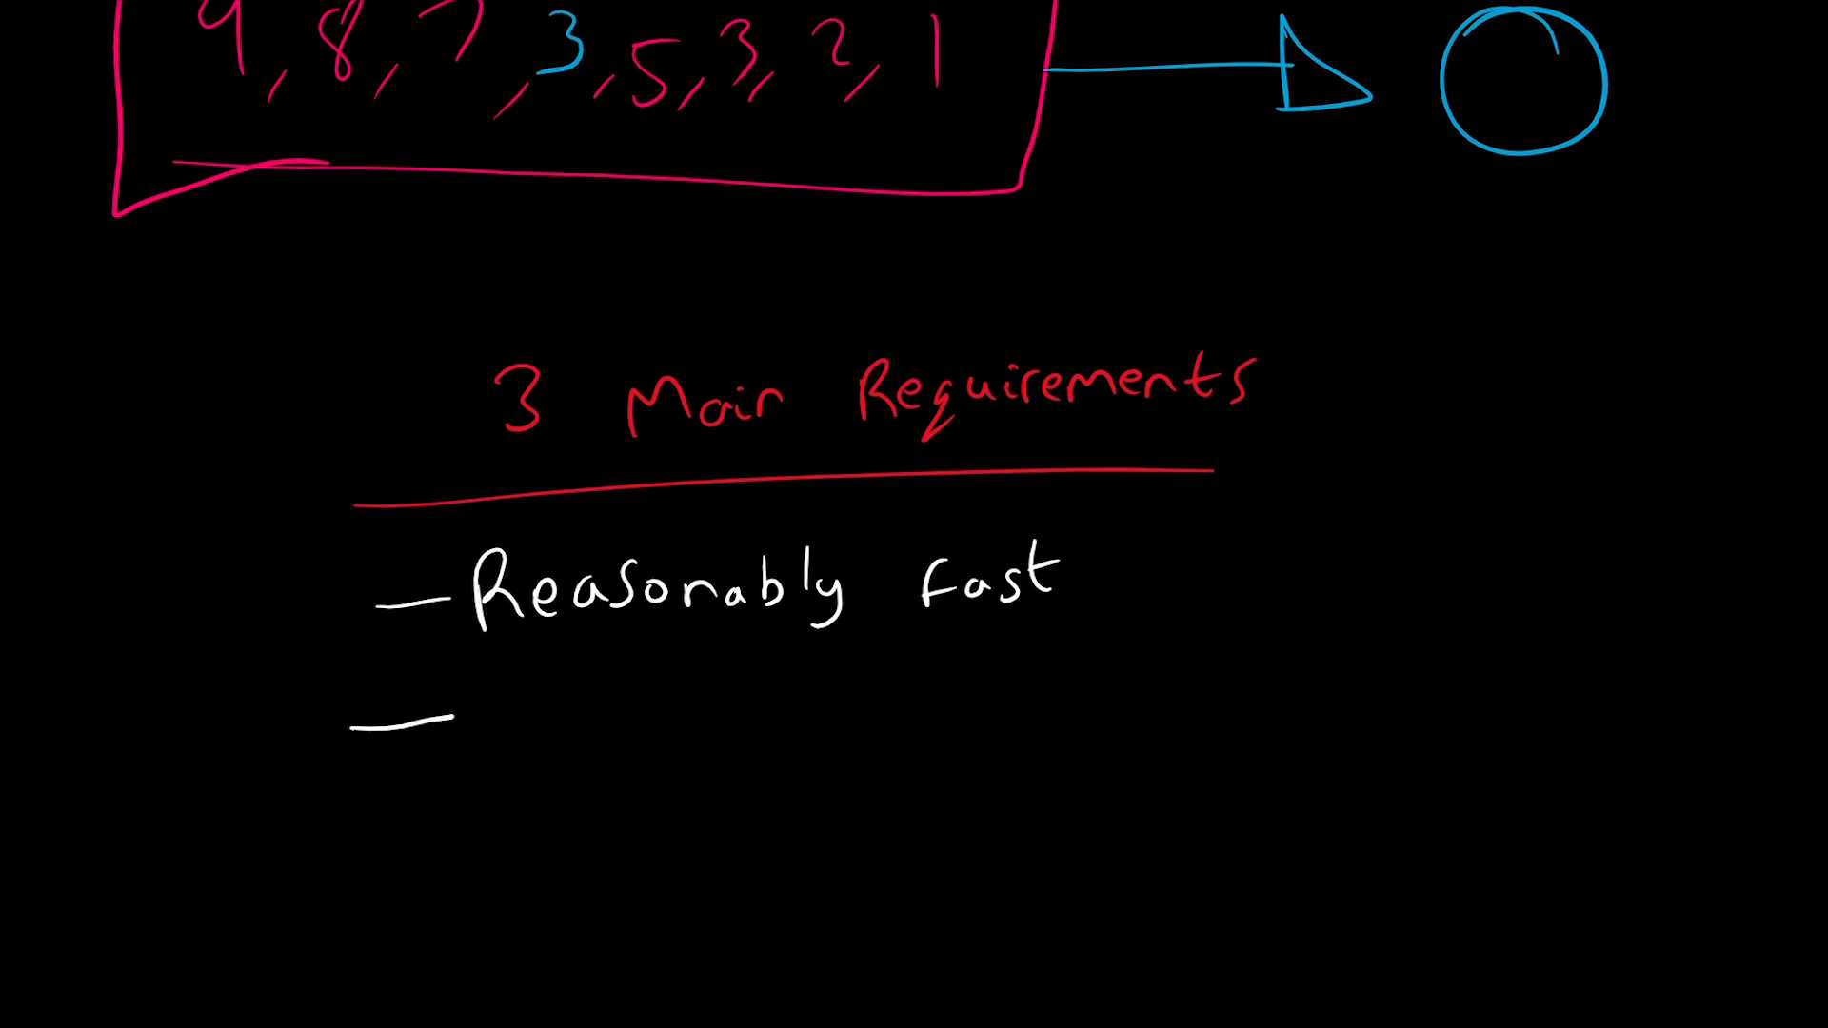
Step: Handwrite 'Every 1 bit change should result in an entirely different Hash value' as the second bullet
text(F)
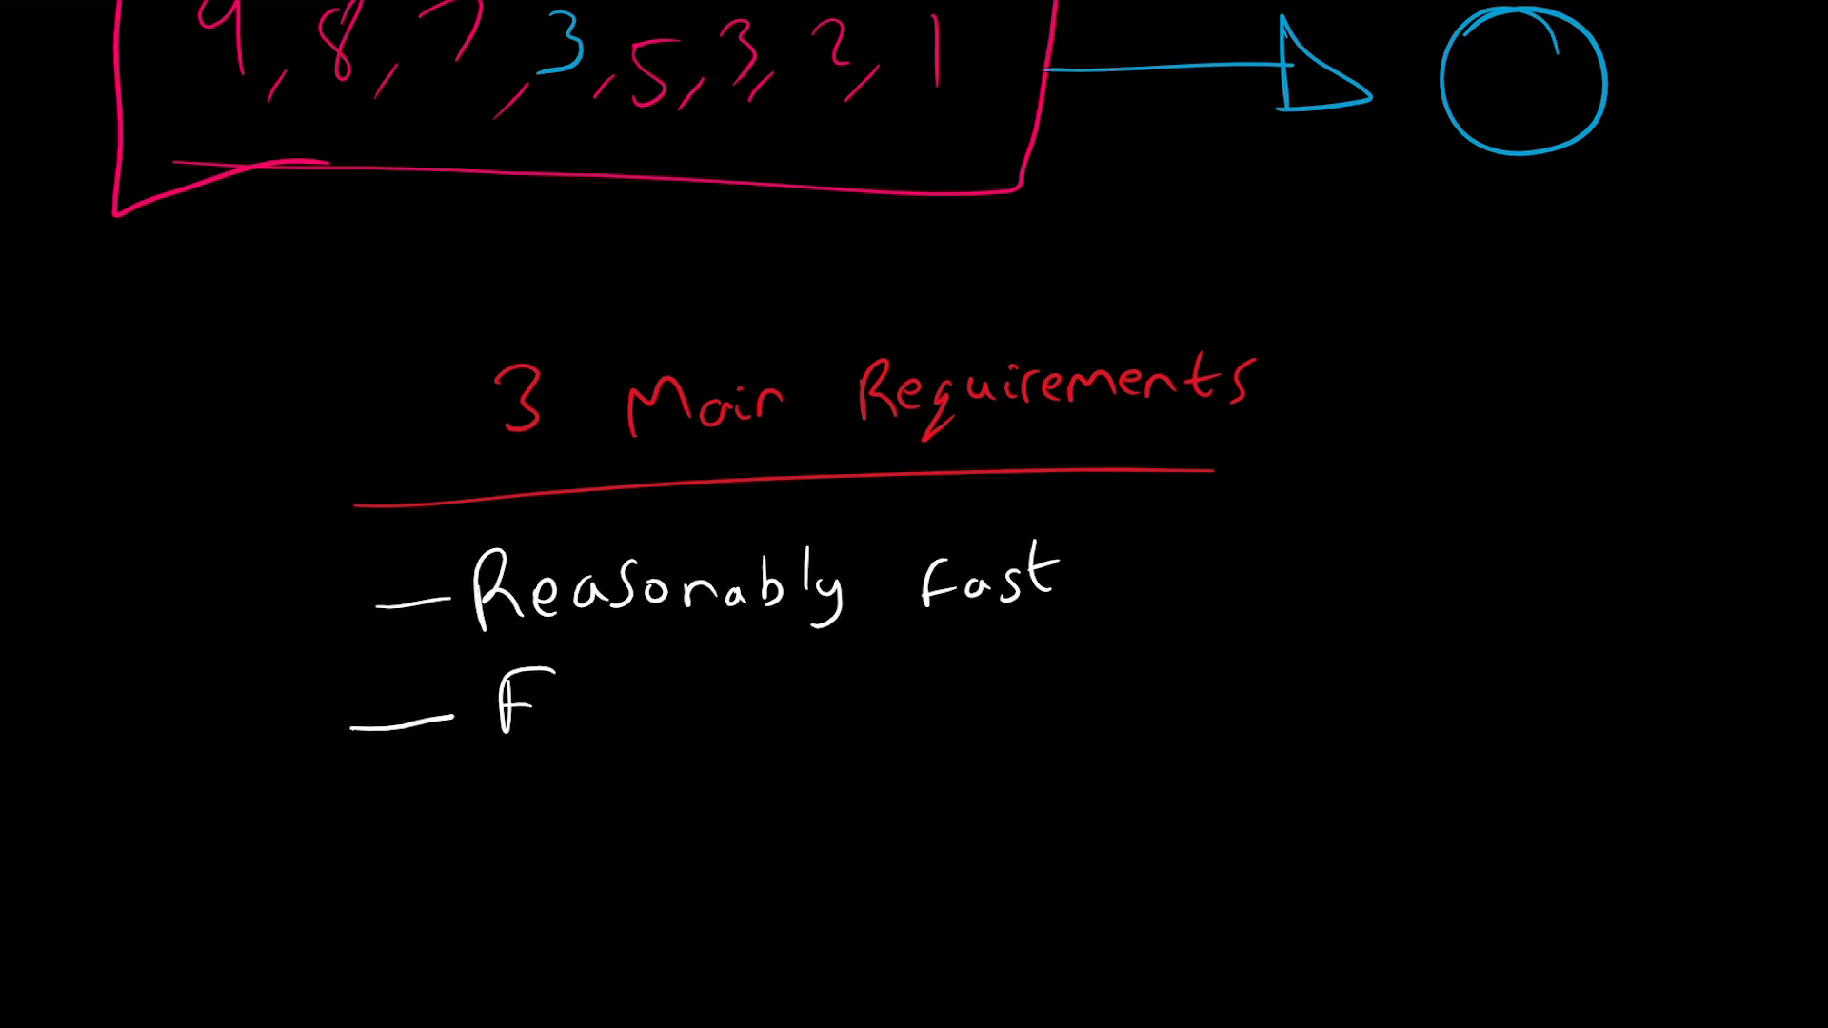
text(Ever In)
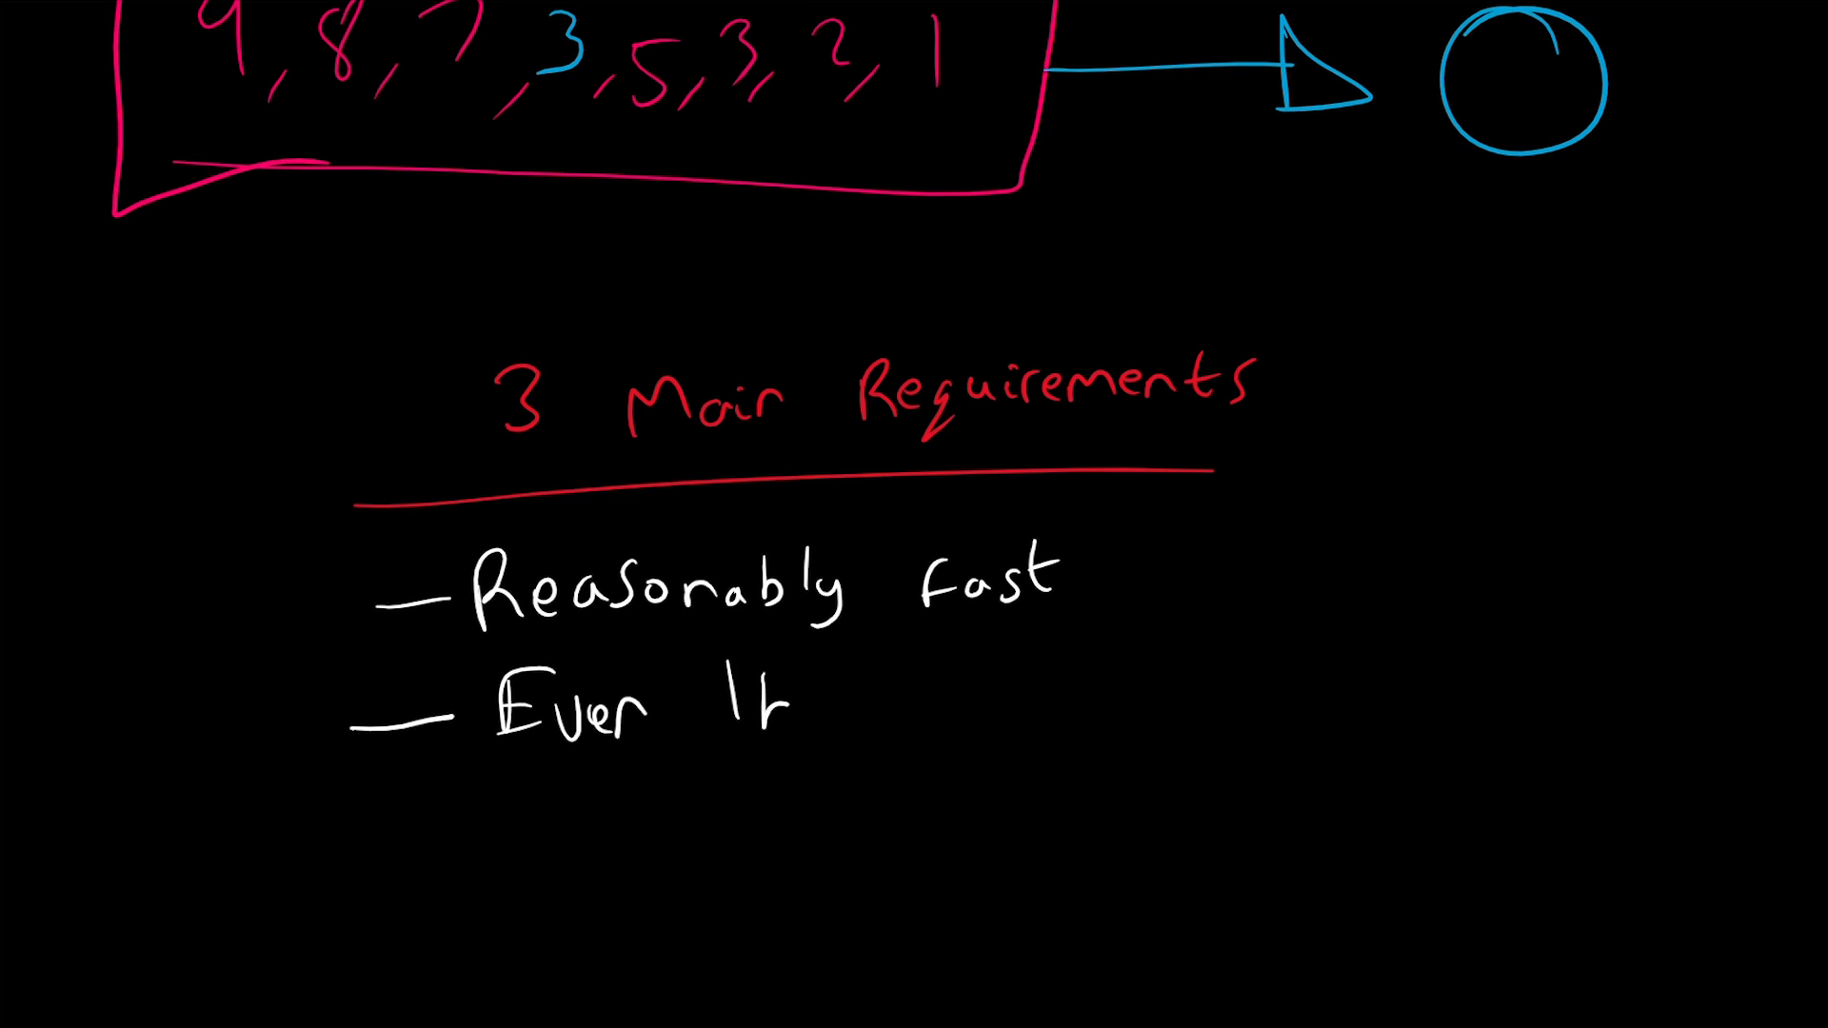
text(bit cha)
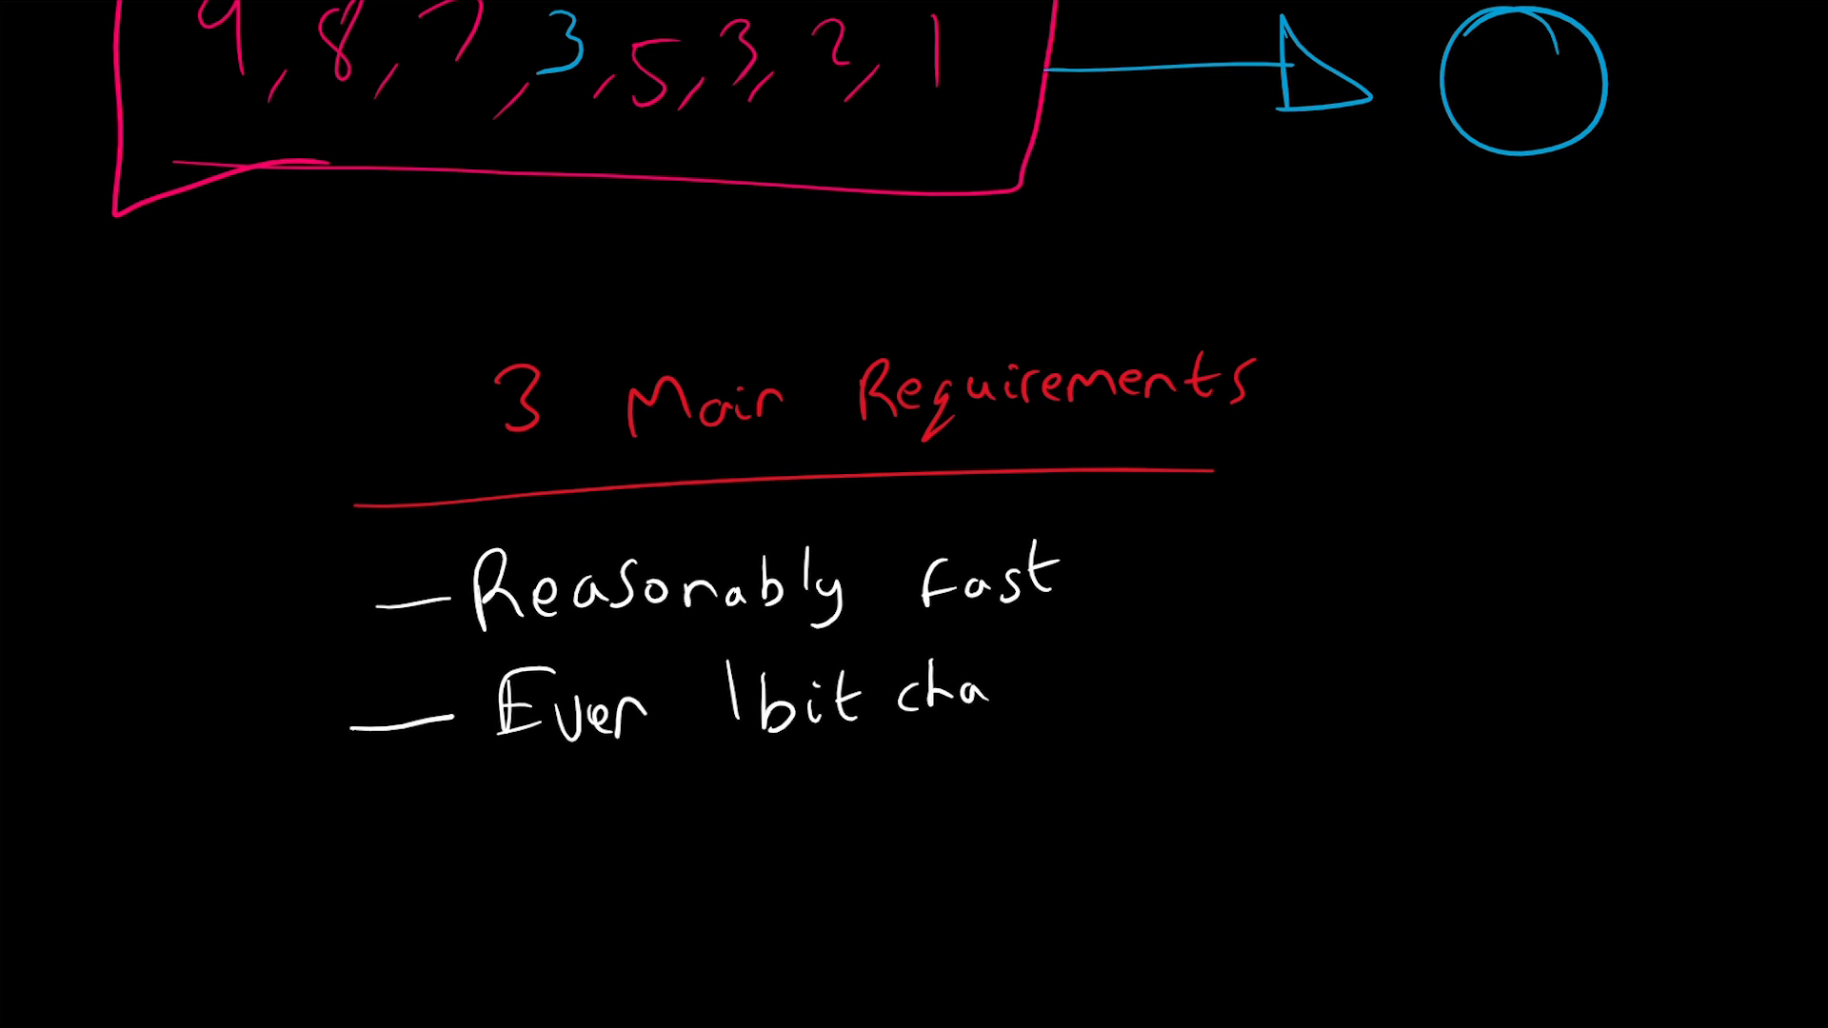
text(change s)
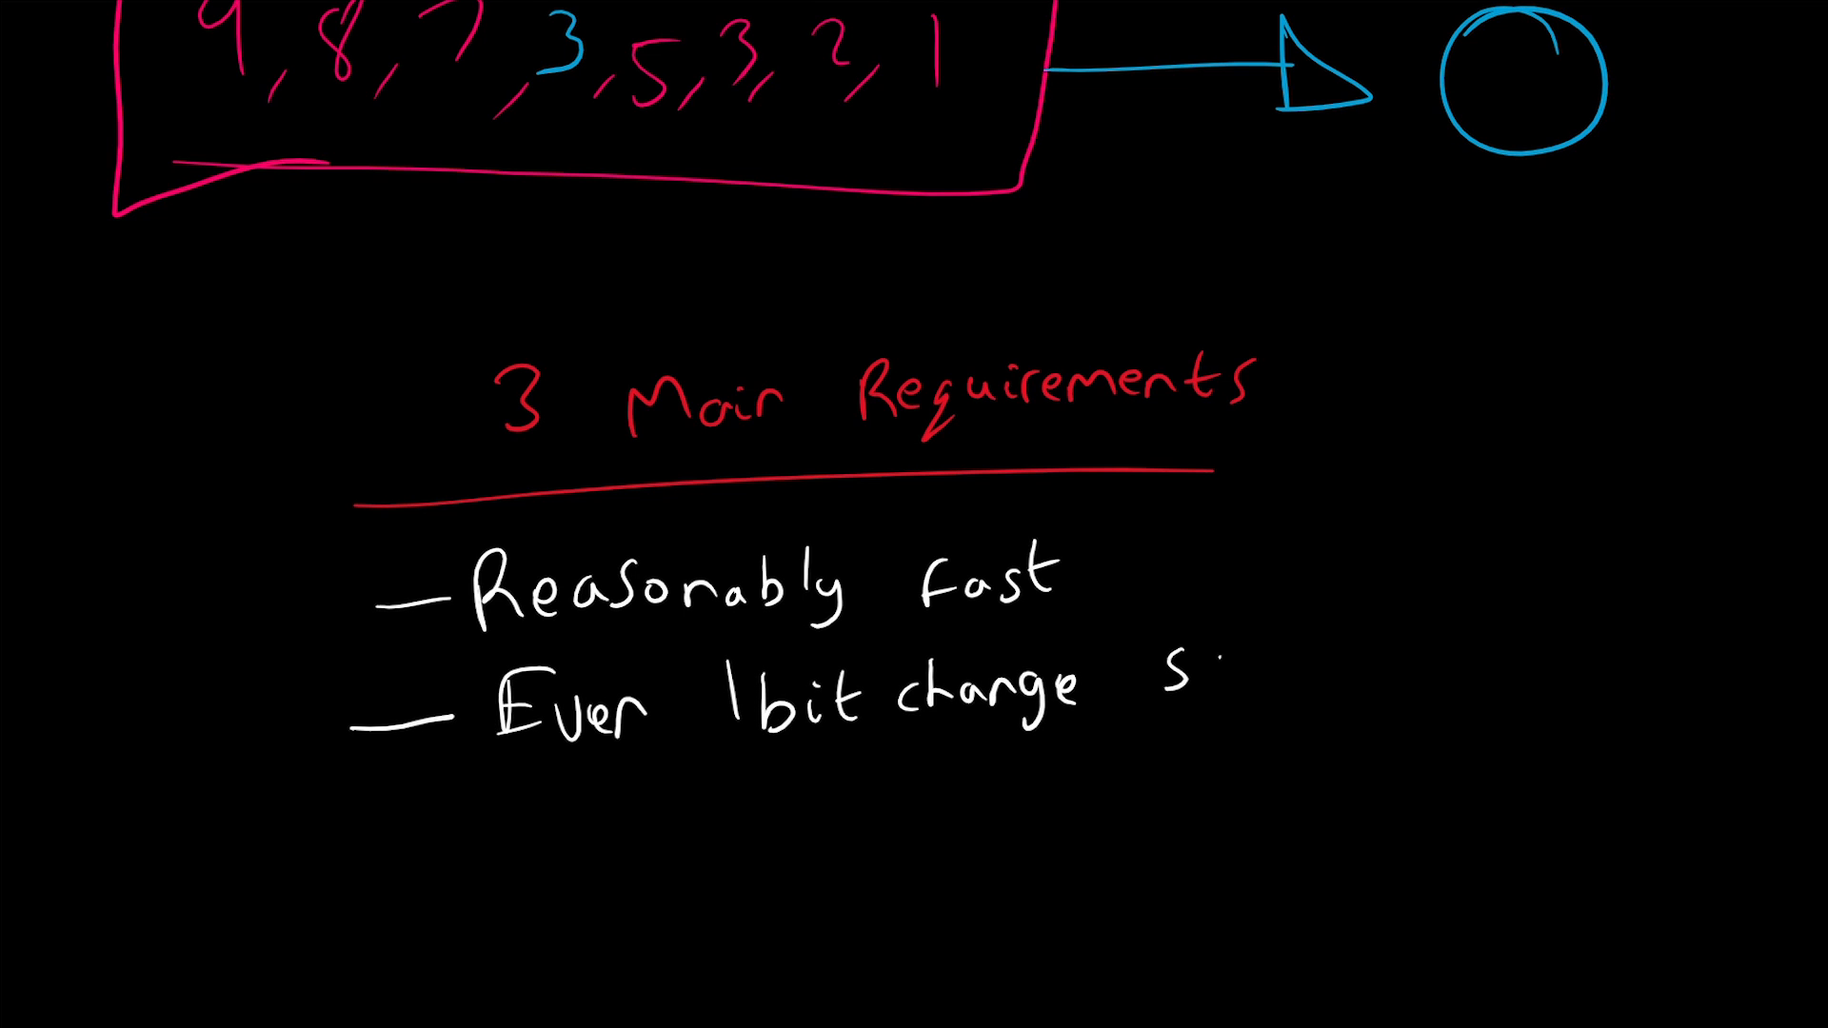
text(should)
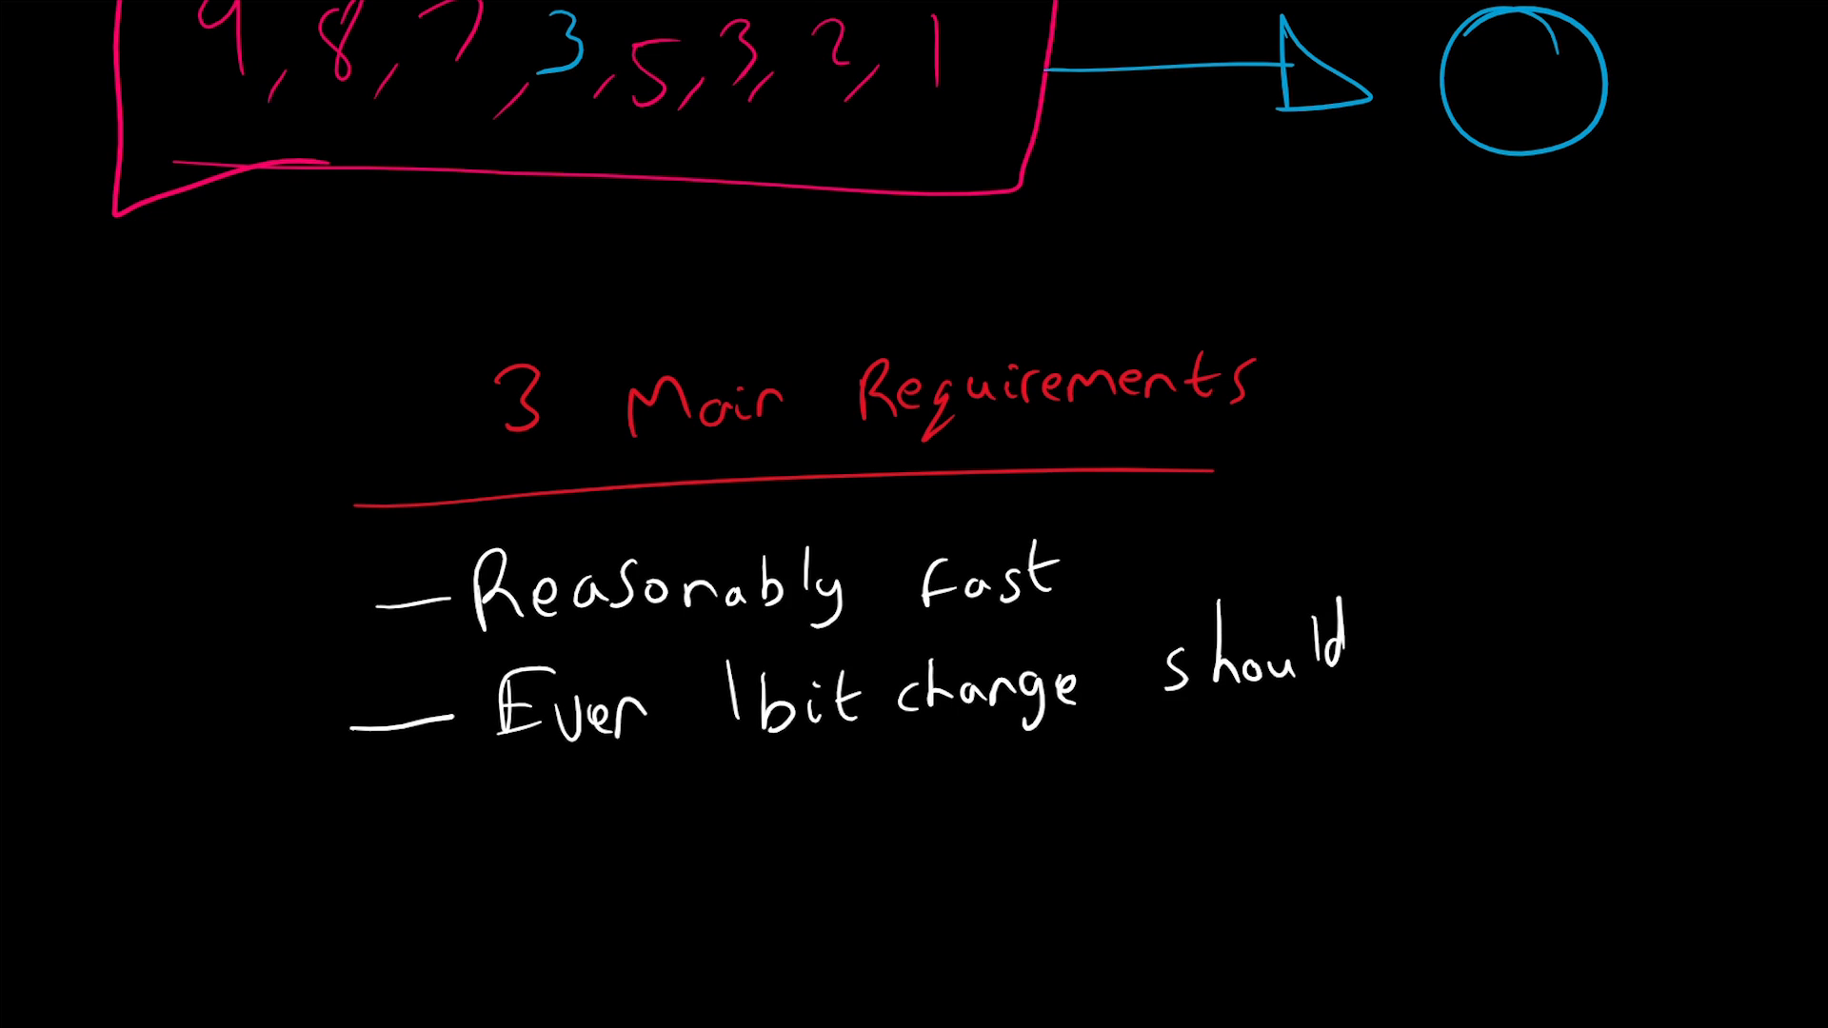
text(result)
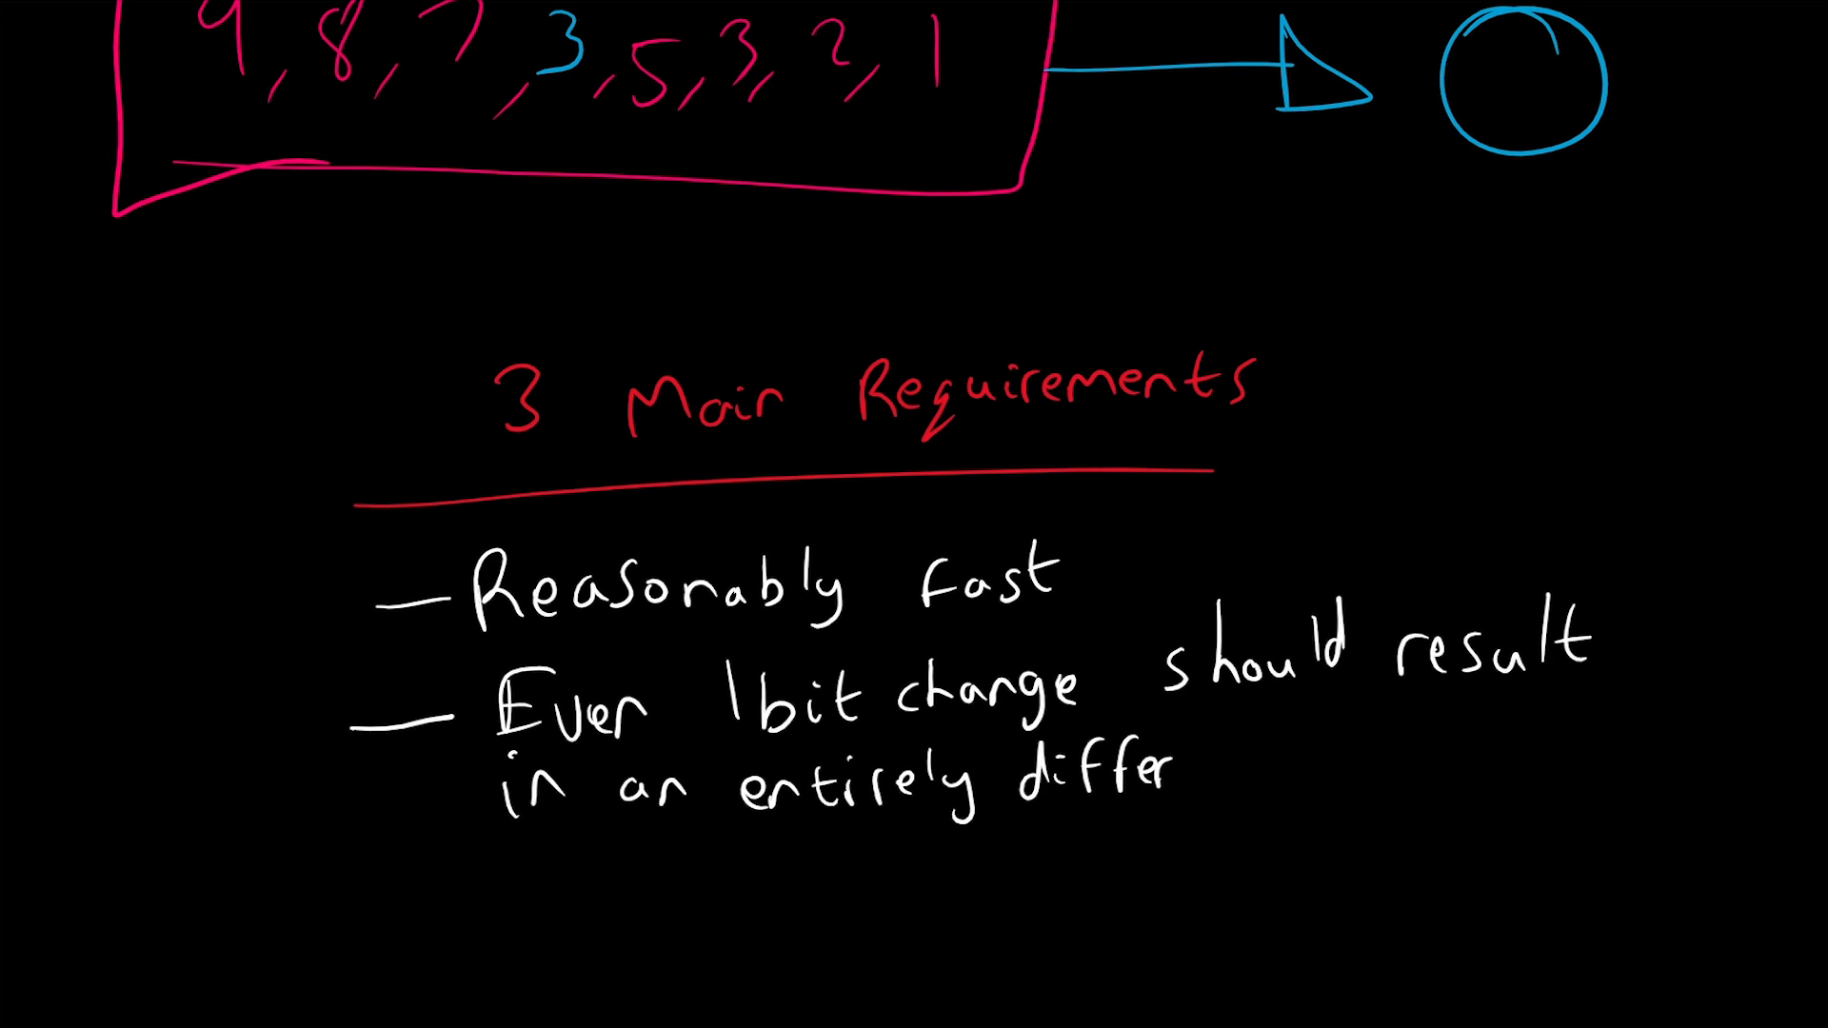
text(ent)
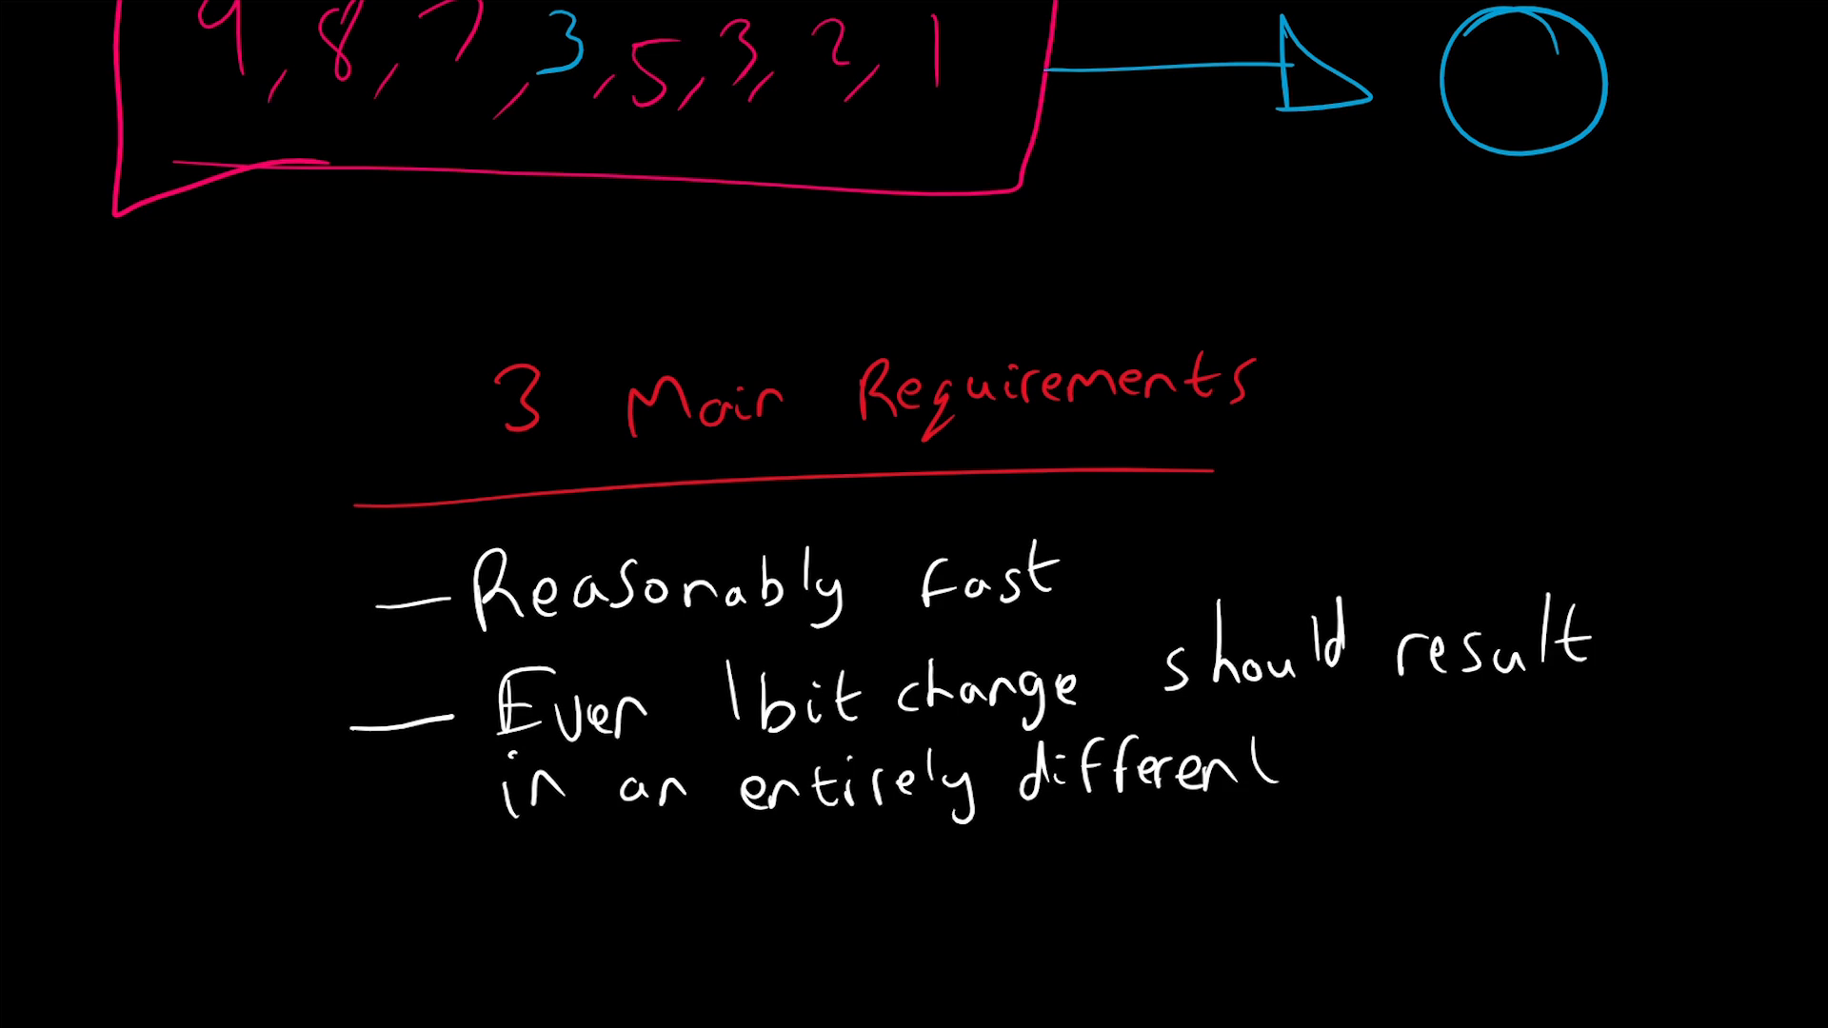
text(Hash)
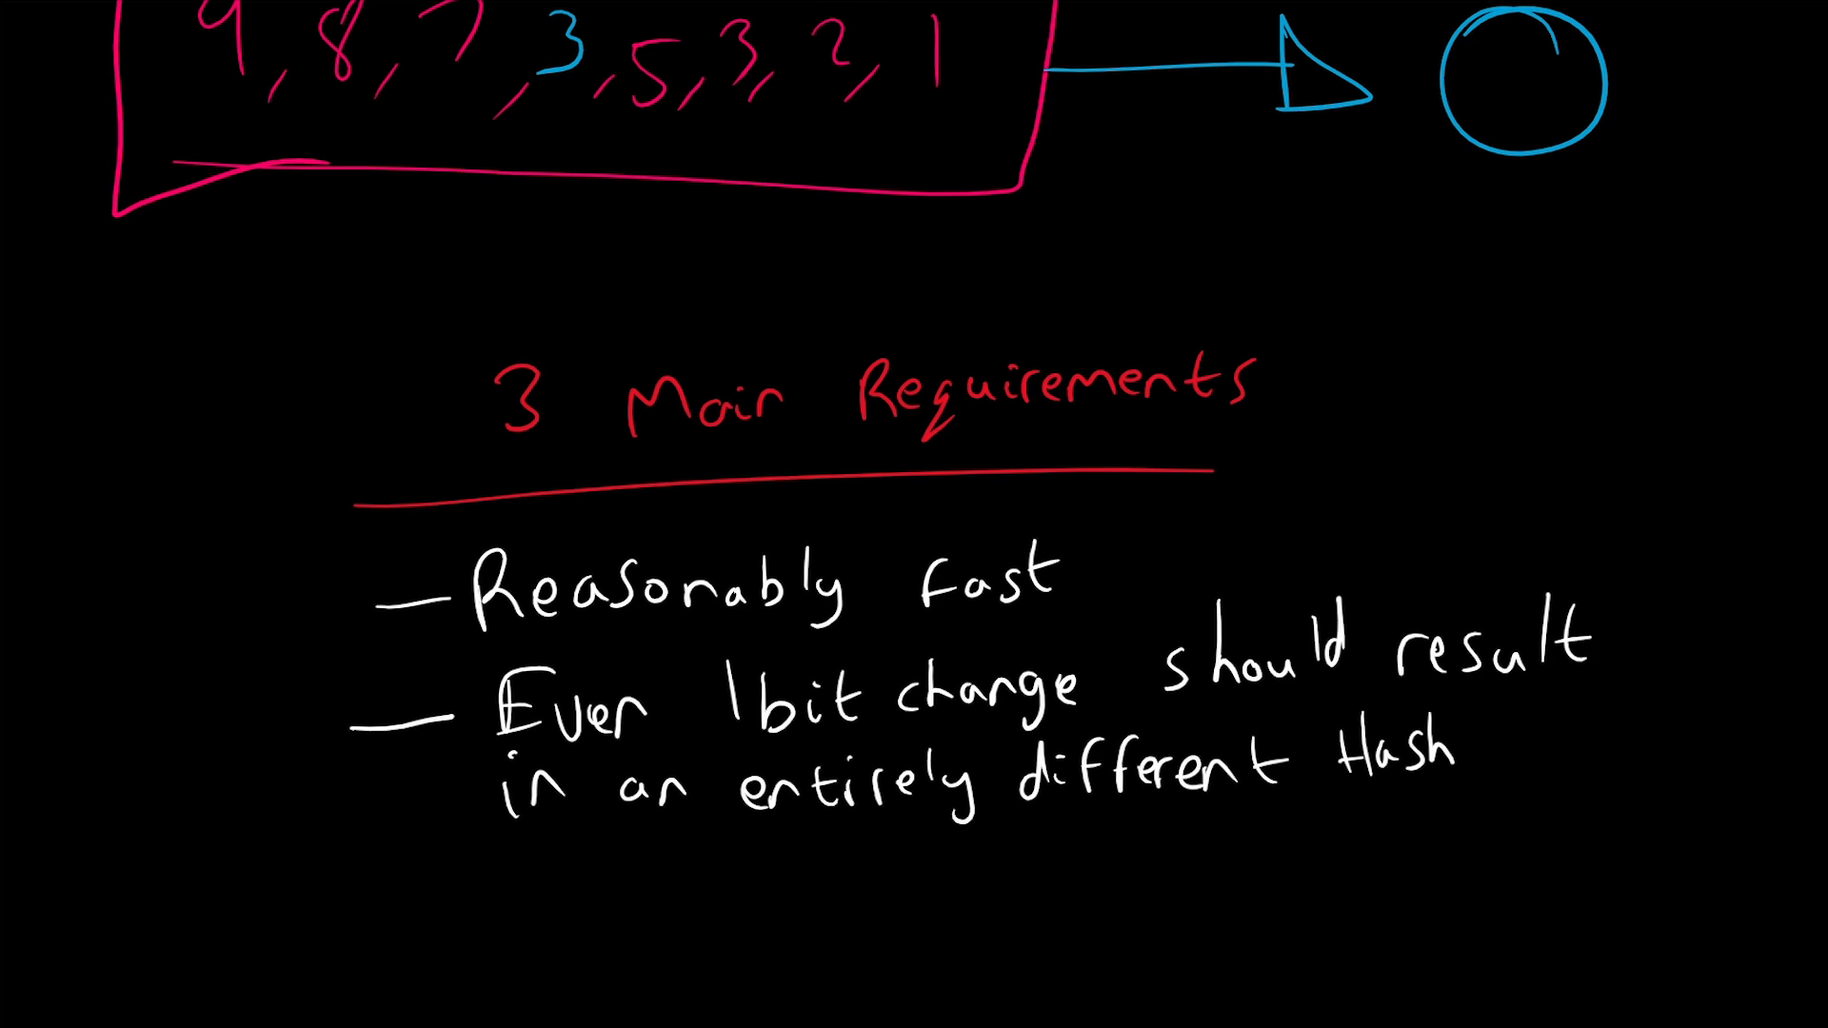
text(value)
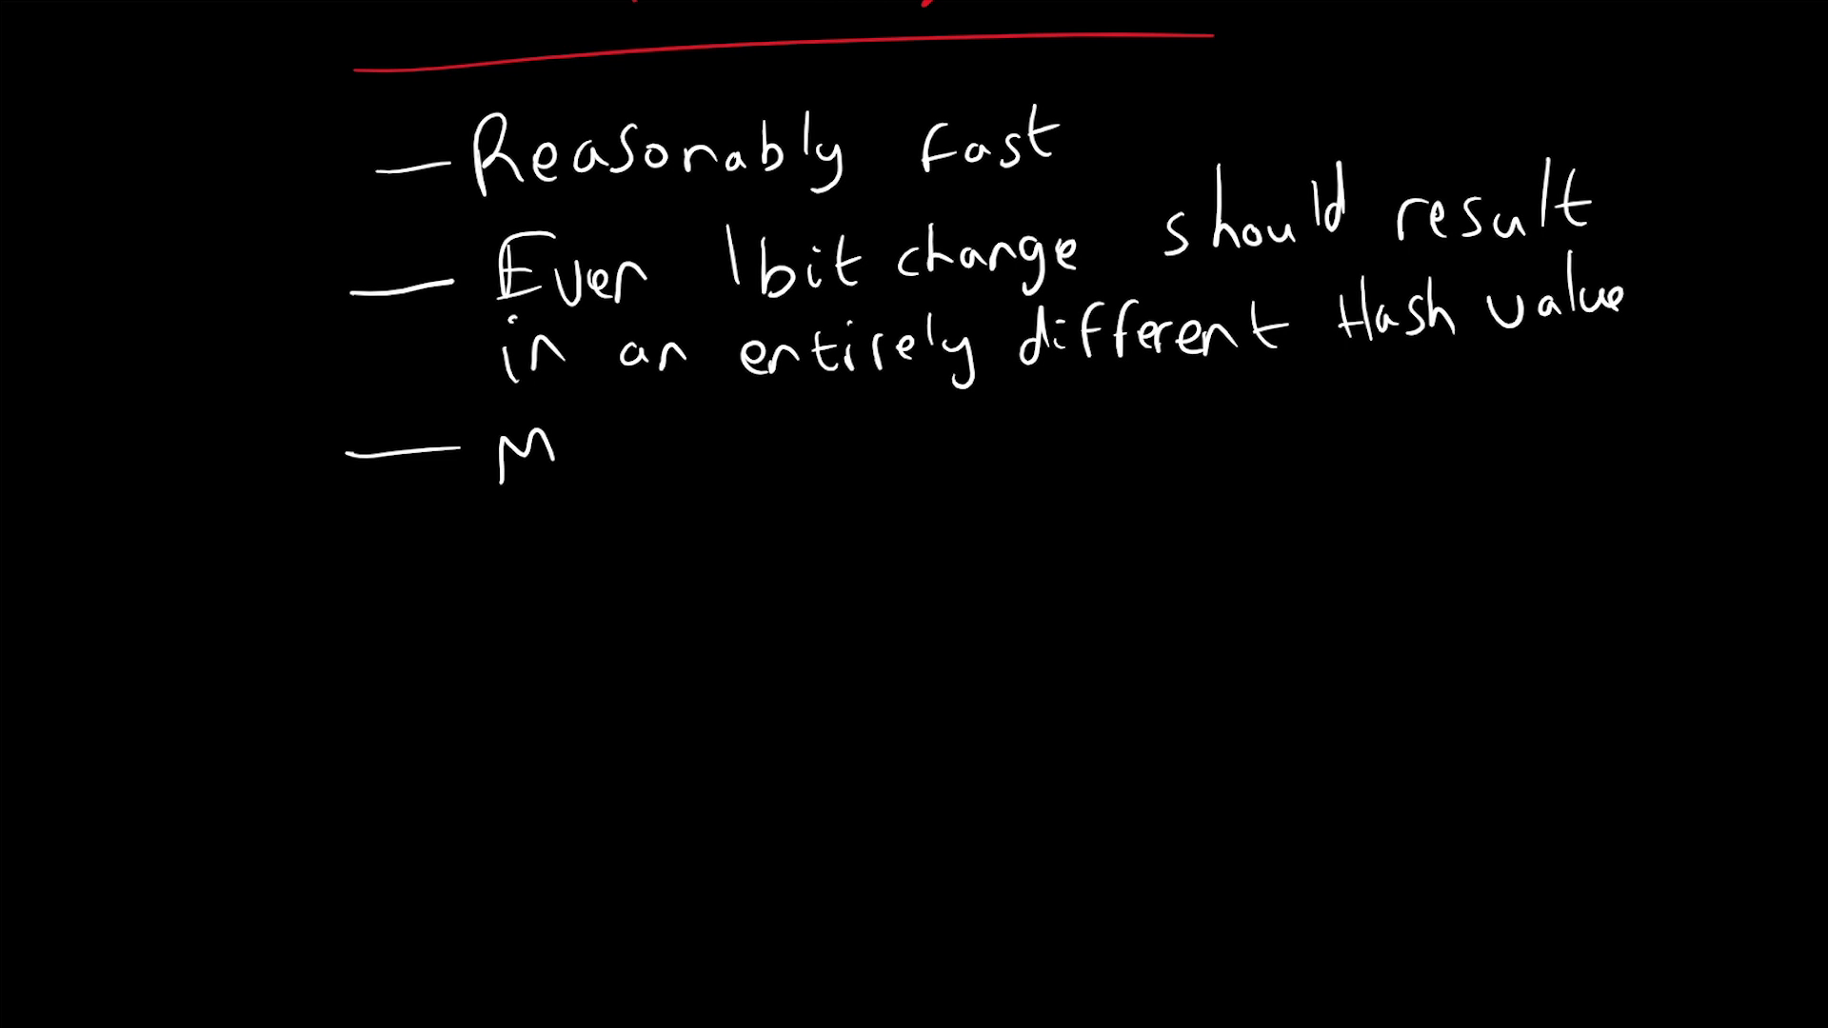
Step: Handwrite 'Must be unique enough to prevent hash collisions' as the third bullet
text(Must be uni)
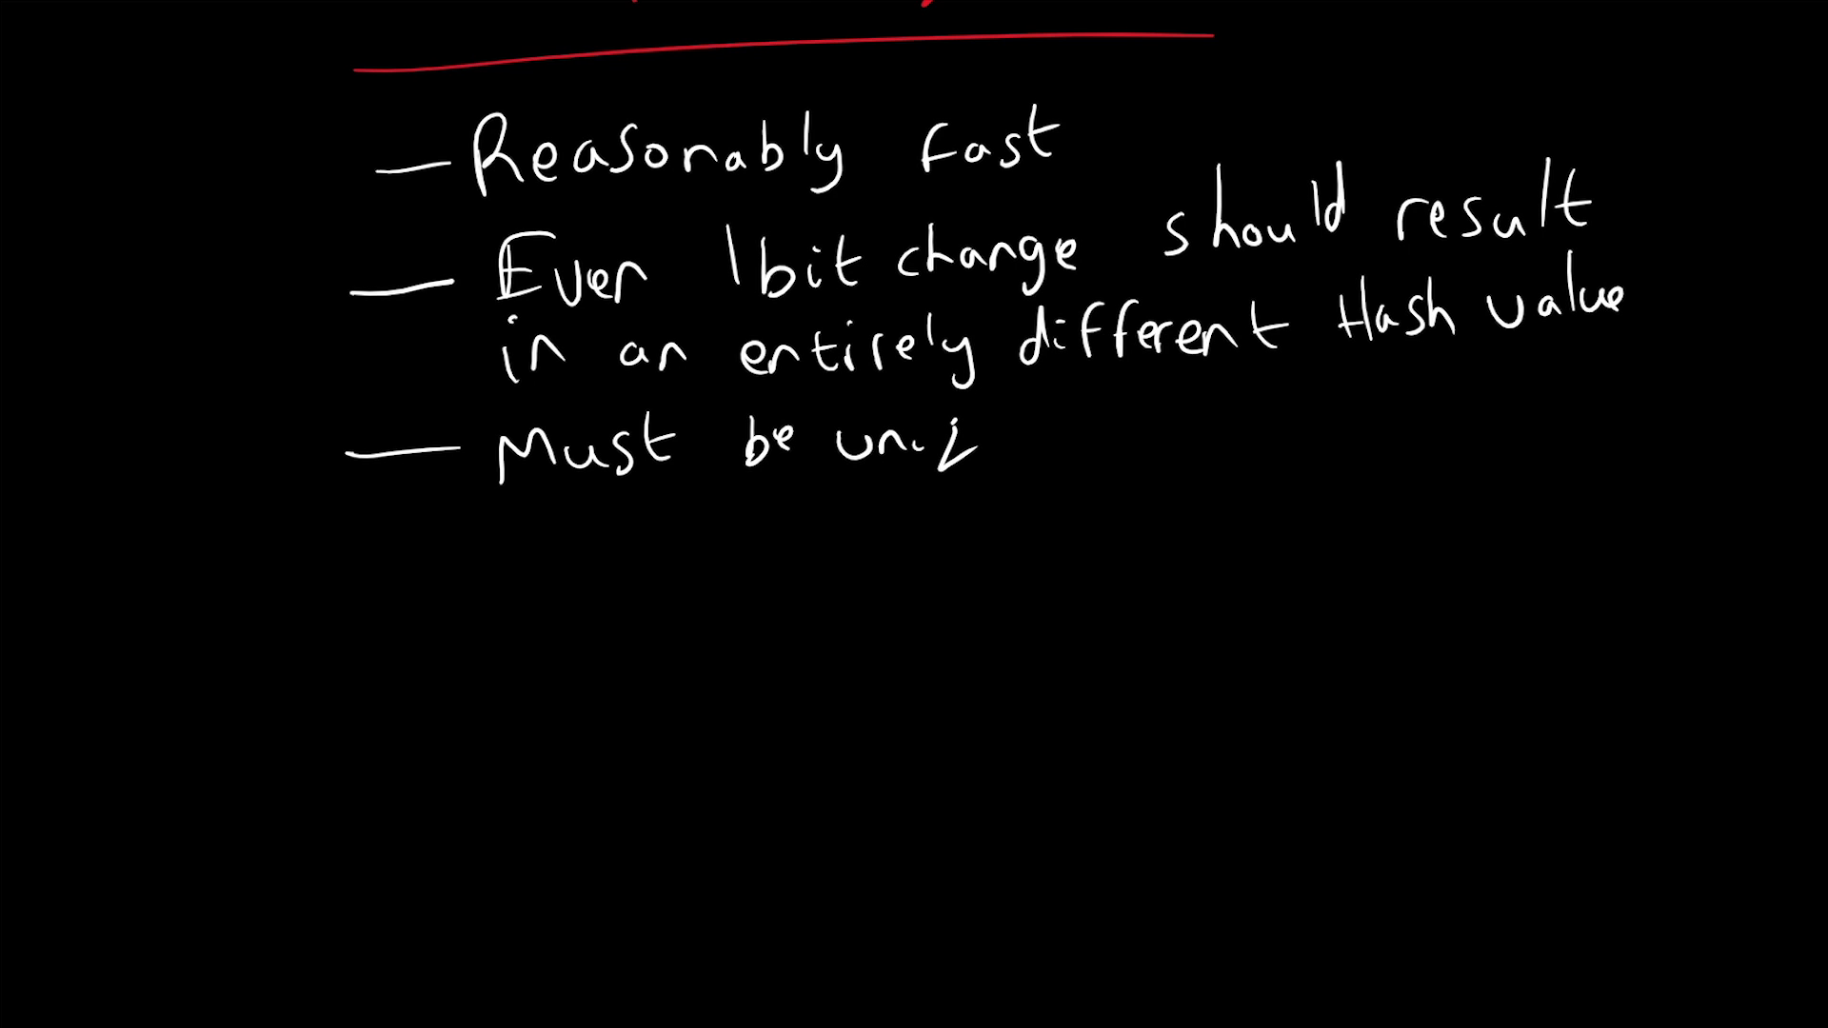
text(q)
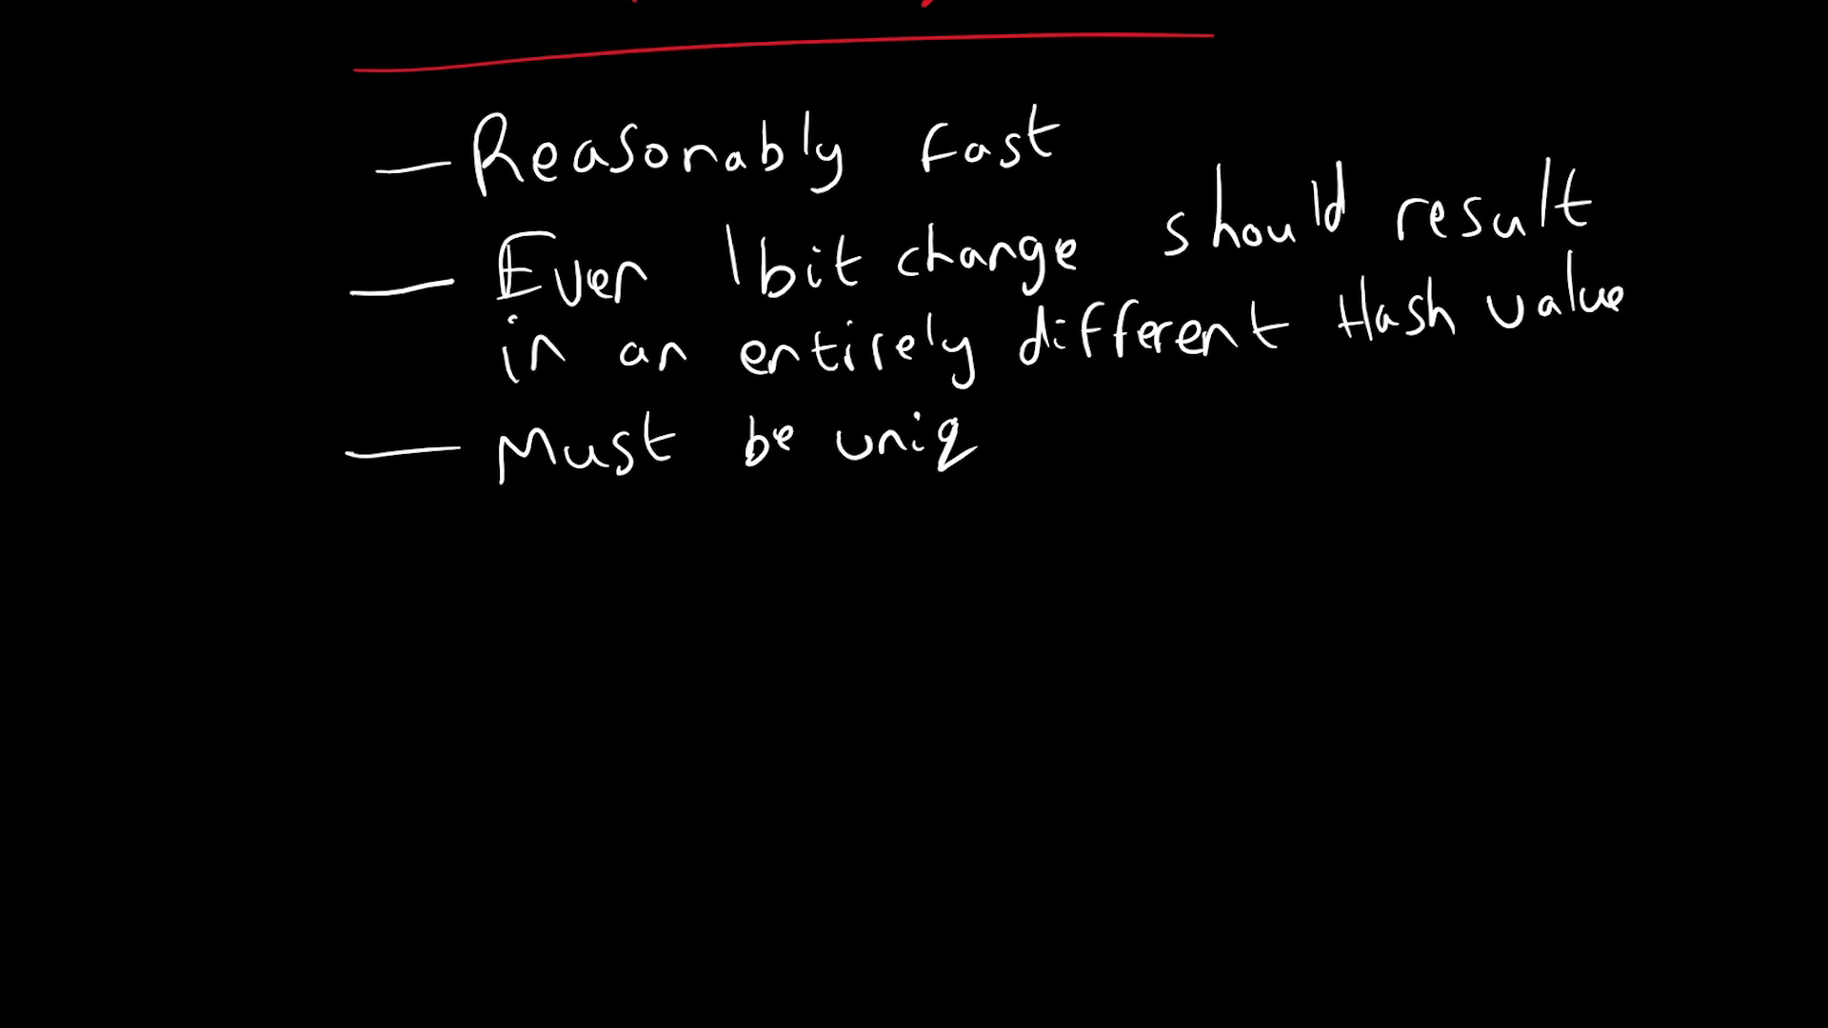
text(ue er)
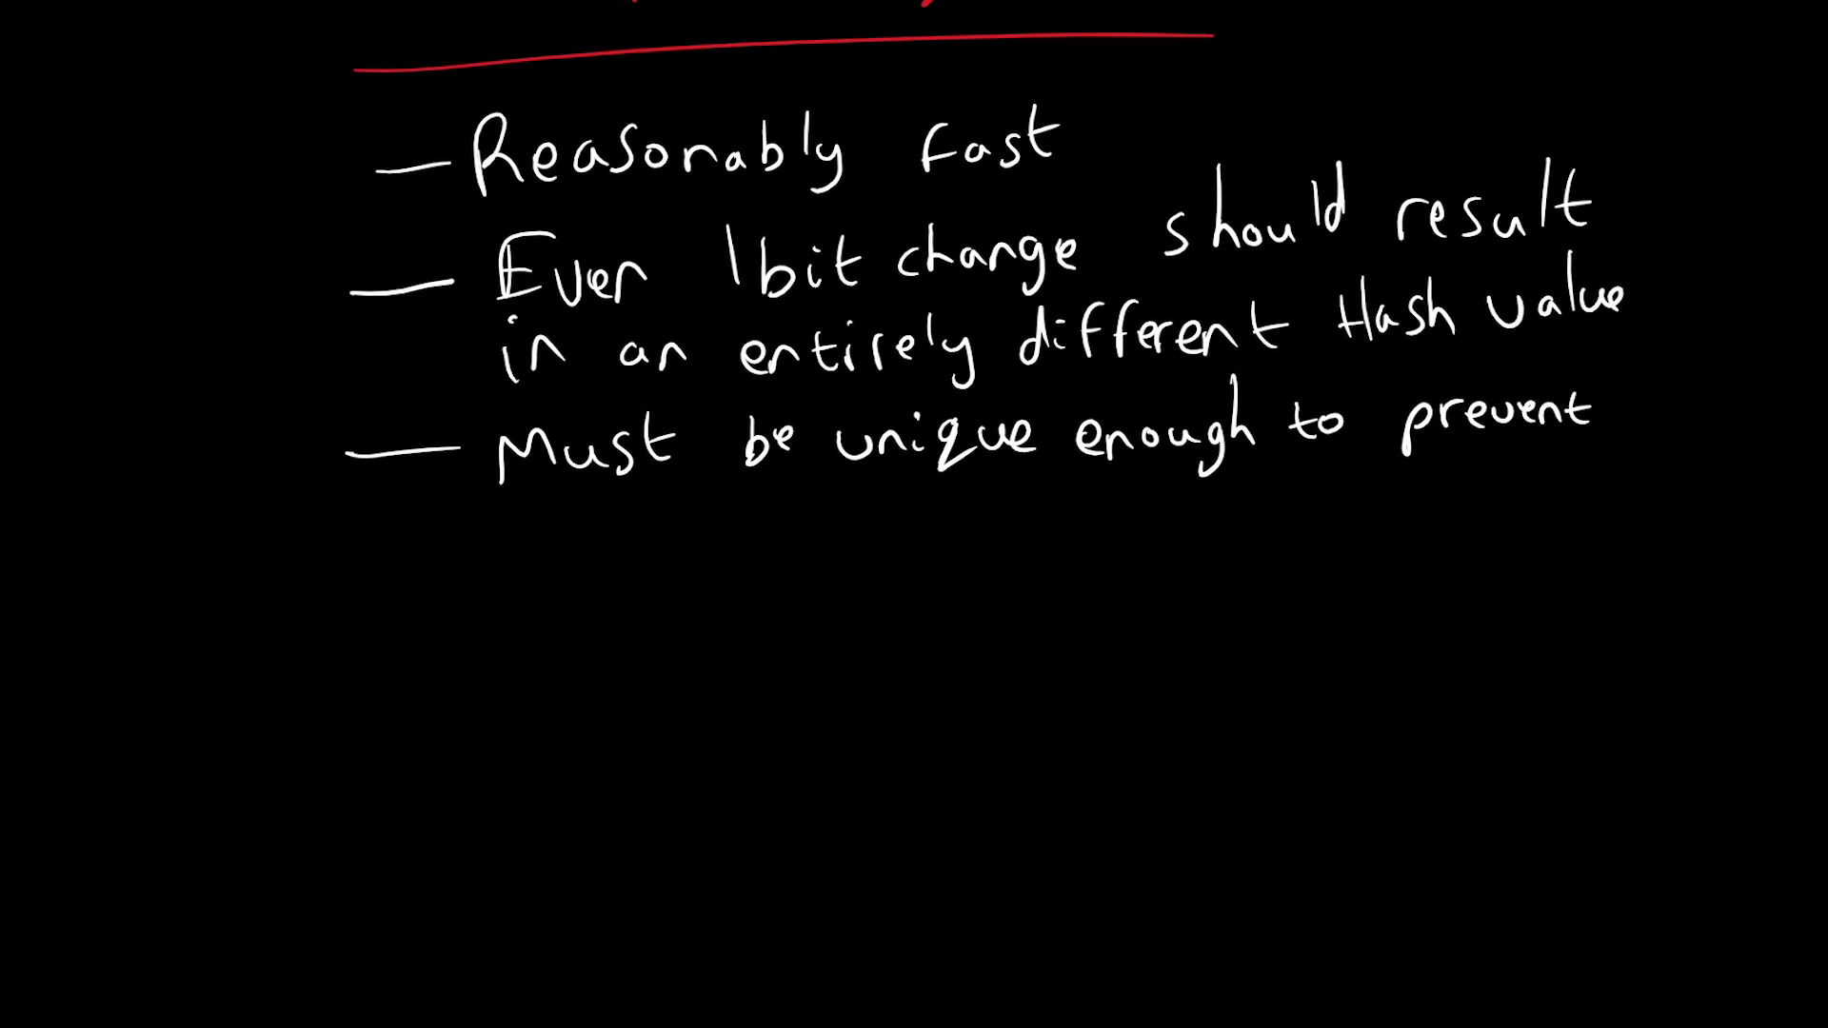
text(hash c)
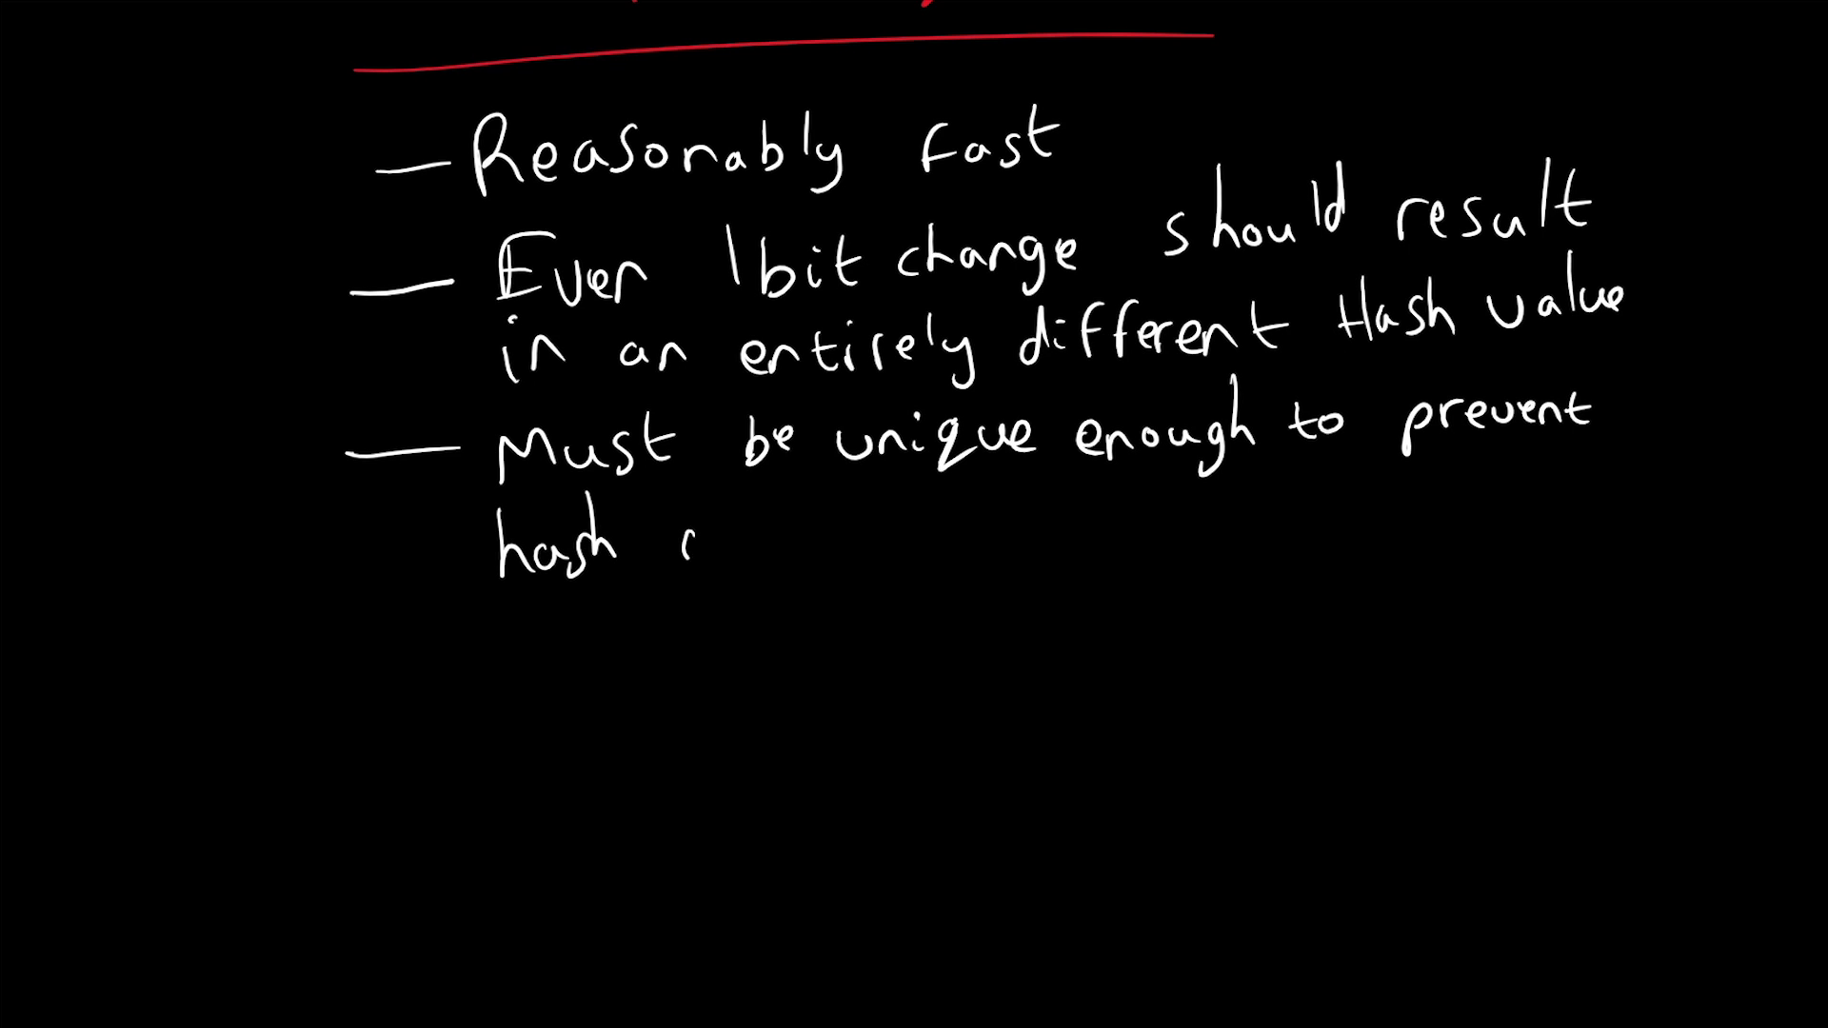
text(collis.)
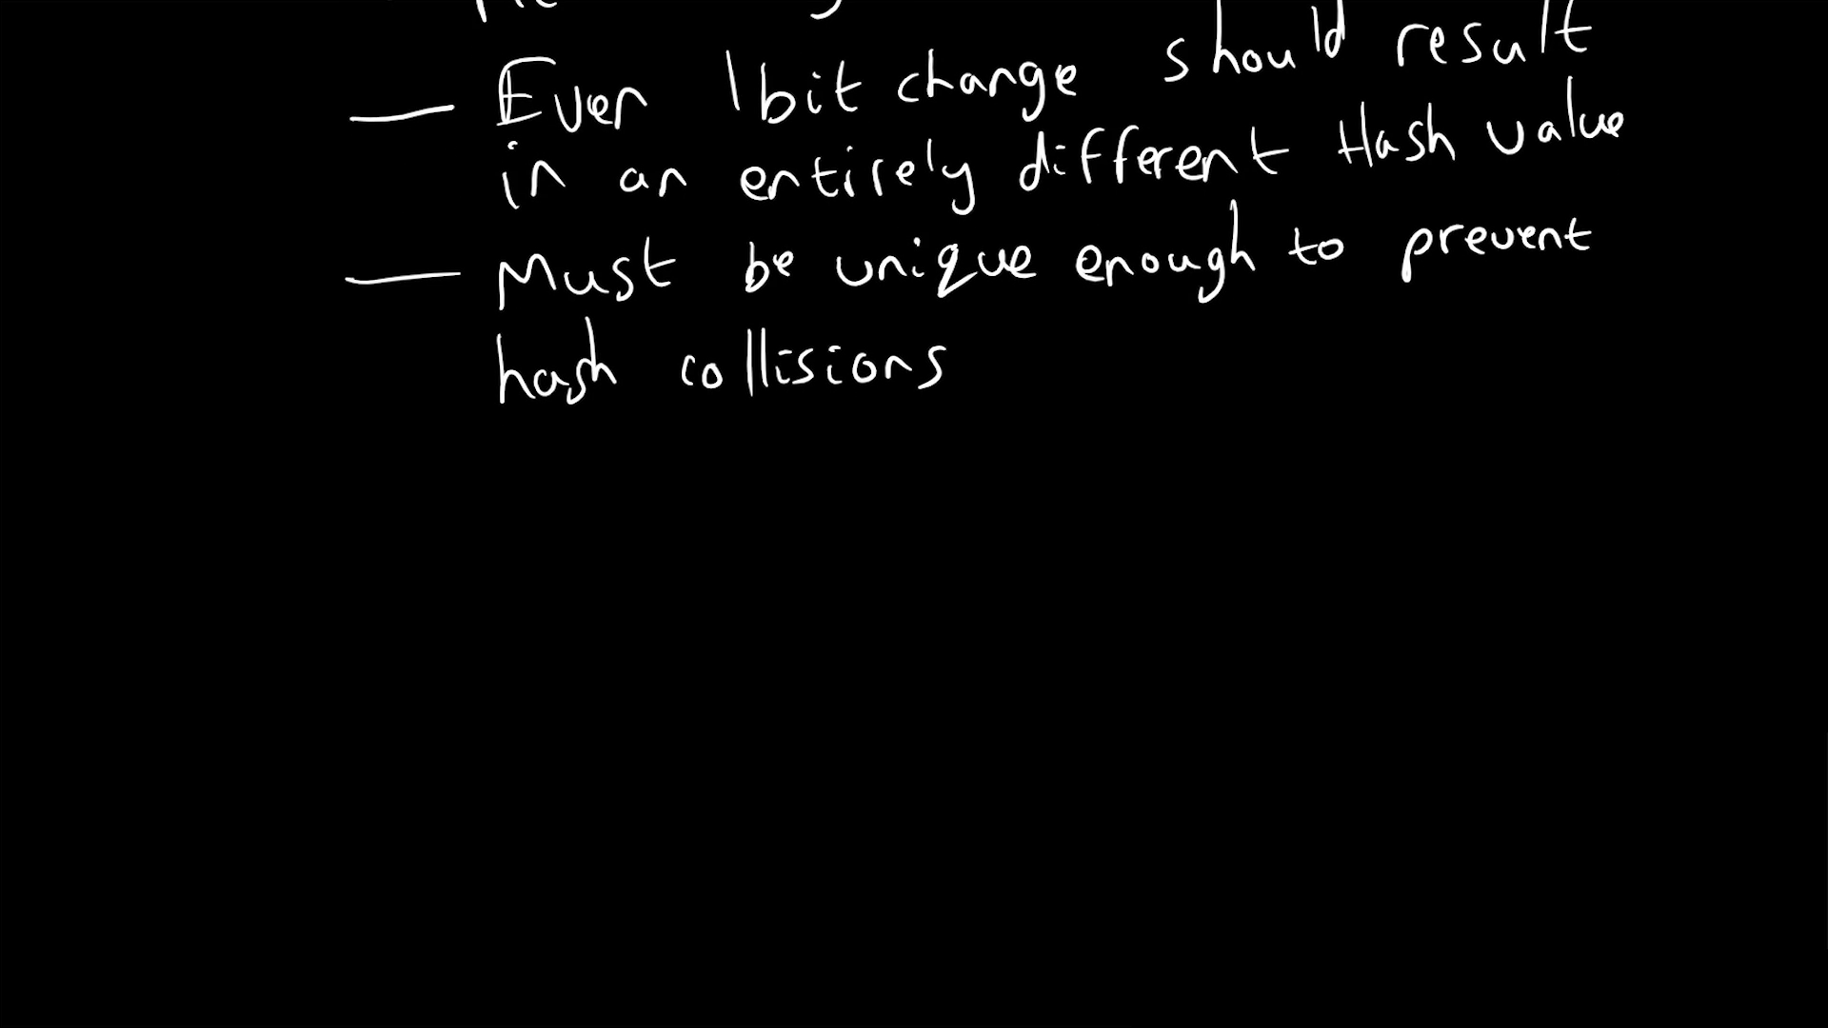
Step: Write '128 bits' in orange inside a box and add a red 'MD5' label beside it
drag(186, 549, 215, 624)
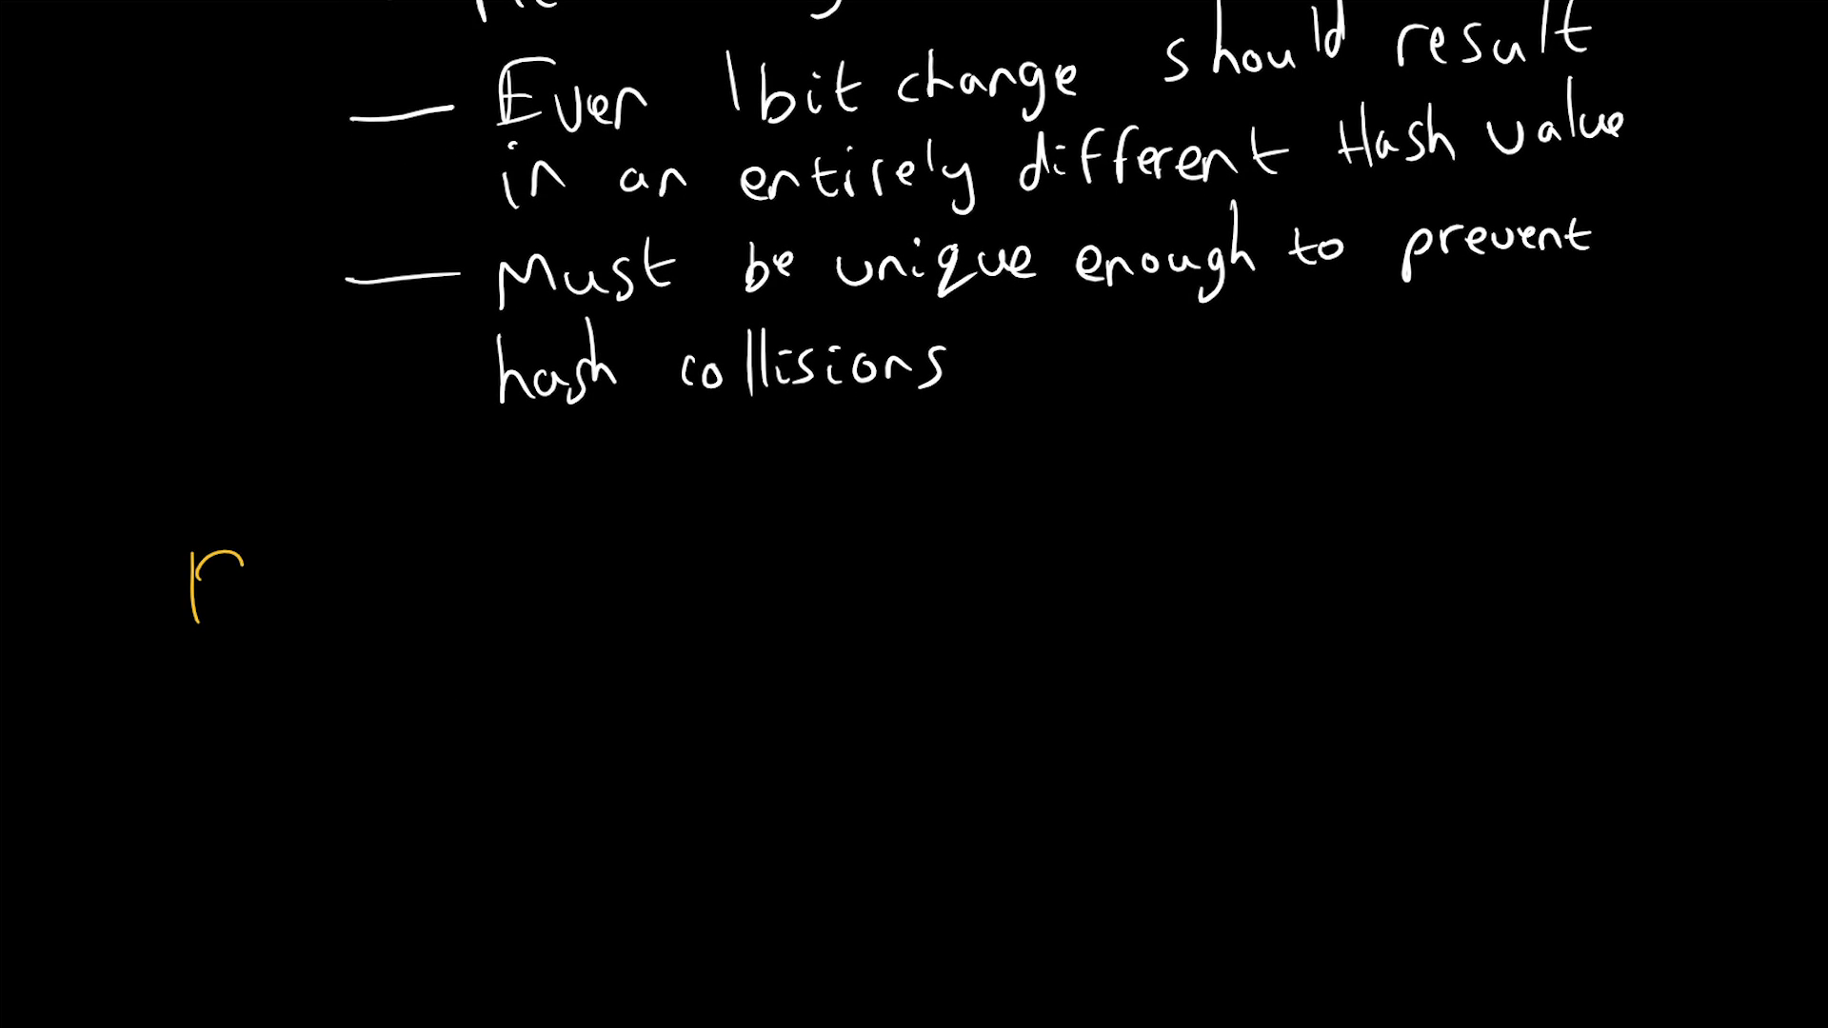
text(128 bits)
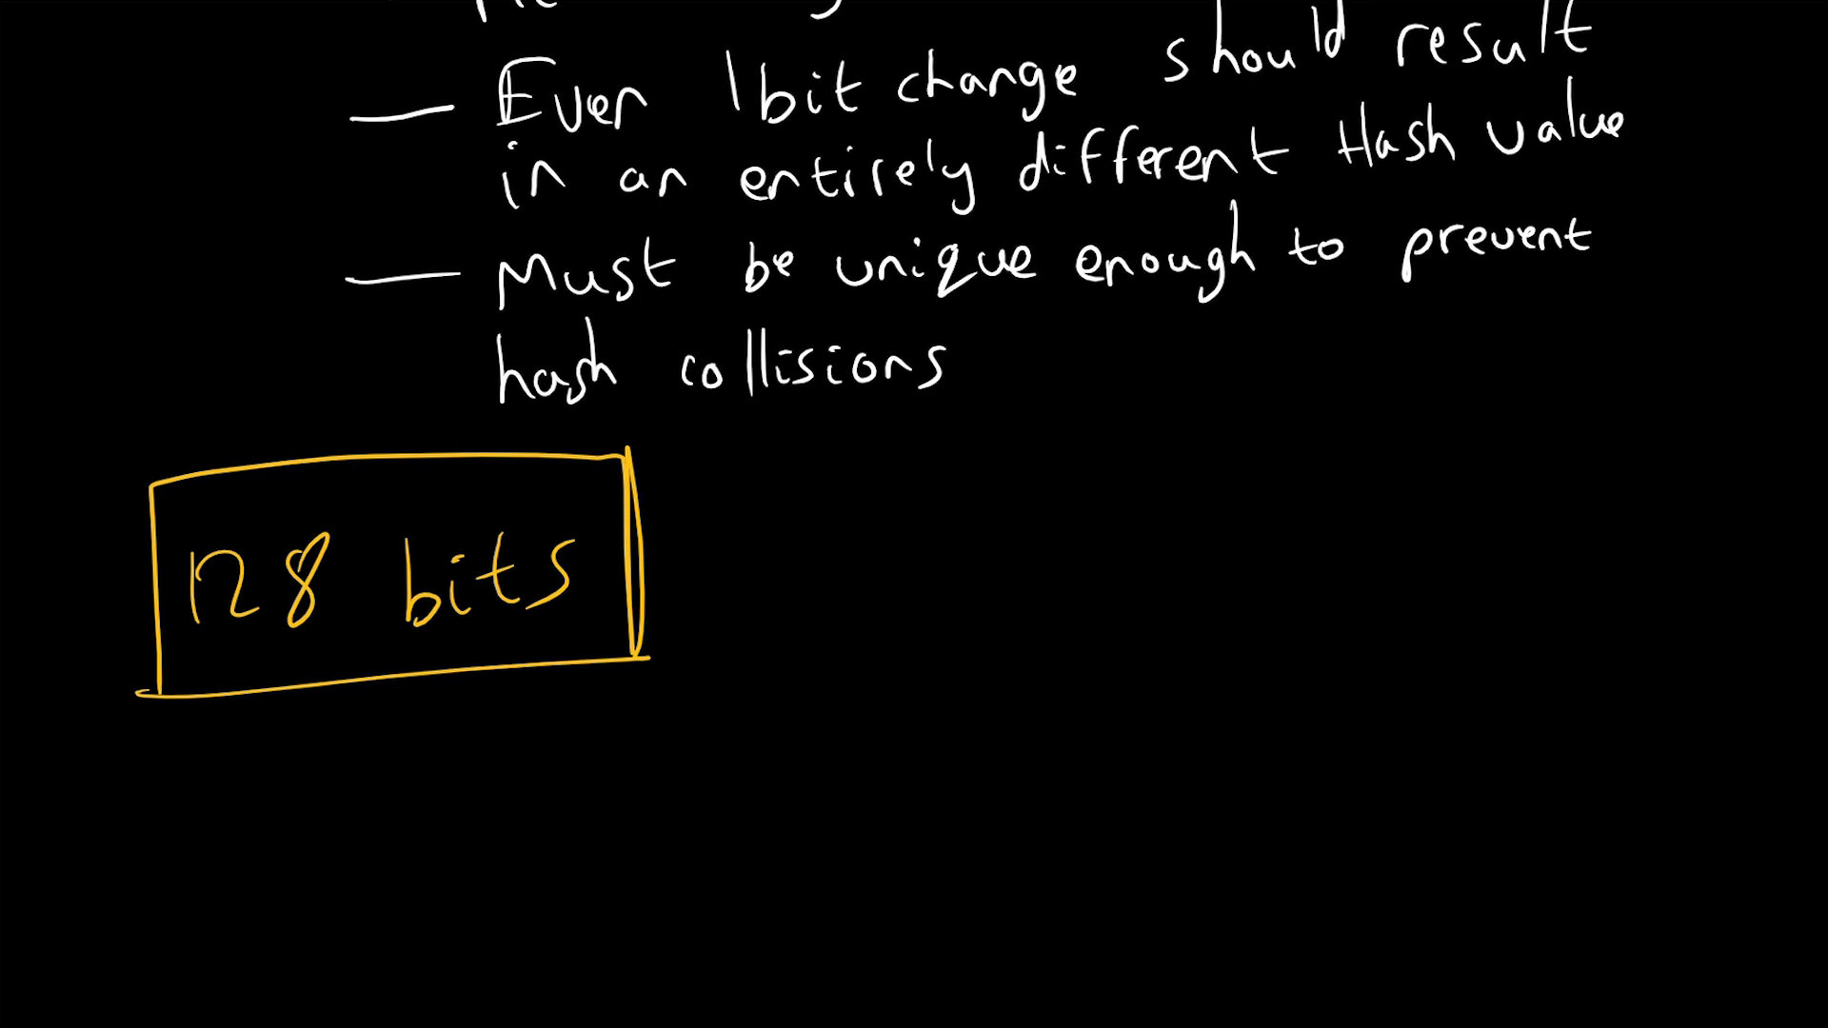
scroll(down, 3)
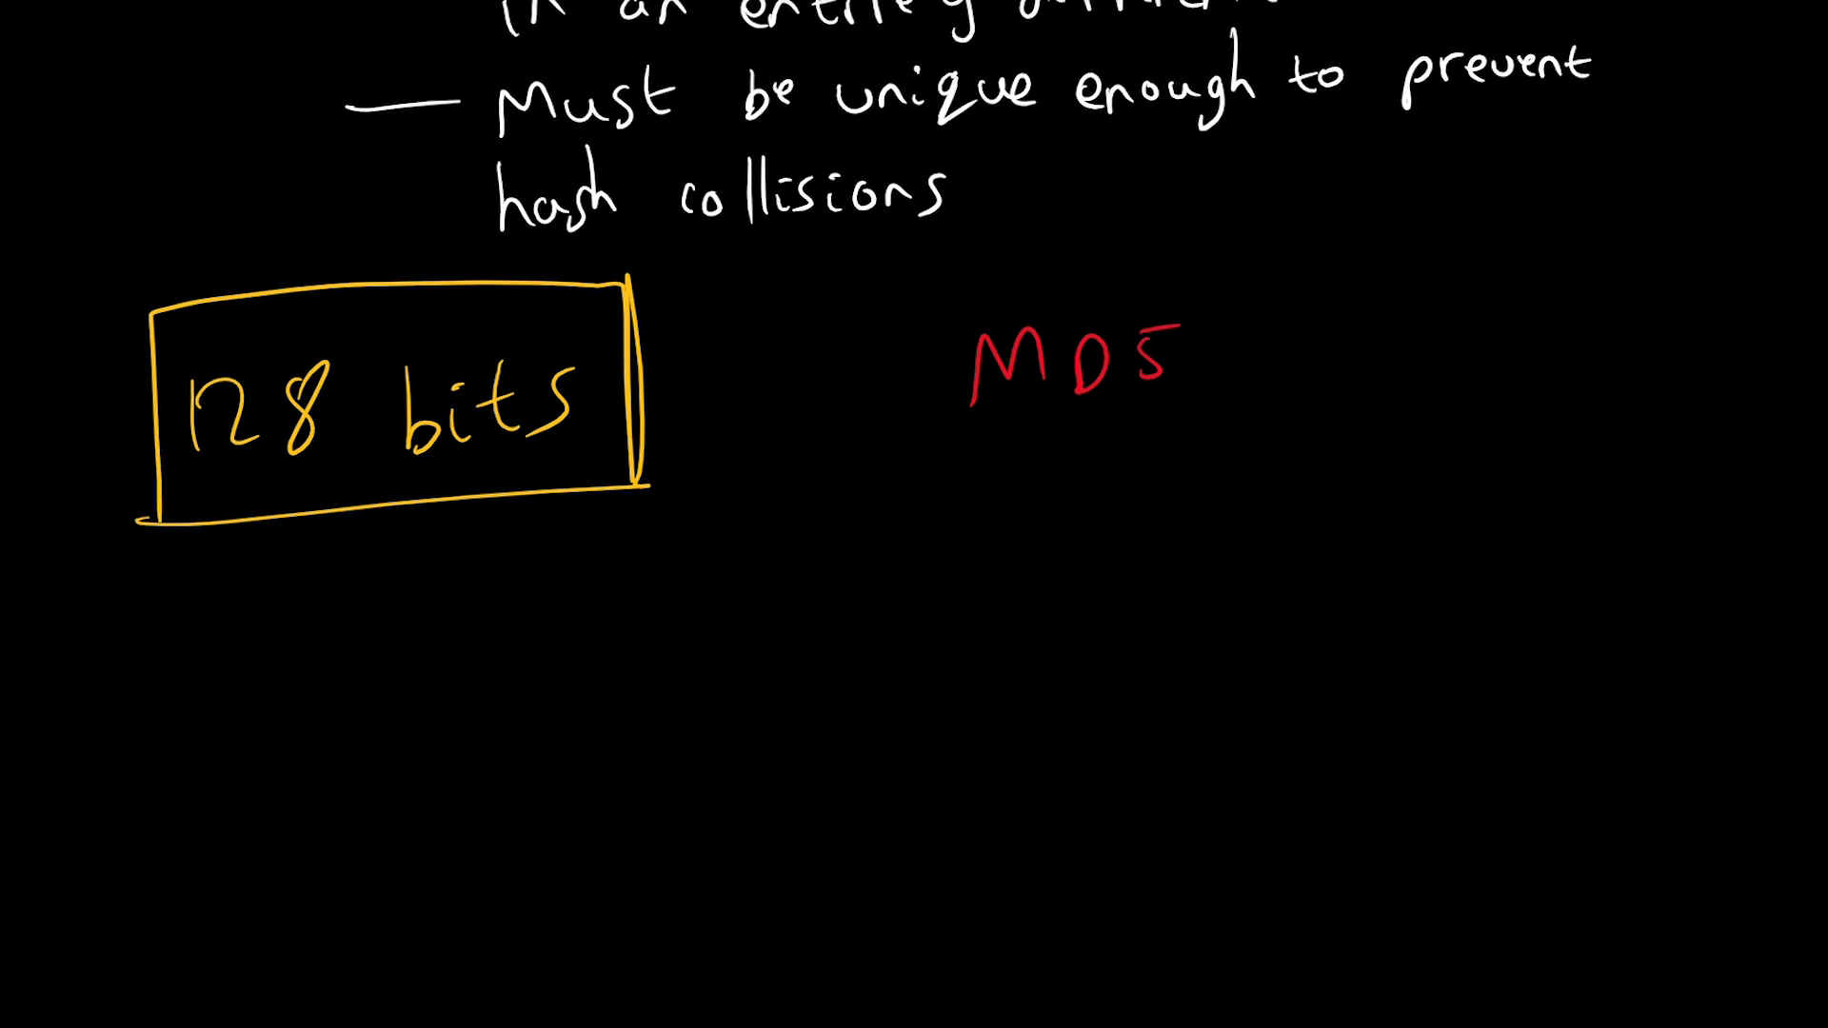
Step: Box MD5, add an arrow from an underlined 'Passwords' note, and write an underlined 'SHA 1' below
drag(956, 291, 1259, 467)
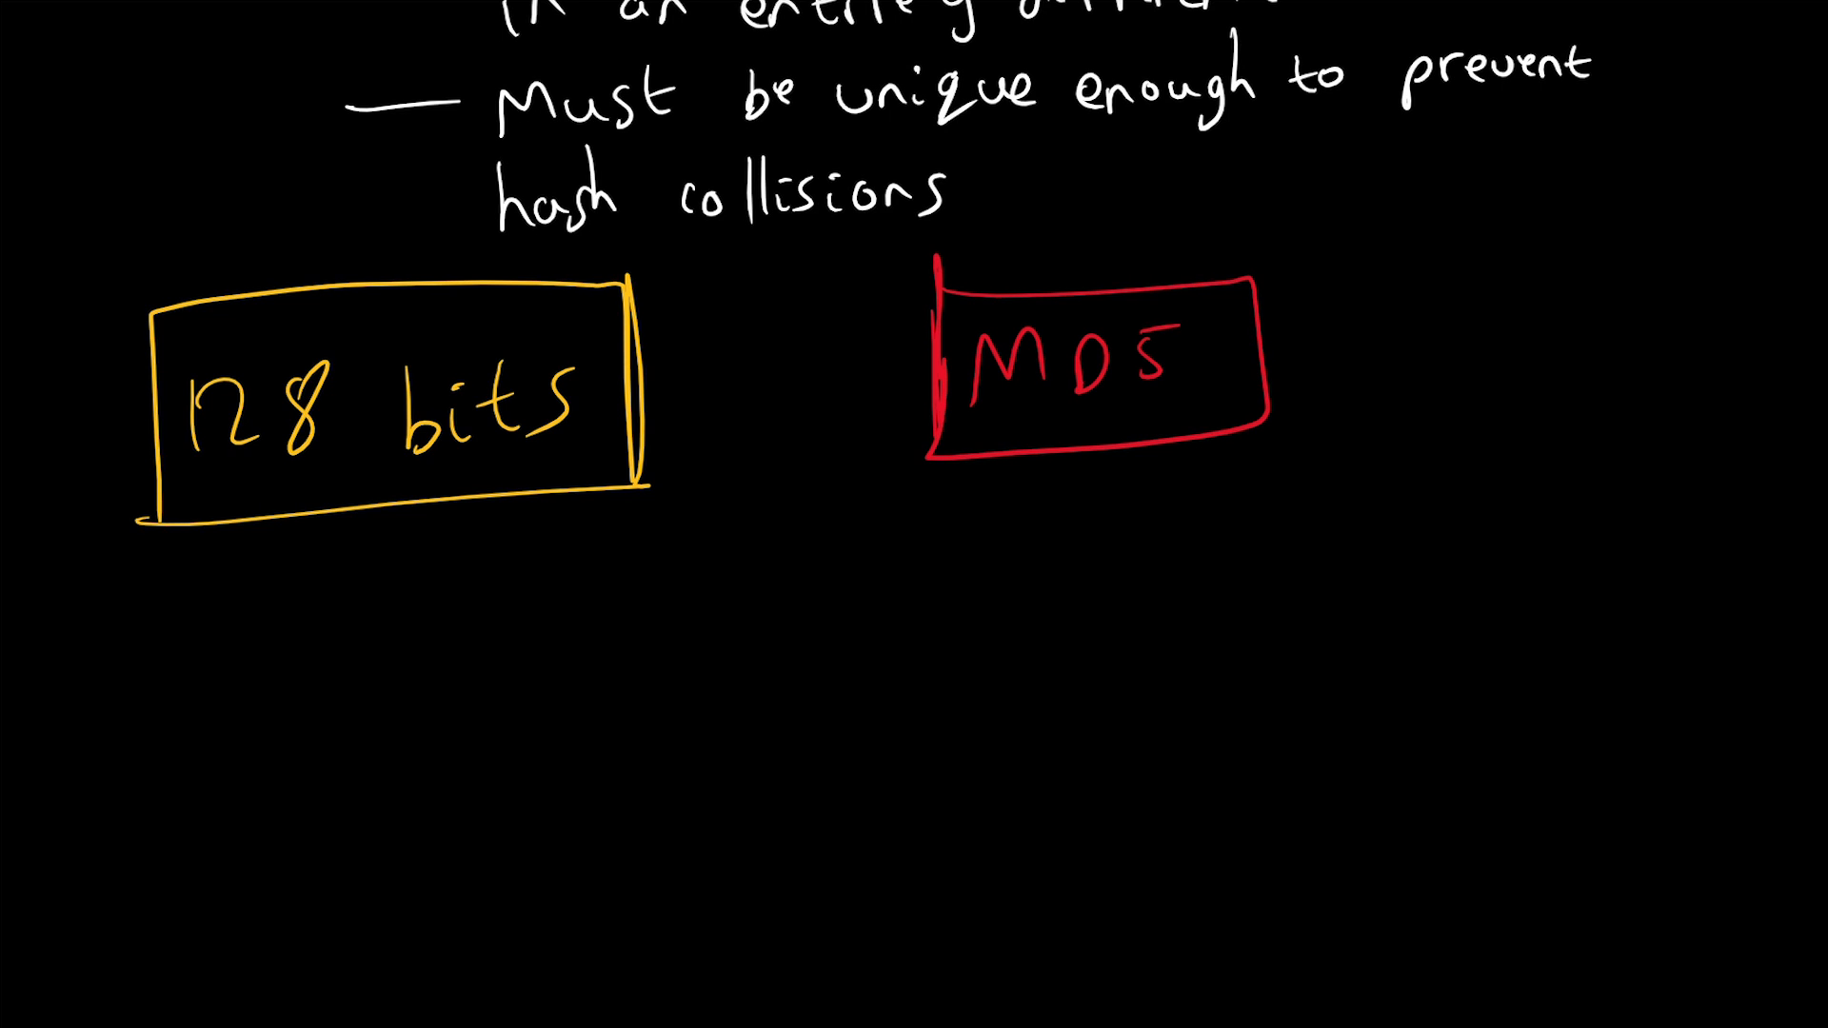
drag(1375, 257, 1271, 350)
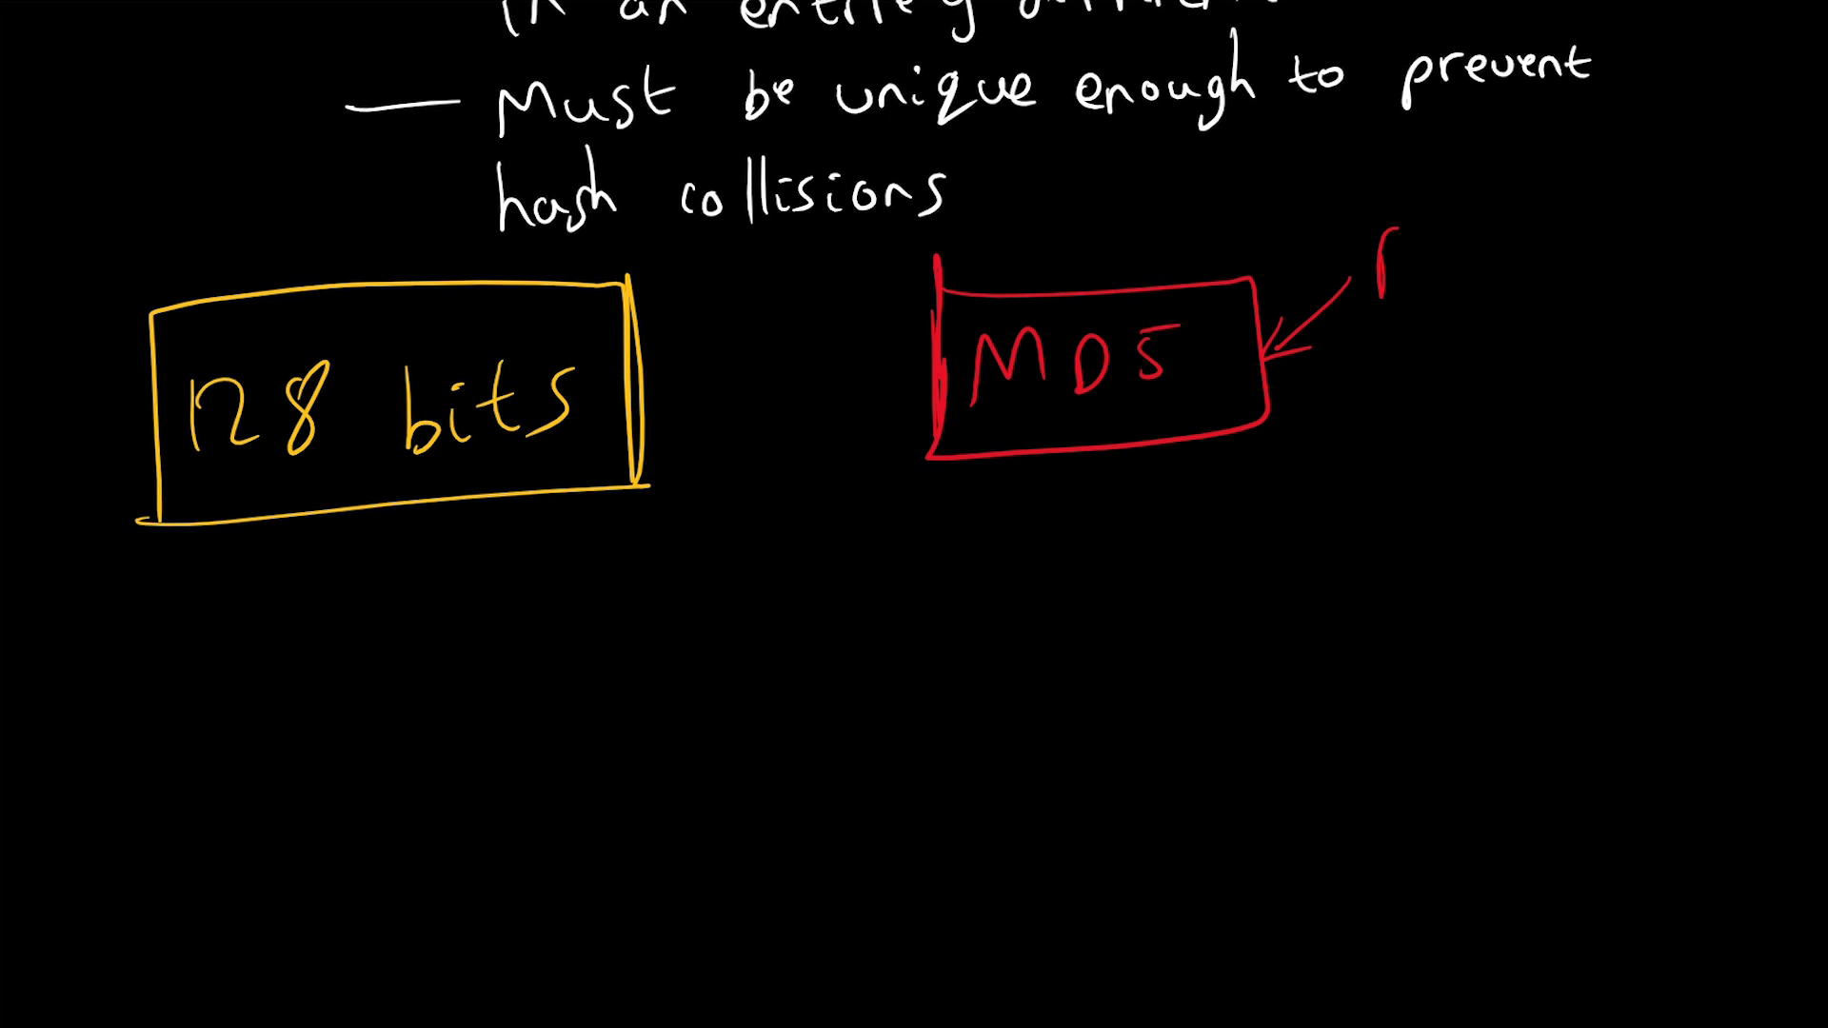
text(Passwords)
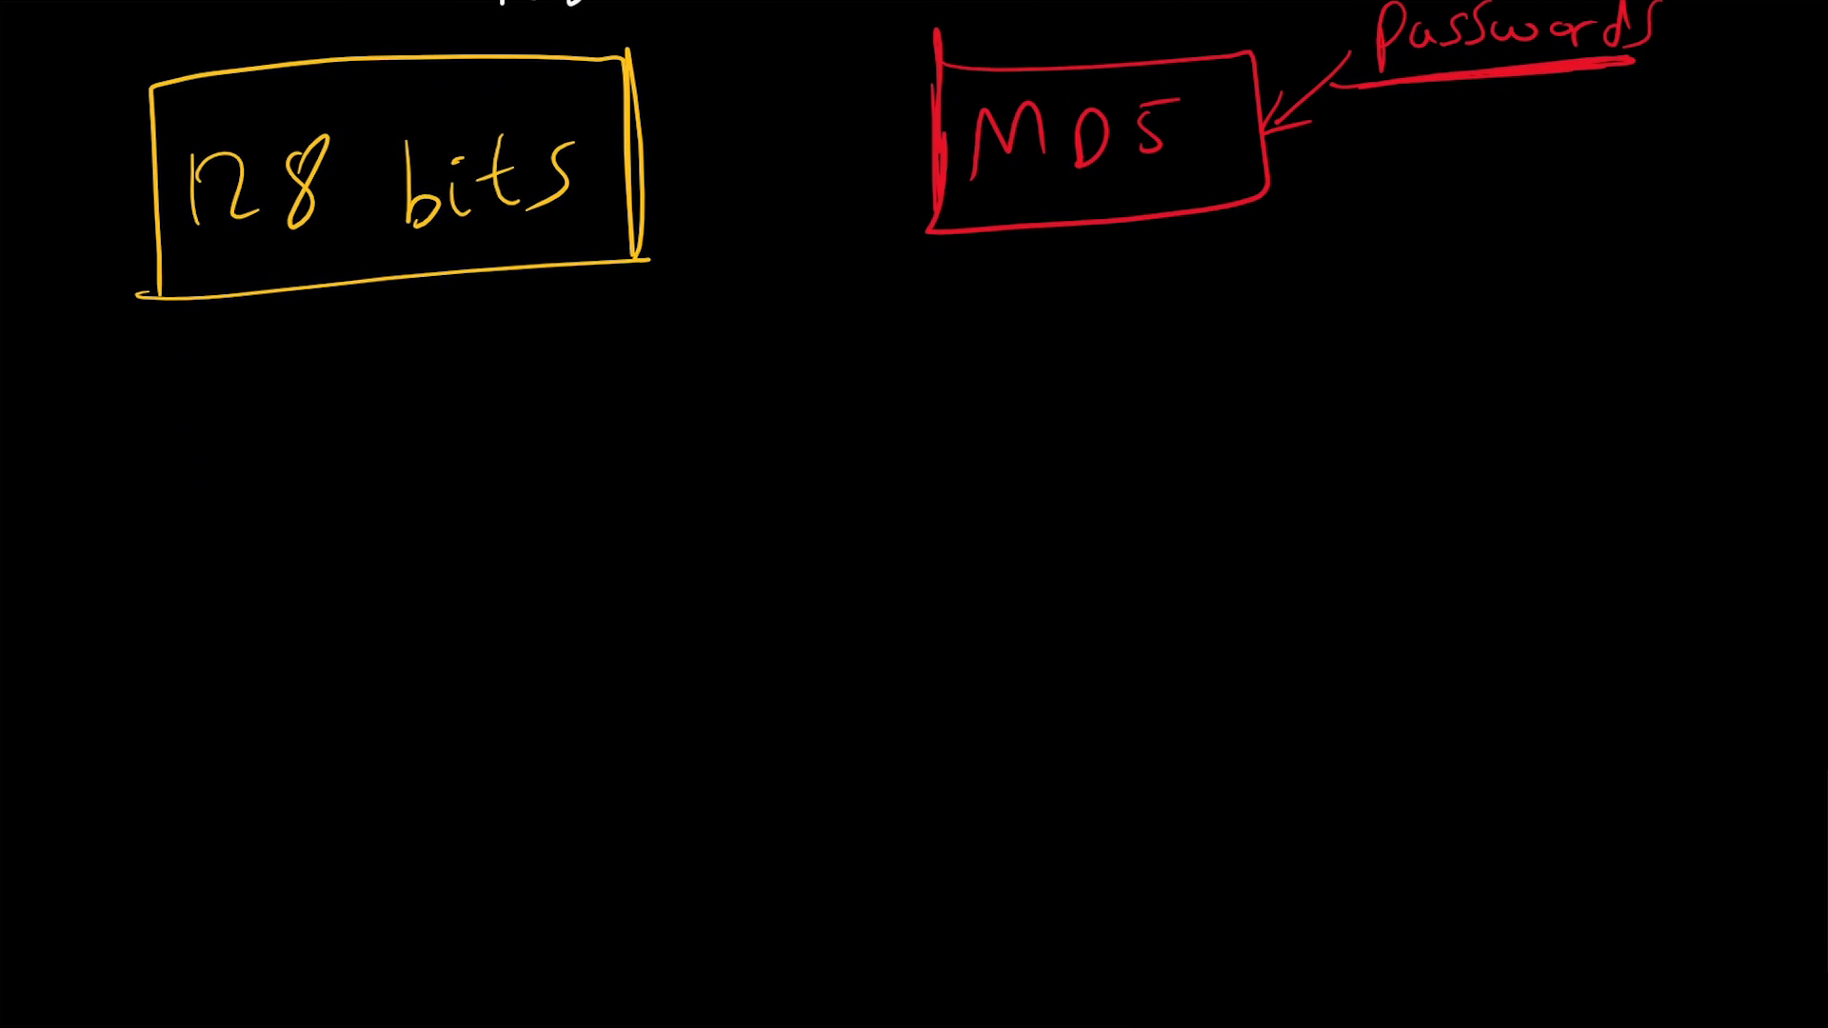
text(SHA 1)
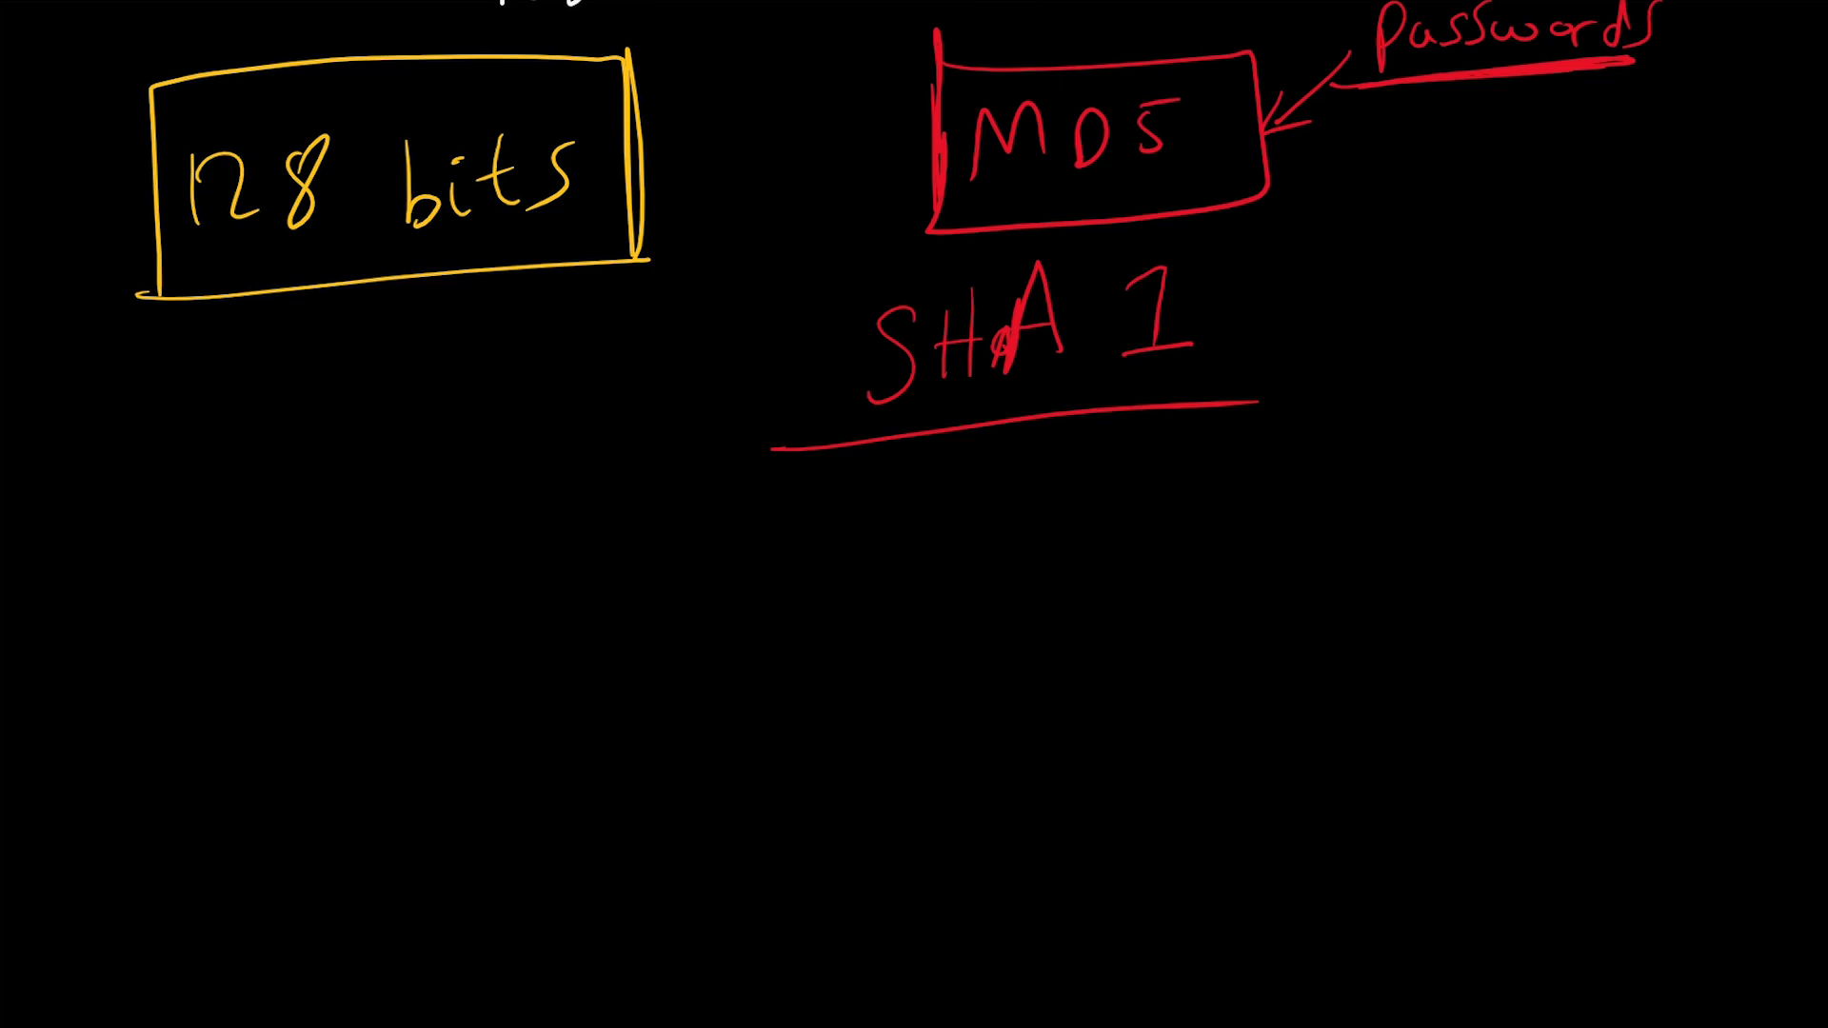
Step: Write orange 'SHA 2' and blue 'SHA 3', boxing SHA 3 with an arrow pointing at it
scroll(down, 3)
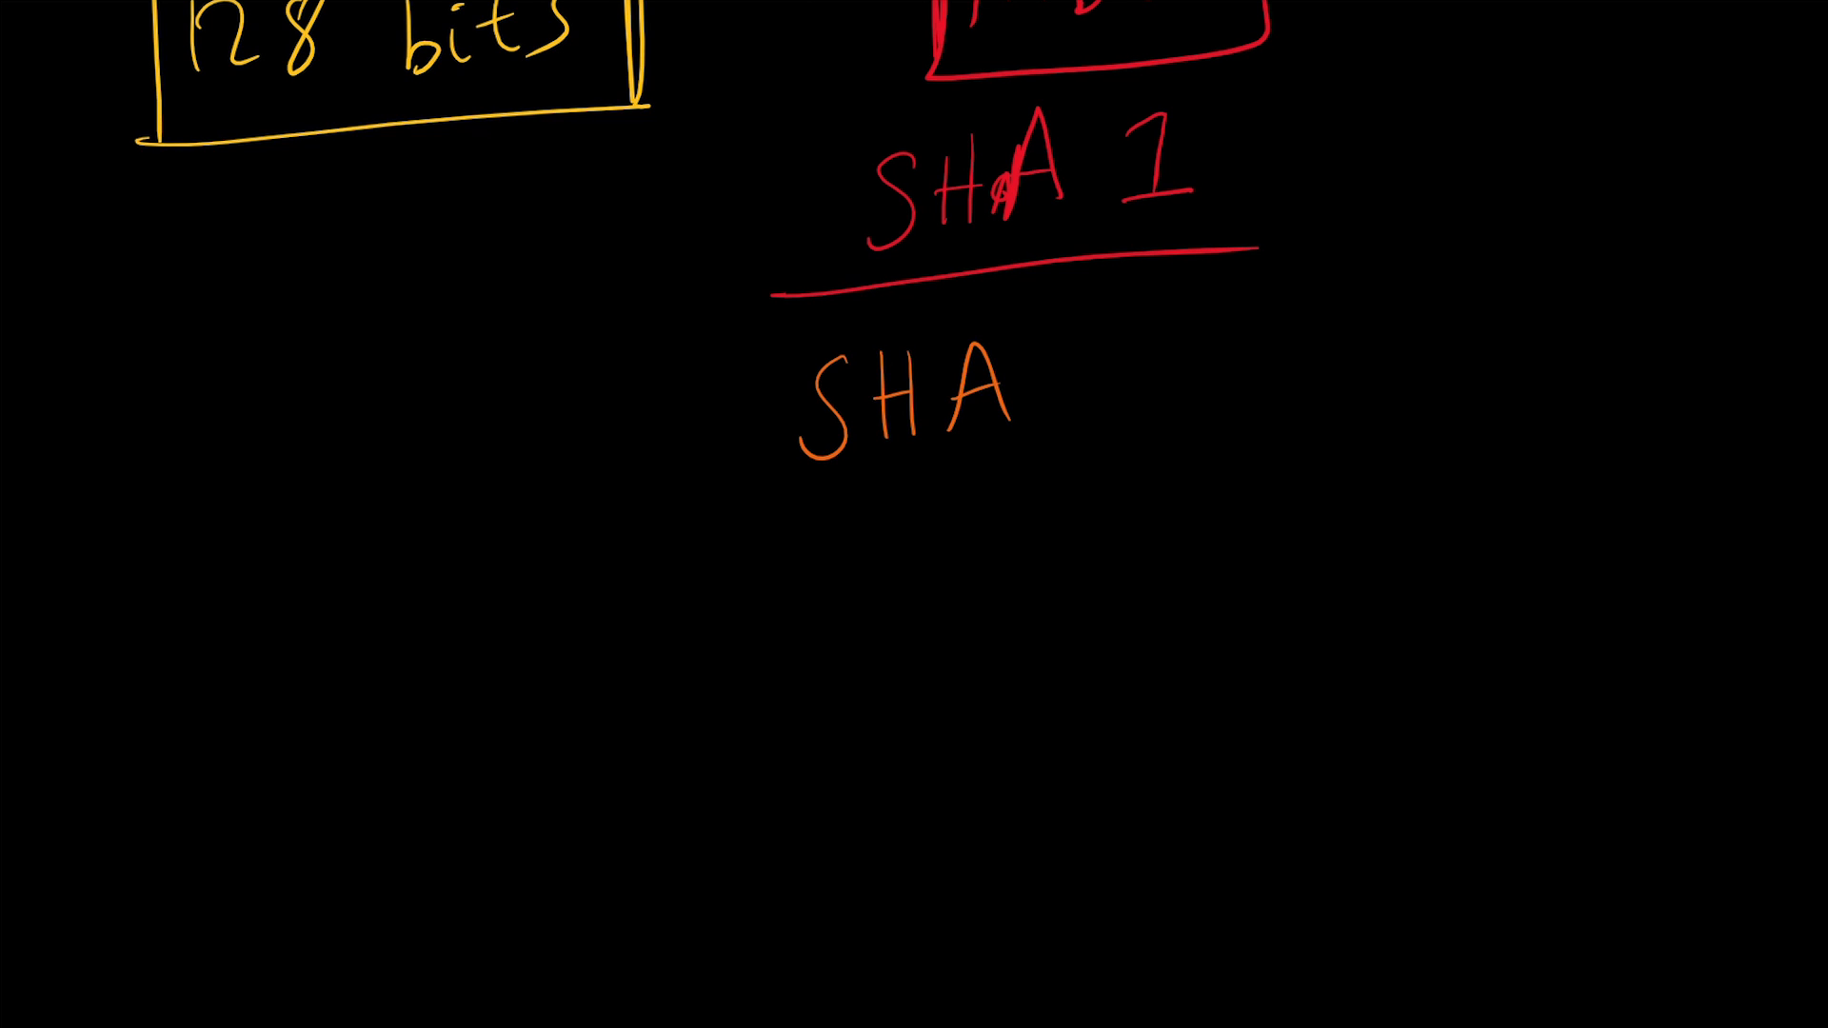
text(2)
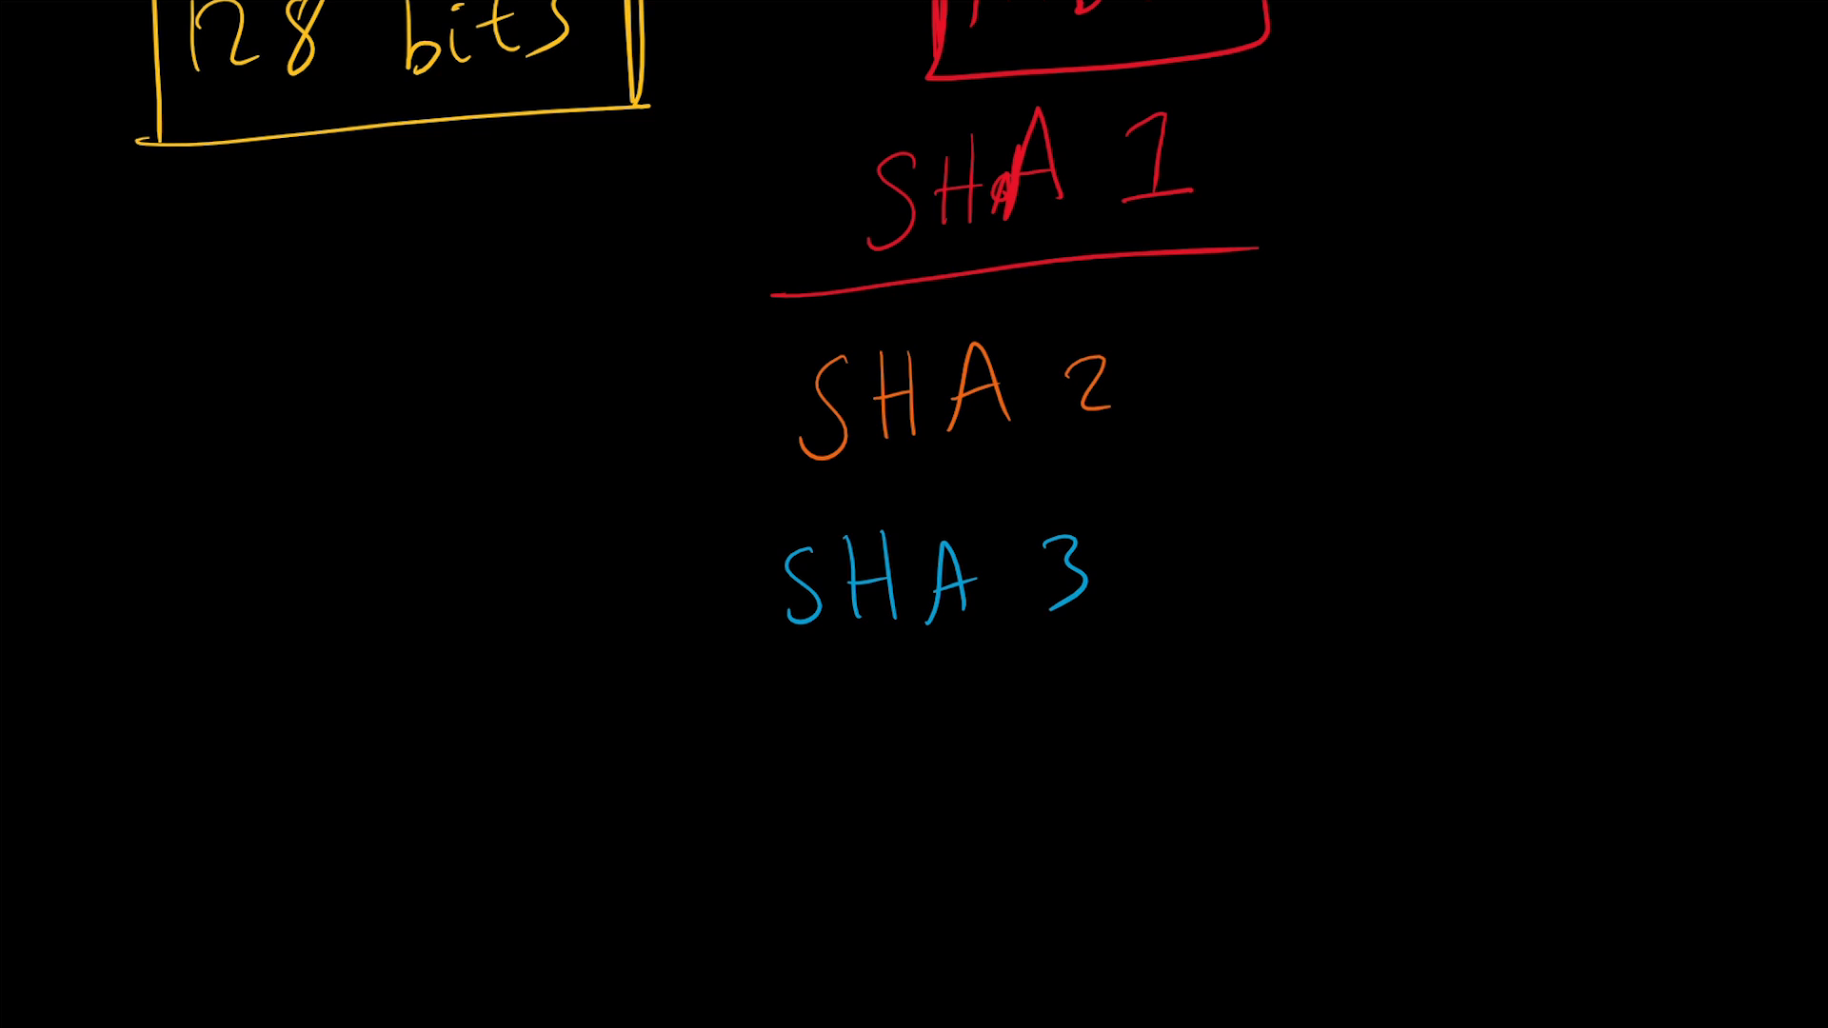
drag(724, 478, 1189, 630)
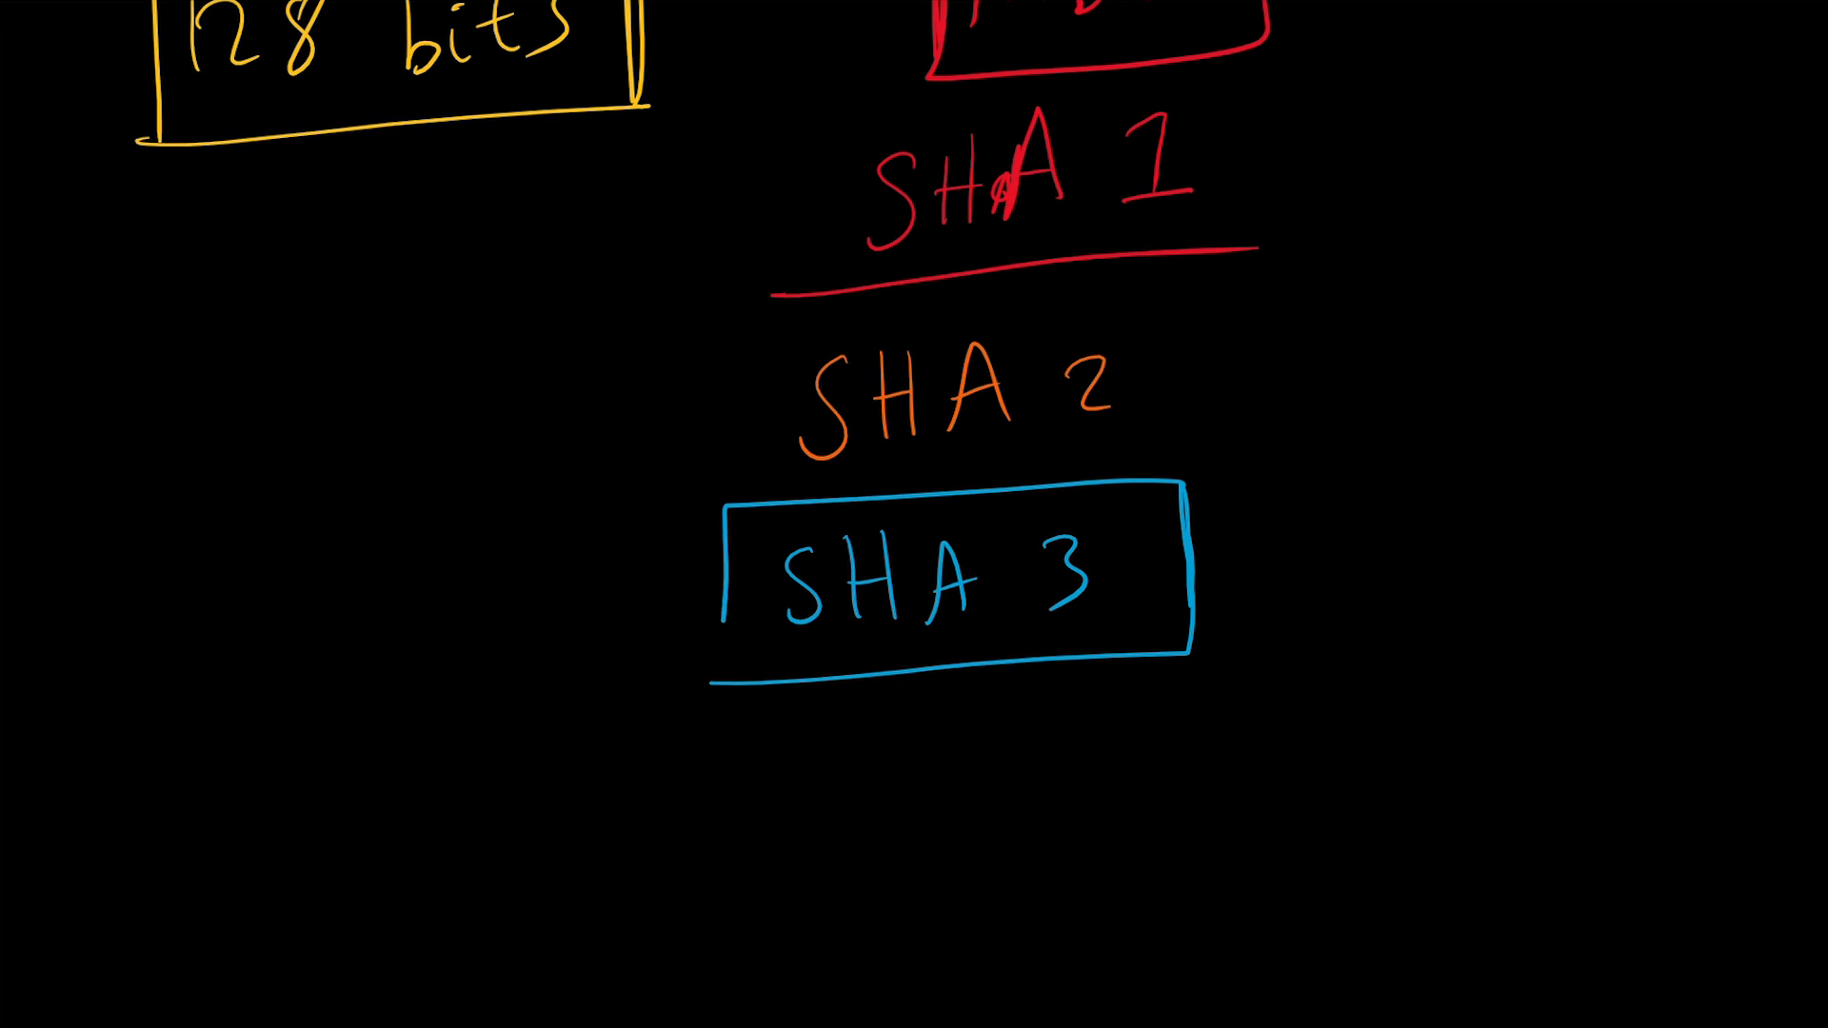
drag(718, 571, 922, 676)
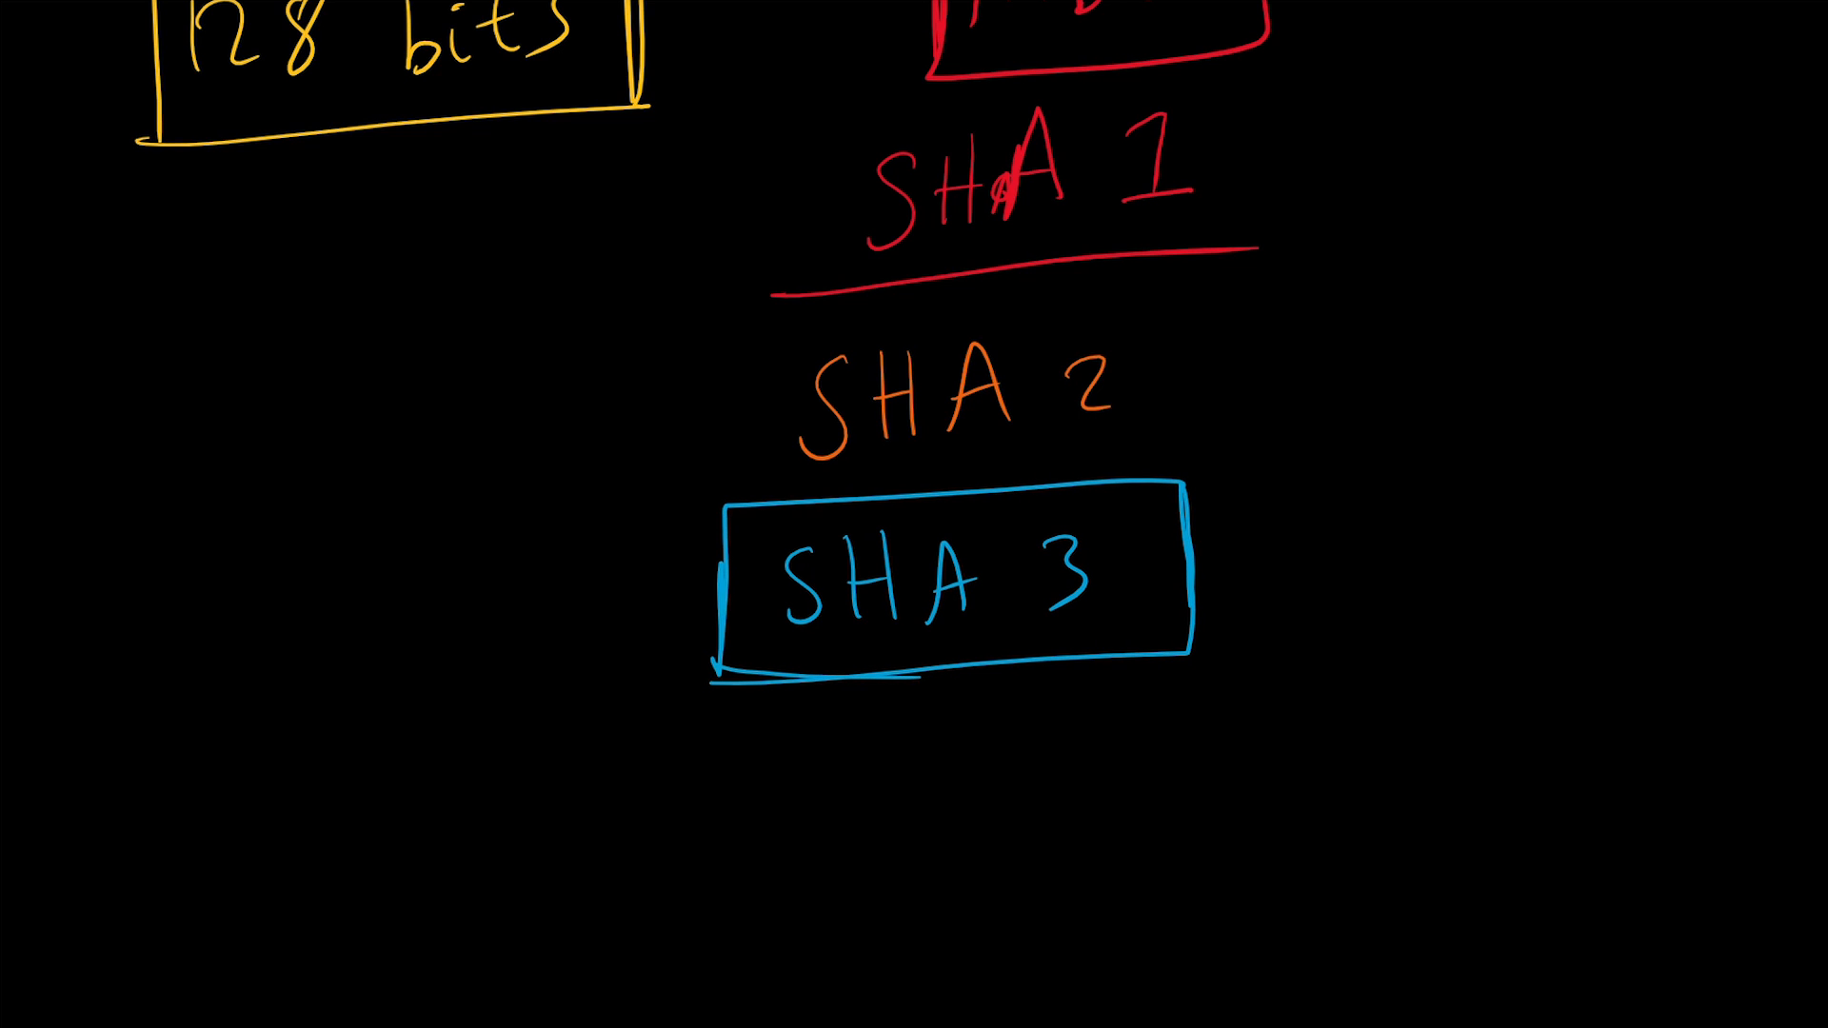
drag(1428, 533, 1219, 571)
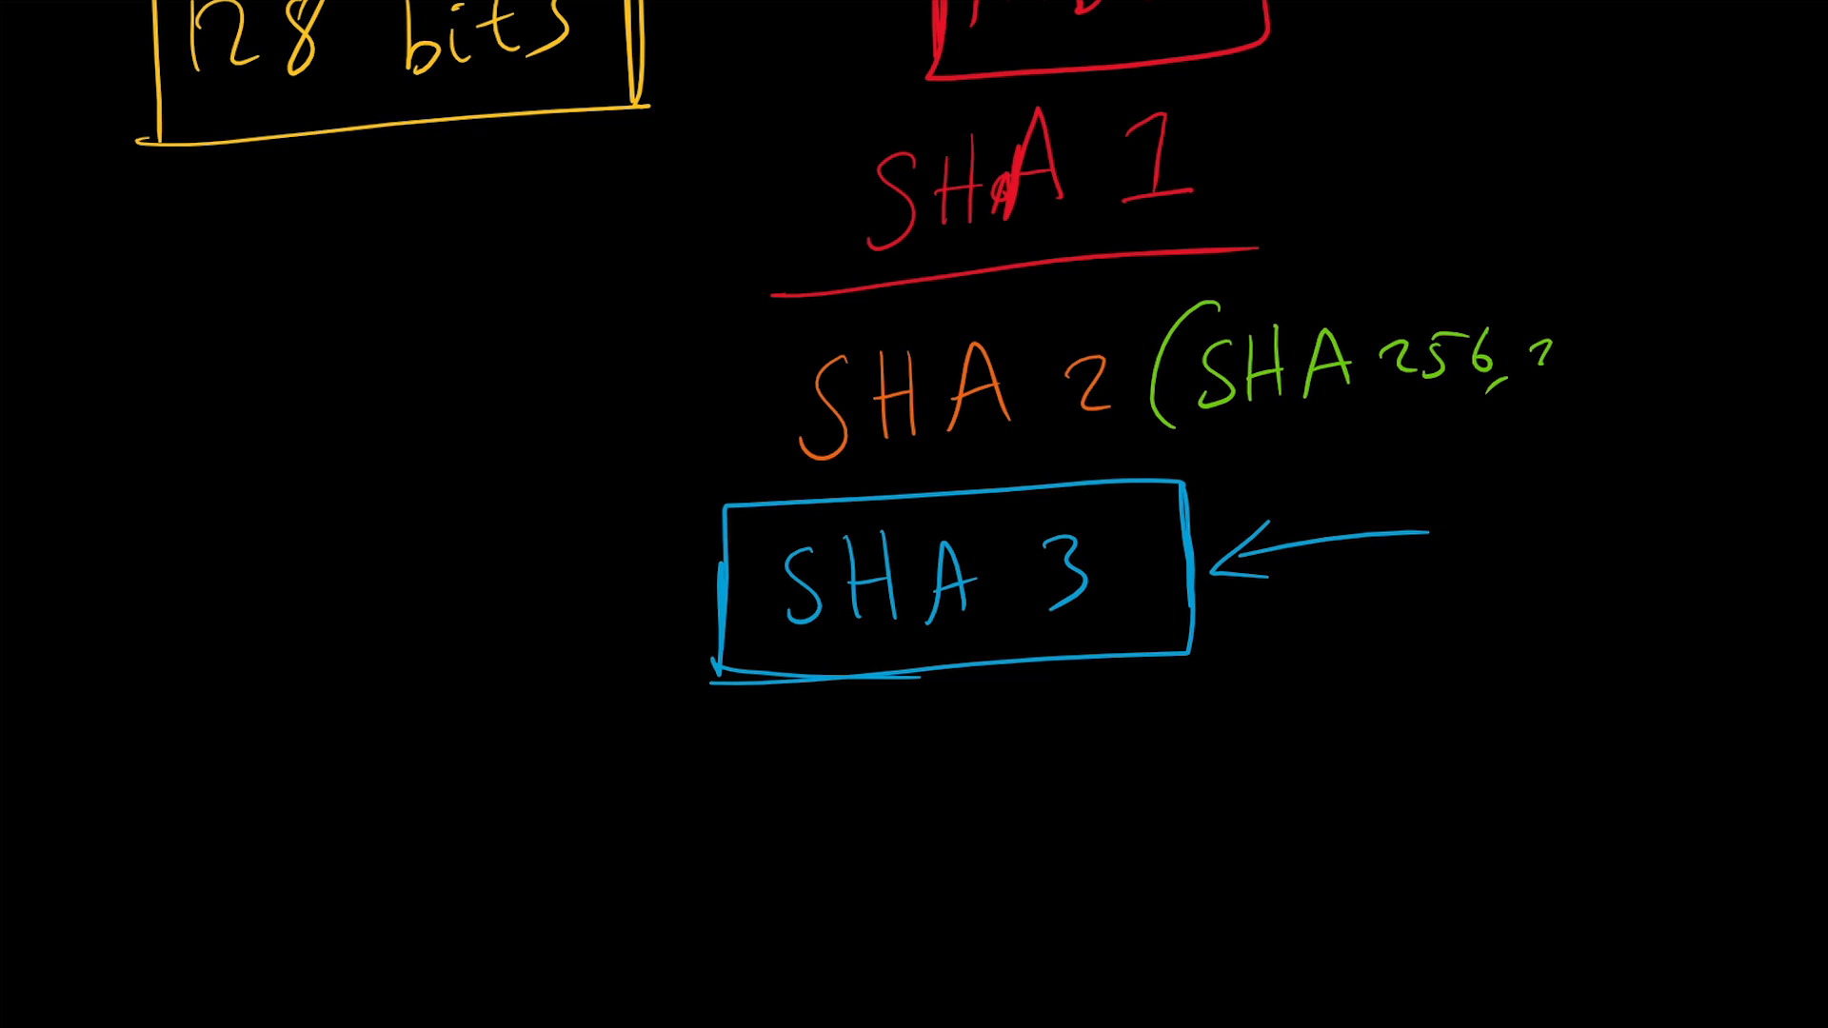
Step: Add the green variants '(SHA 256, SHA 128)' beside SHA 2, closing the parenthesis
click(1539, 350)
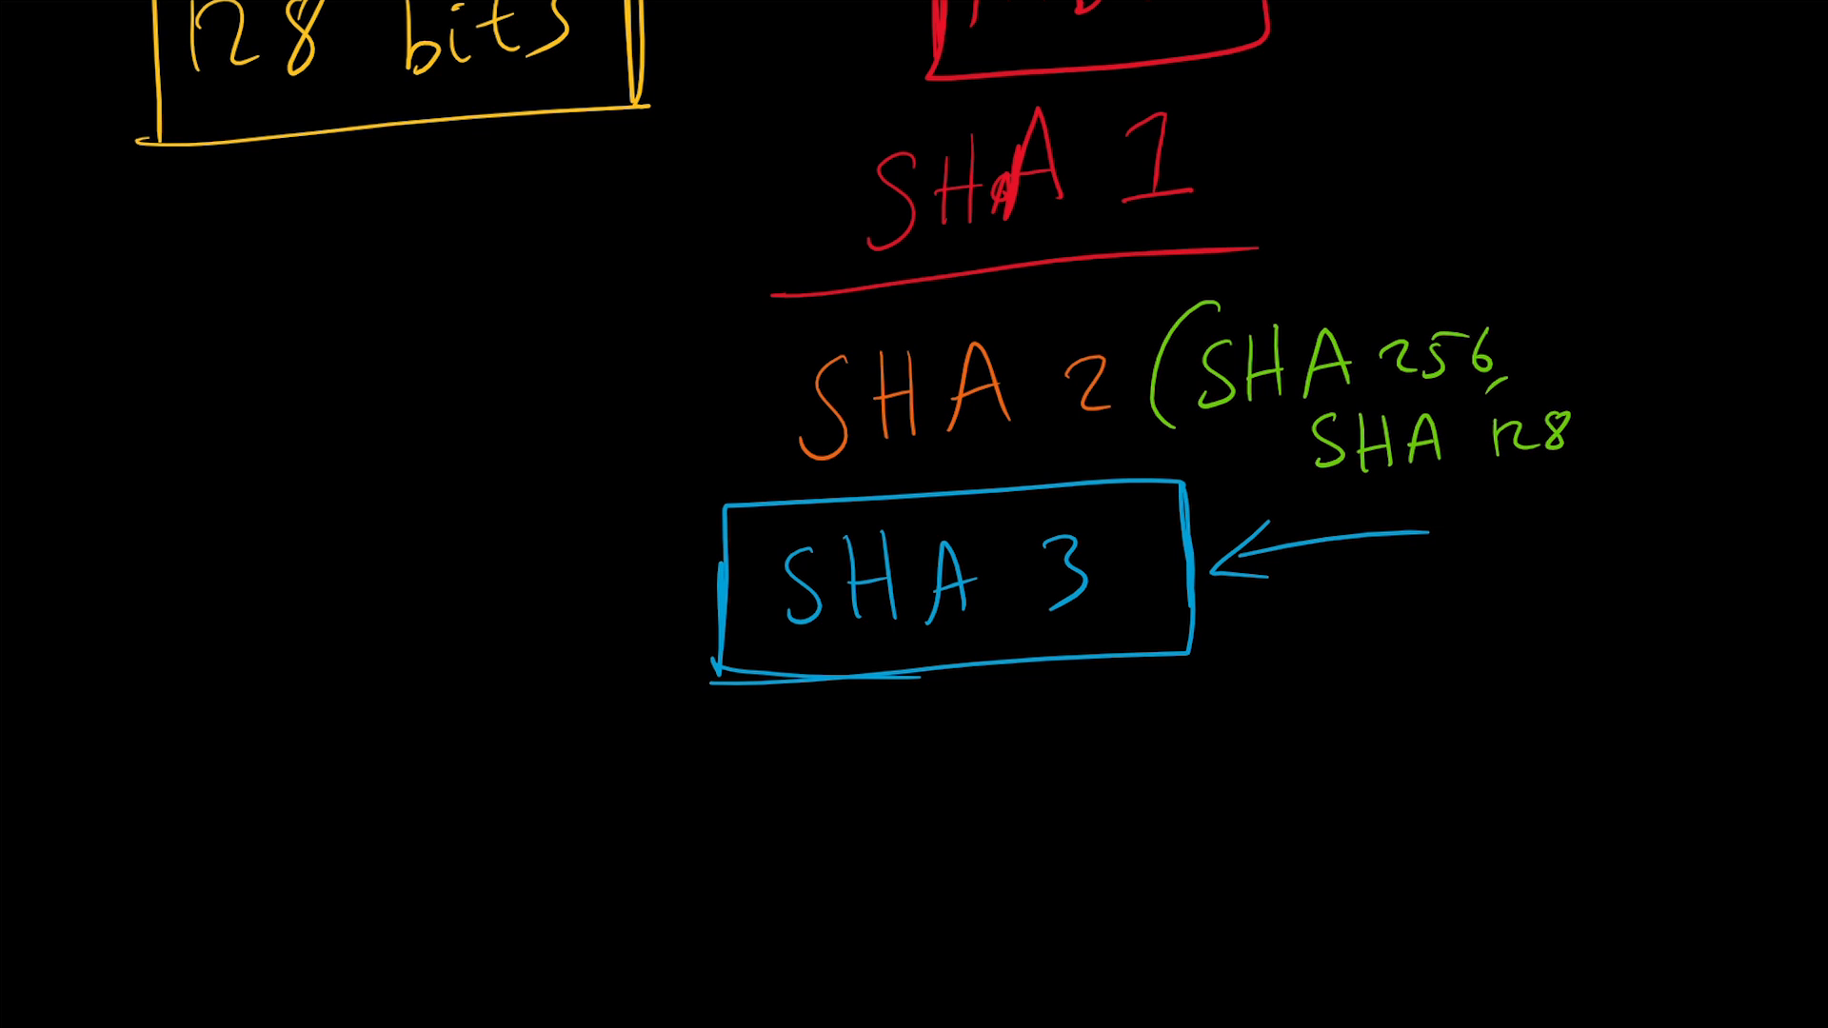
drag(1575, 280, 1587, 455)
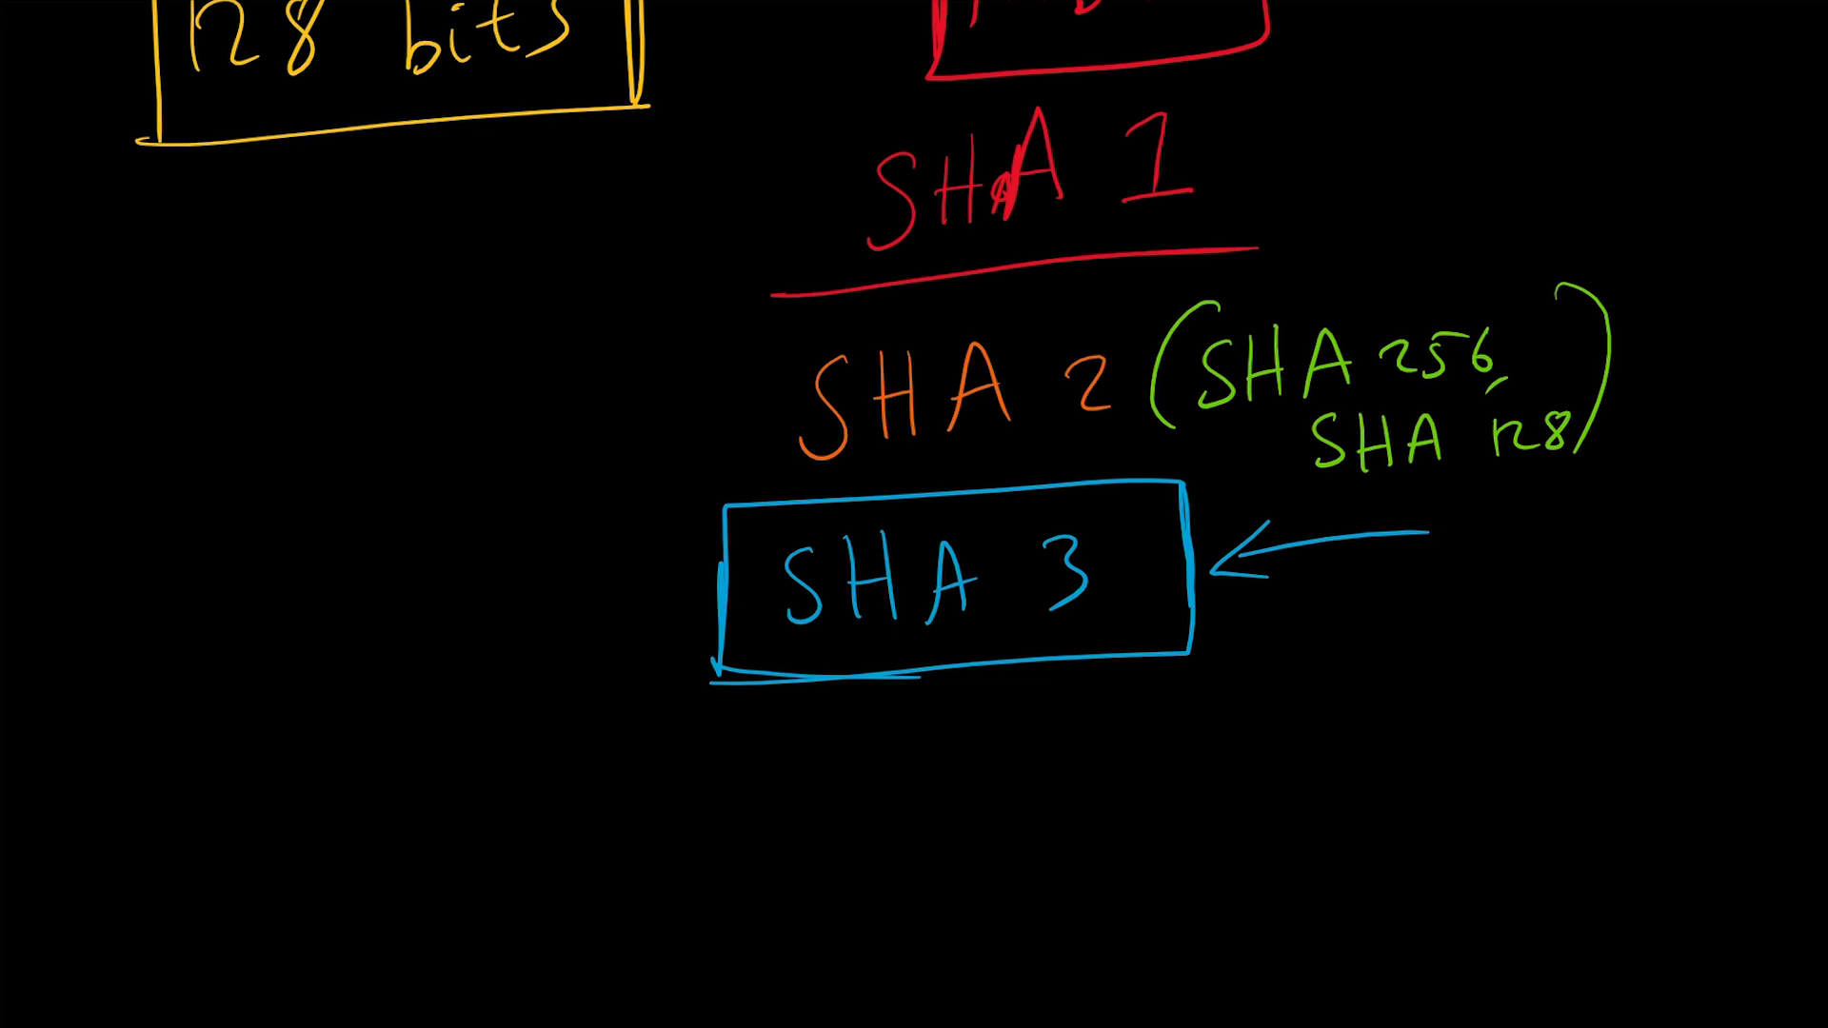